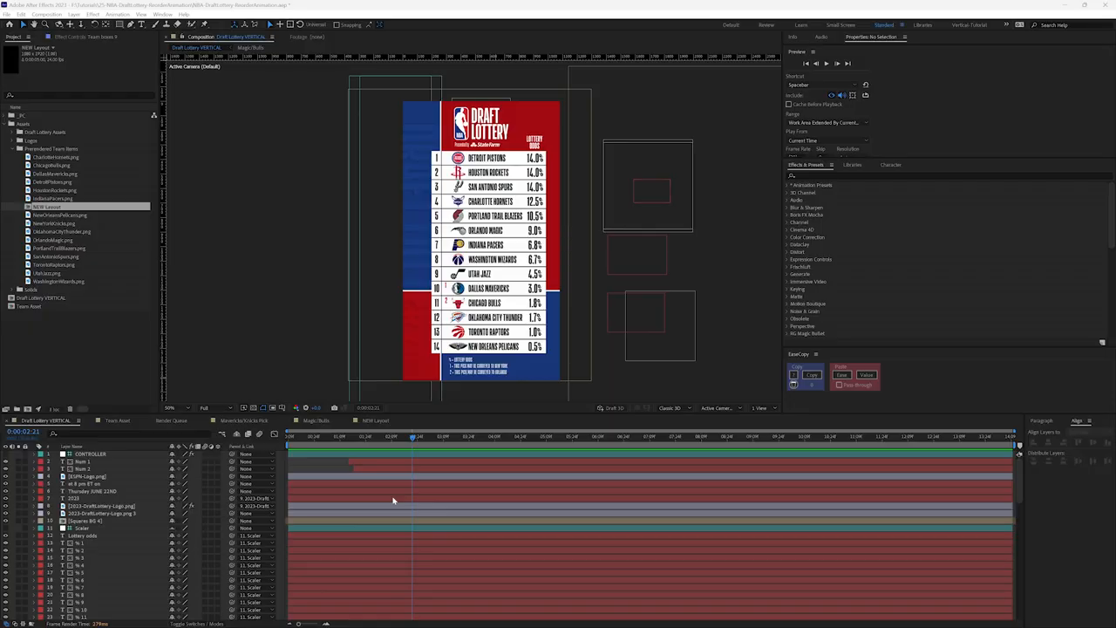
pyautogui.moveTo(377, 460)
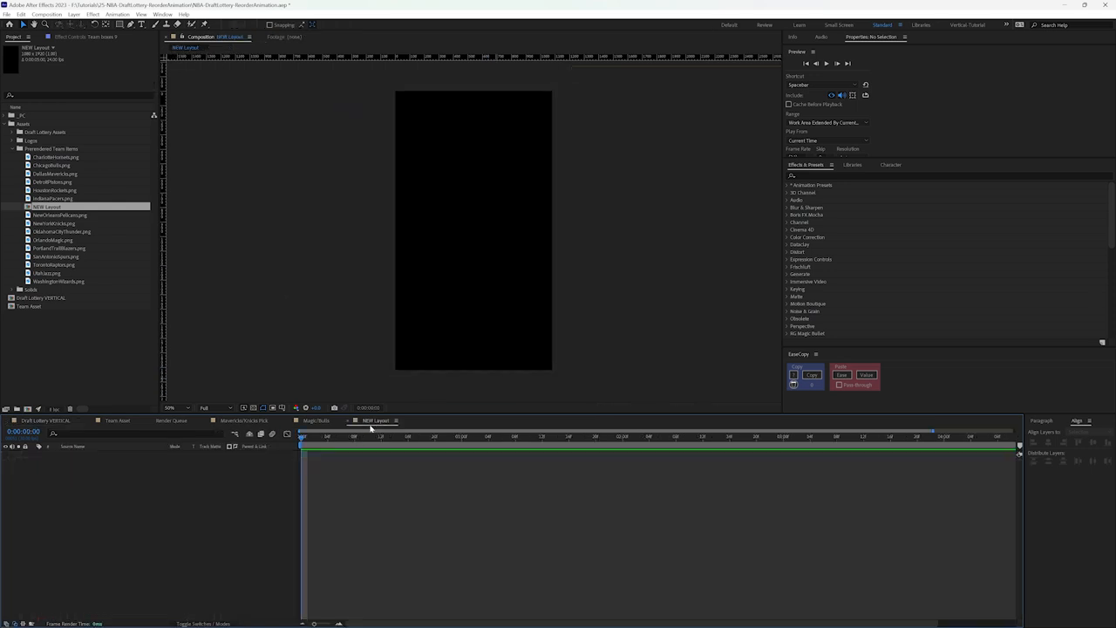
pyautogui.moveTo(182, 174)
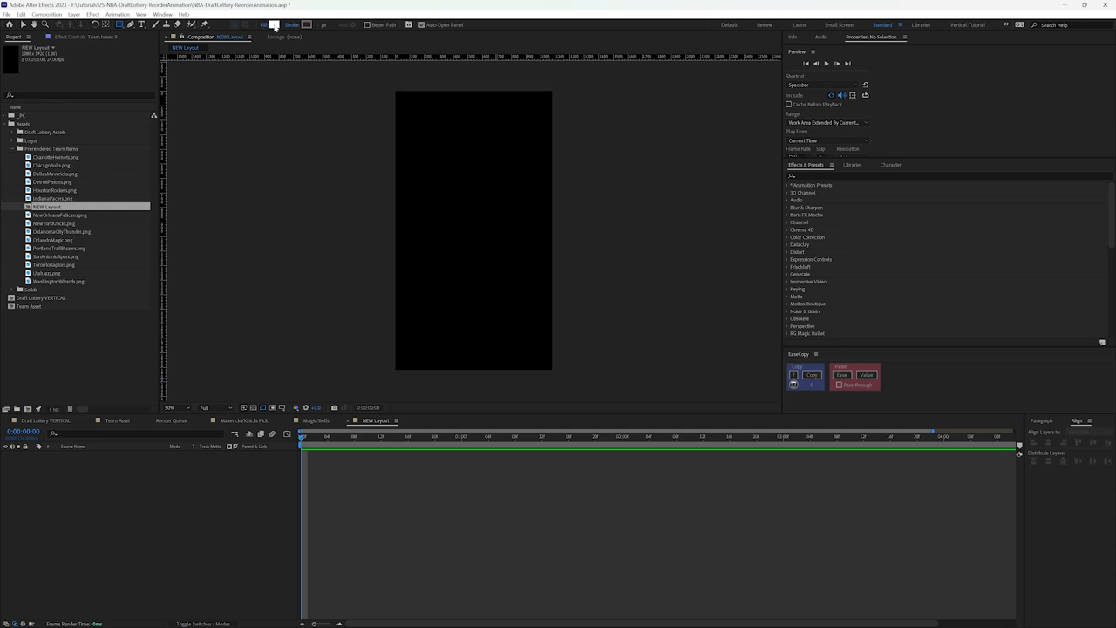
# Step: Give the new rectangle a white fill and set its path Size to a wide, short bar
pyautogui.click(265, 25)
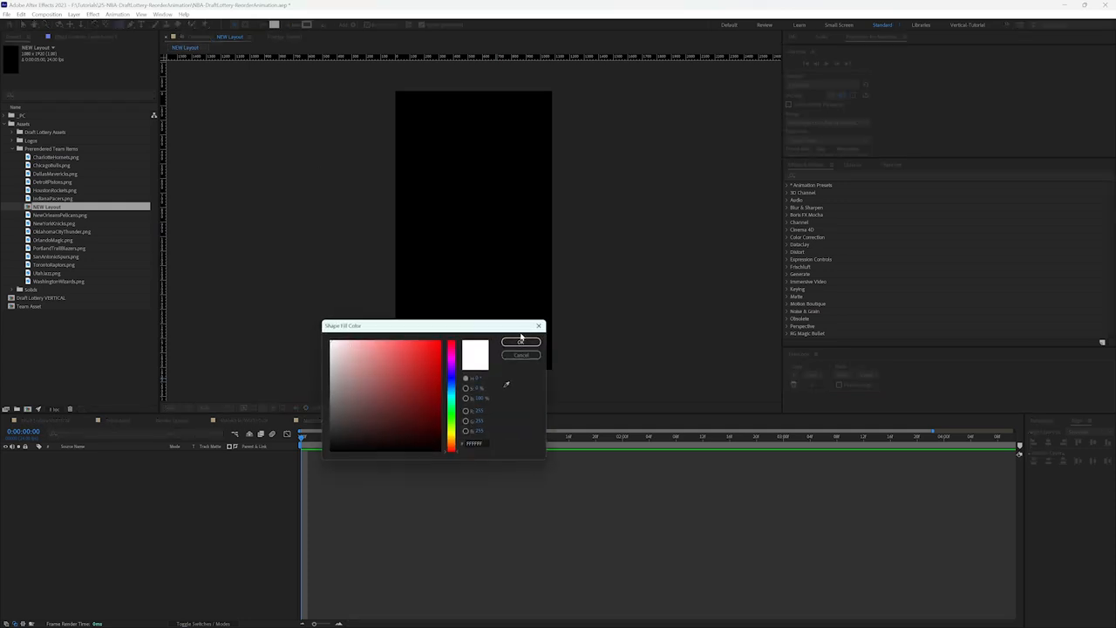
pyautogui.click(519, 340)
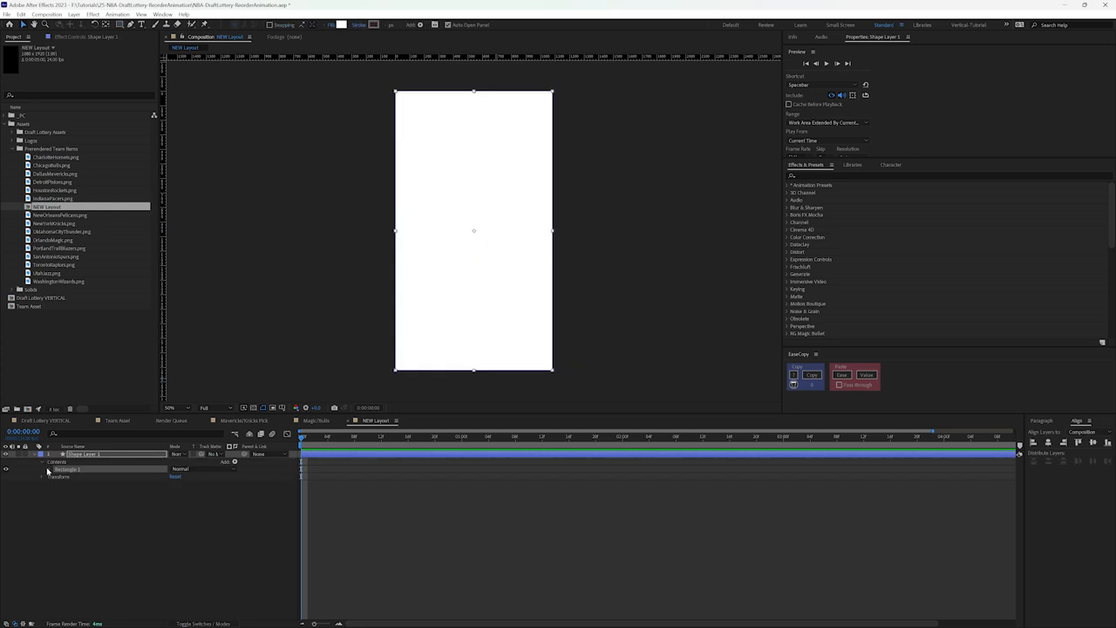
pyautogui.click(58, 469)
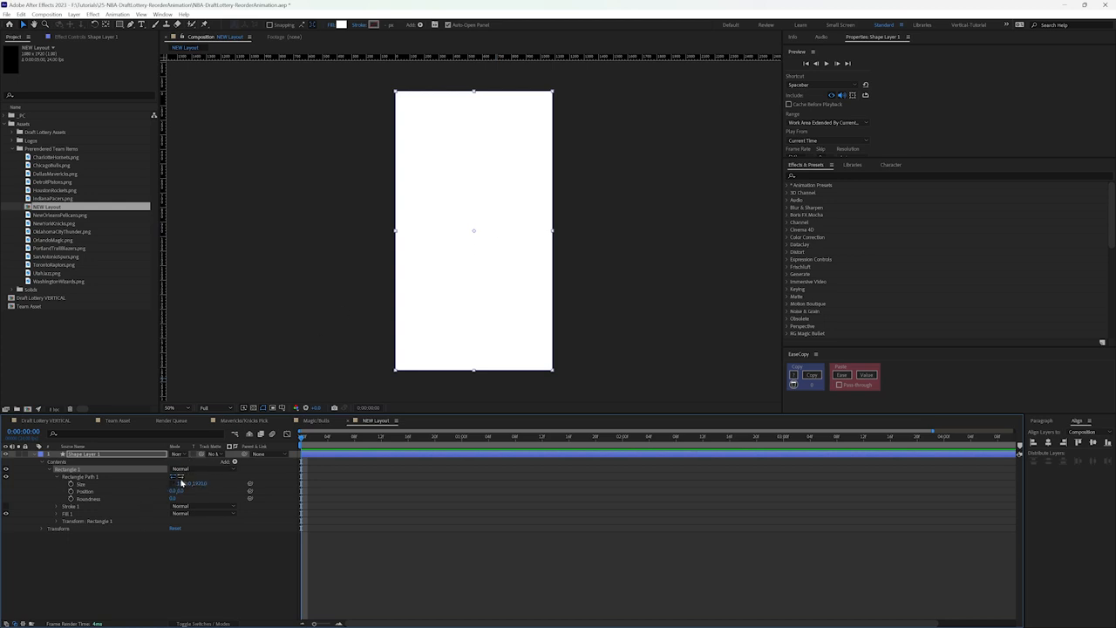
pyautogui.doubleClick(195, 483)
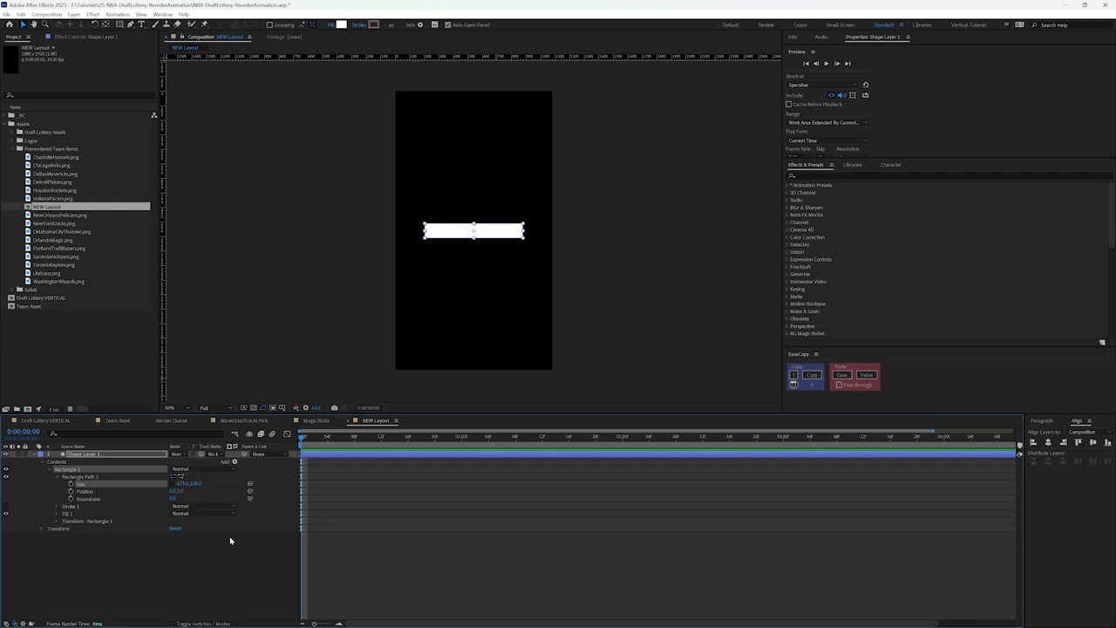
pyautogui.moveTo(455, 262)
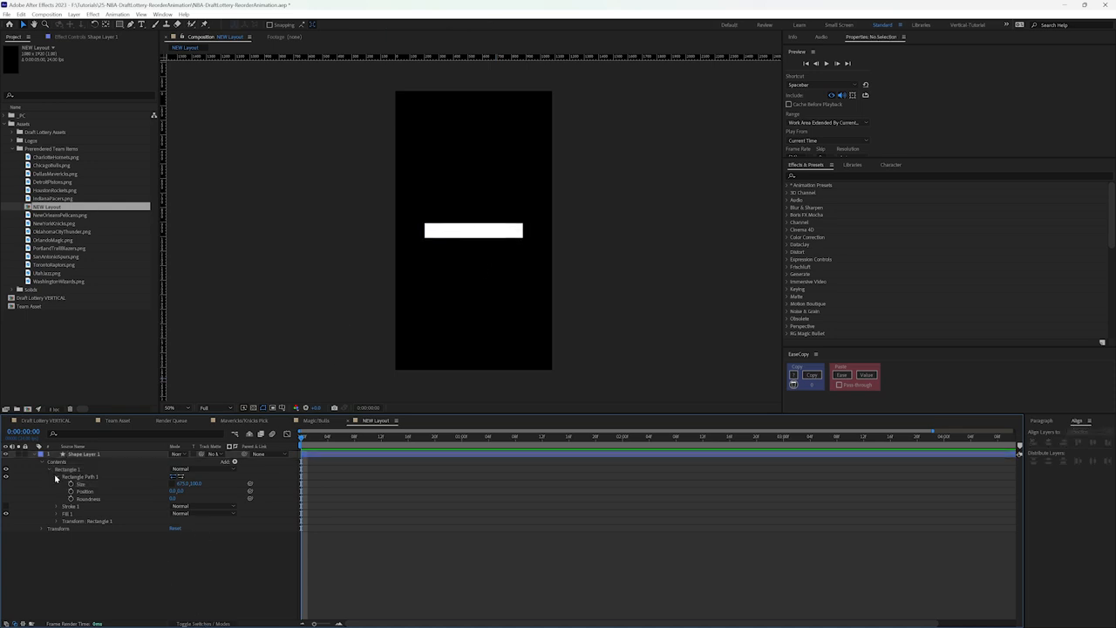
# Step: Add a Repeater to the white bar with a vertical Position offset so copies stack downward as rows
pyautogui.click(234, 460)
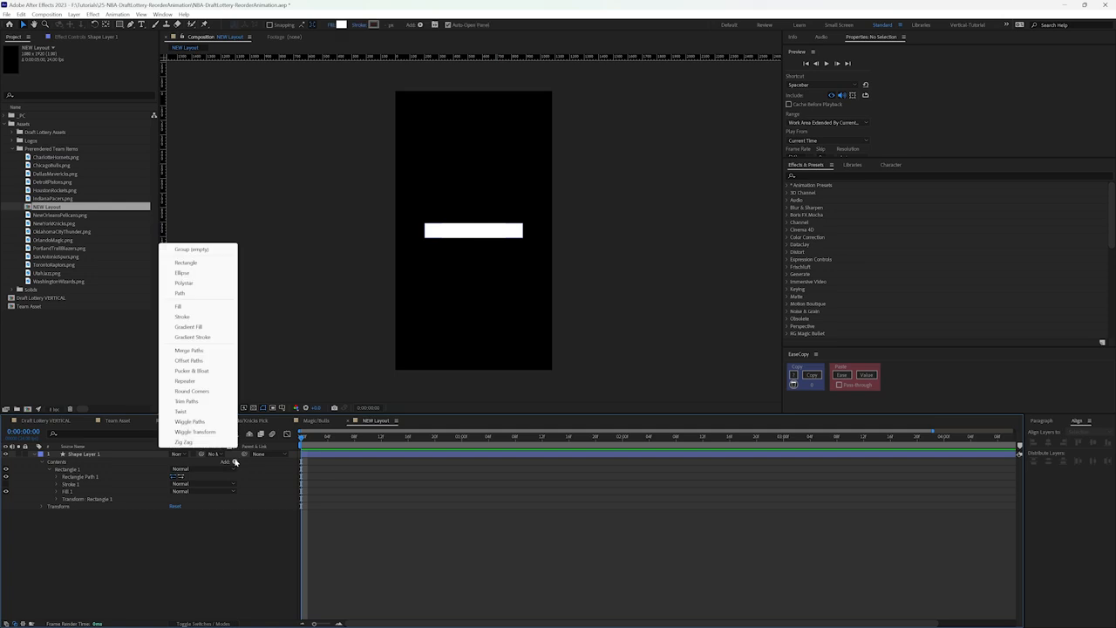
pyautogui.click(185, 380)
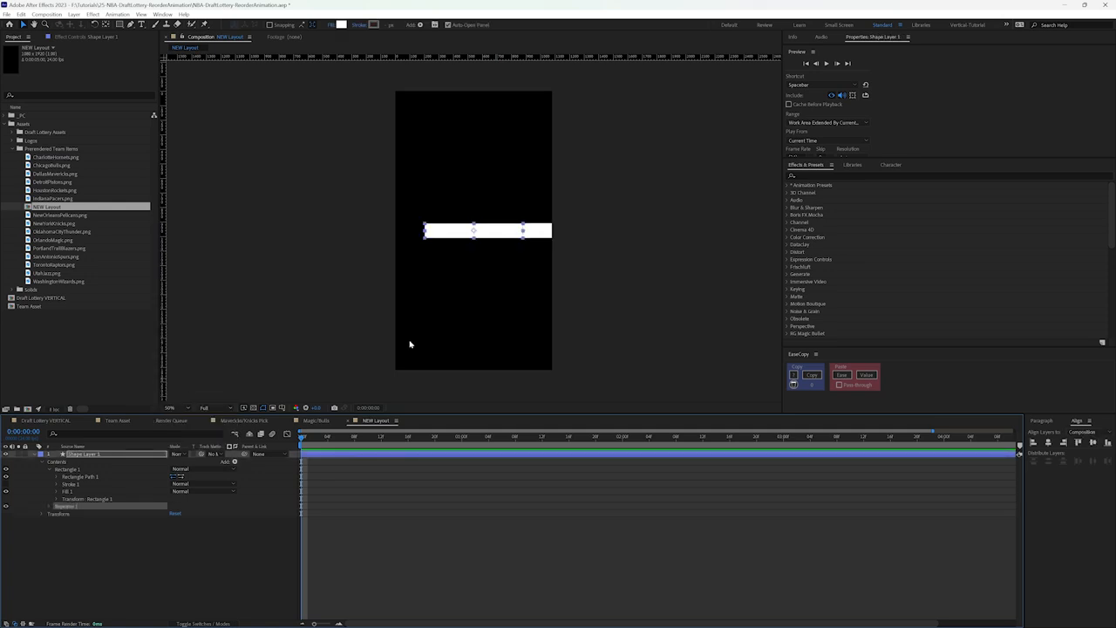
pyautogui.moveTo(253, 447)
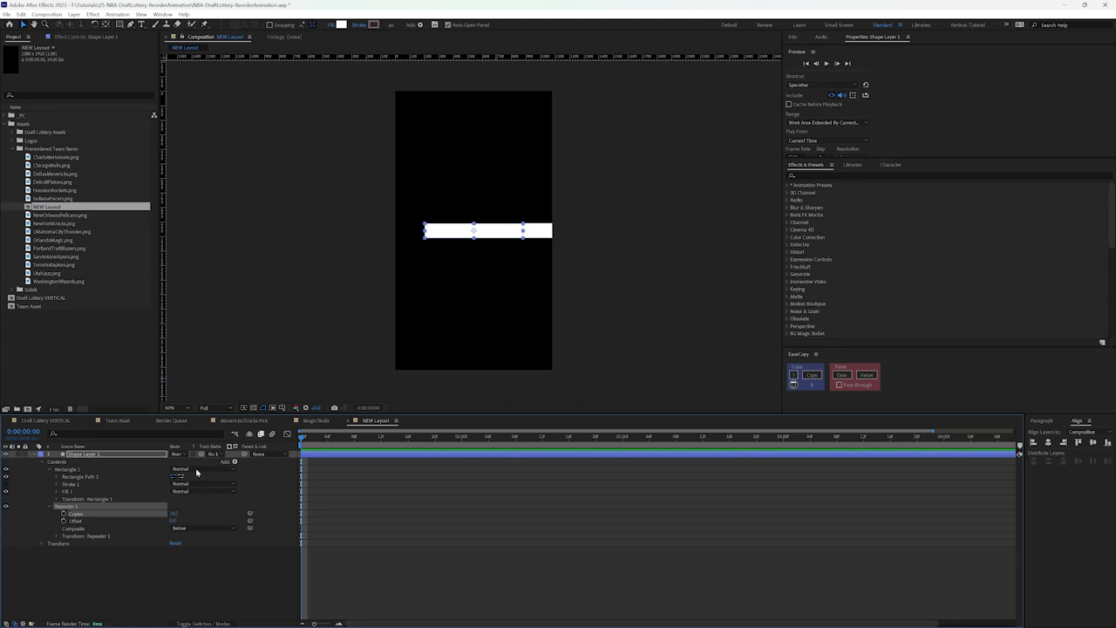
pyautogui.click(56, 535)
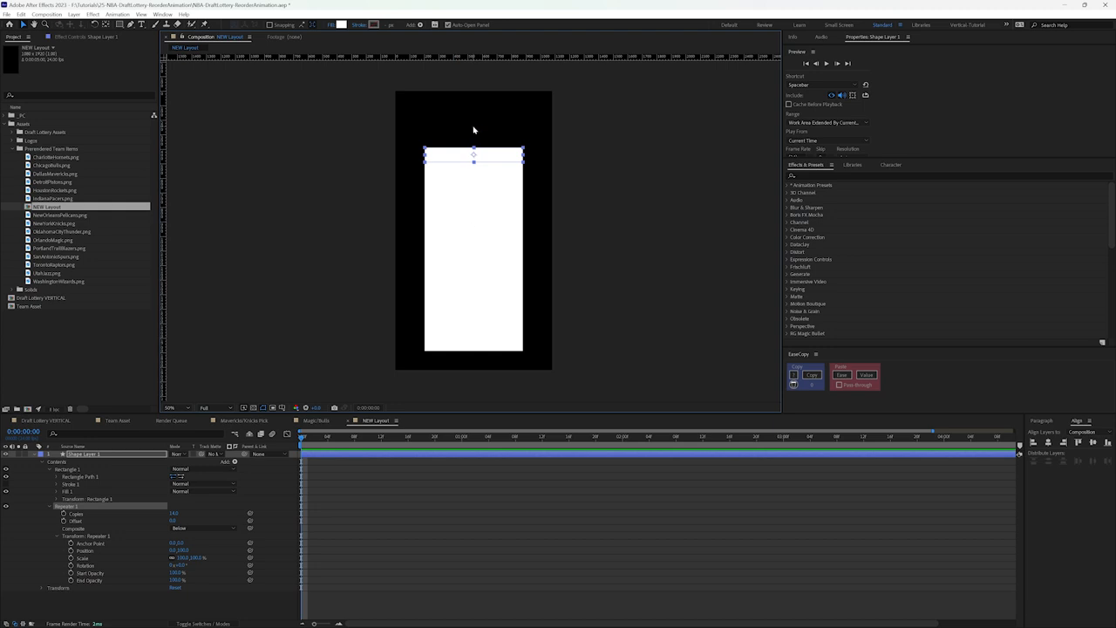
pyautogui.moveTo(463, 207)
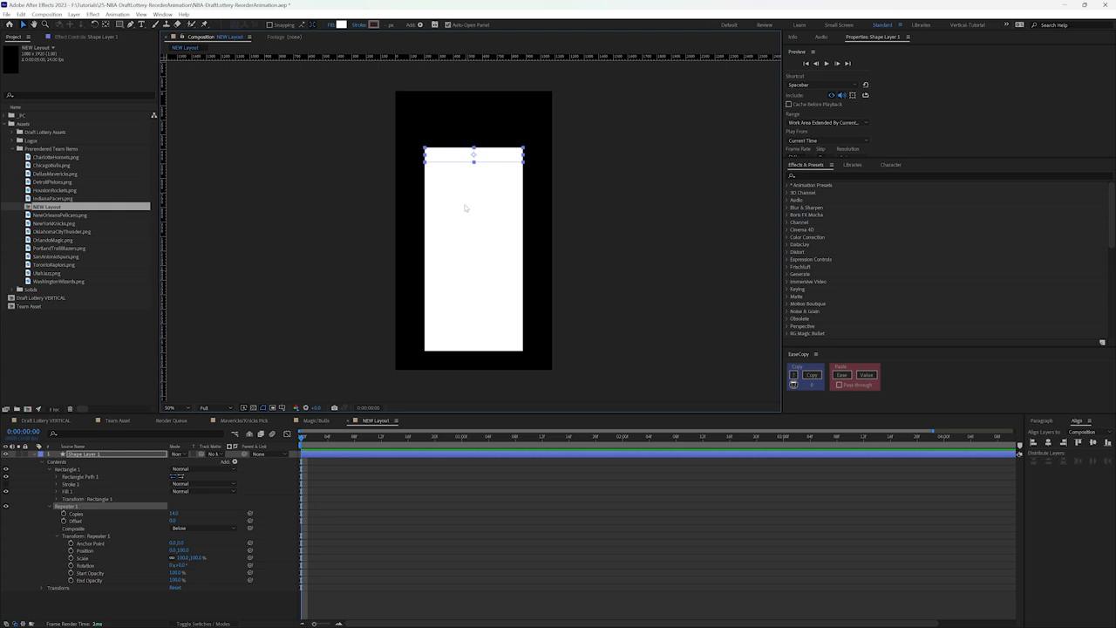
pyautogui.moveTo(488, 98)
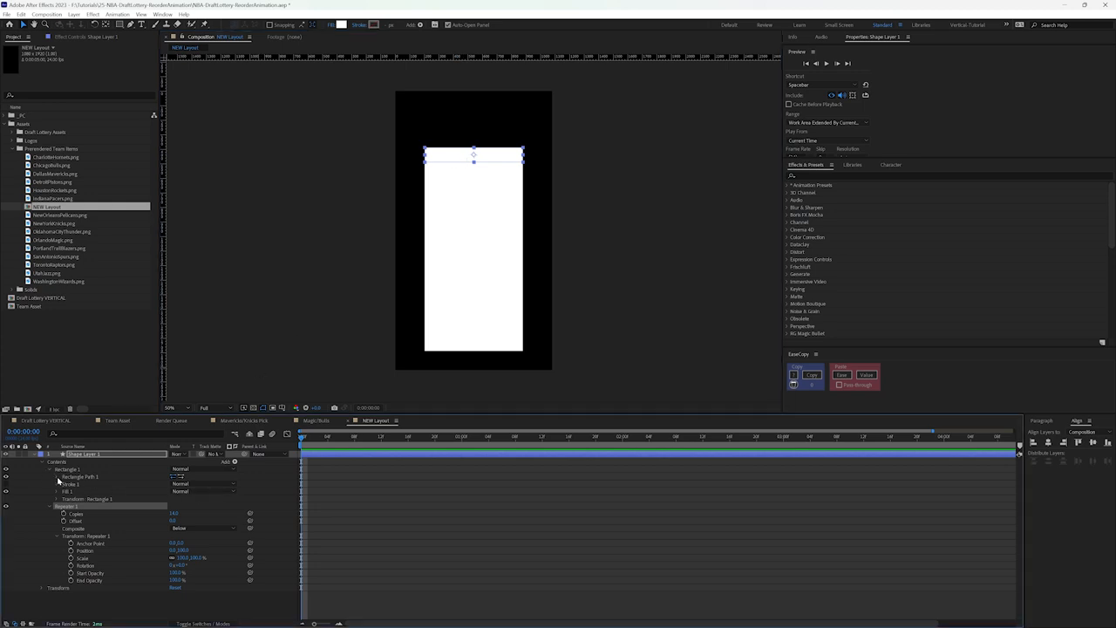
pyautogui.click(56, 478)
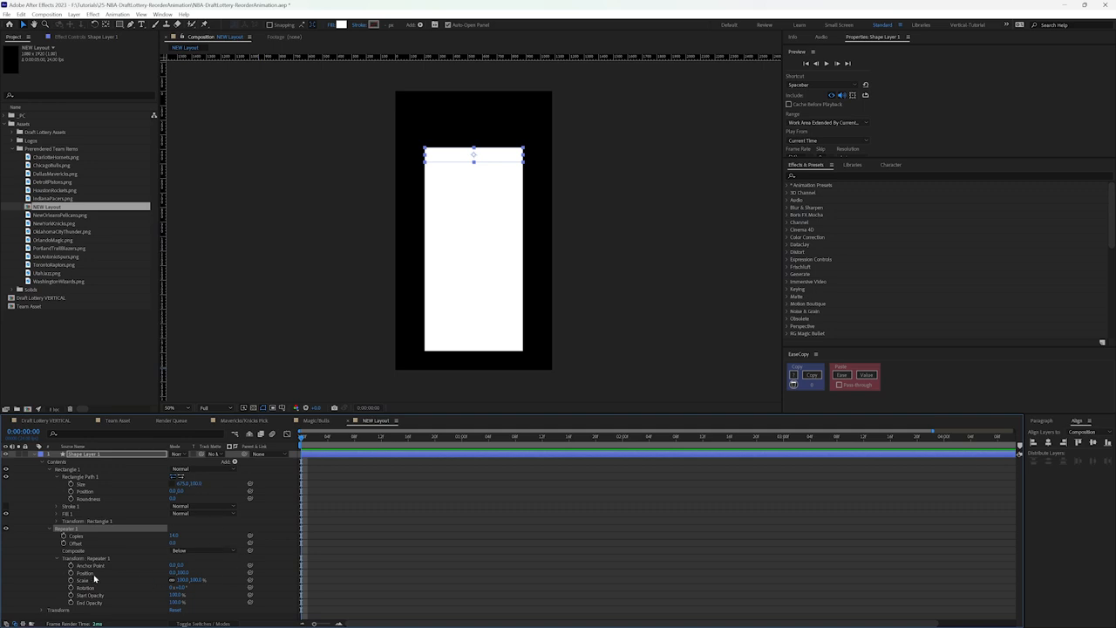
pyautogui.moveTo(144, 579)
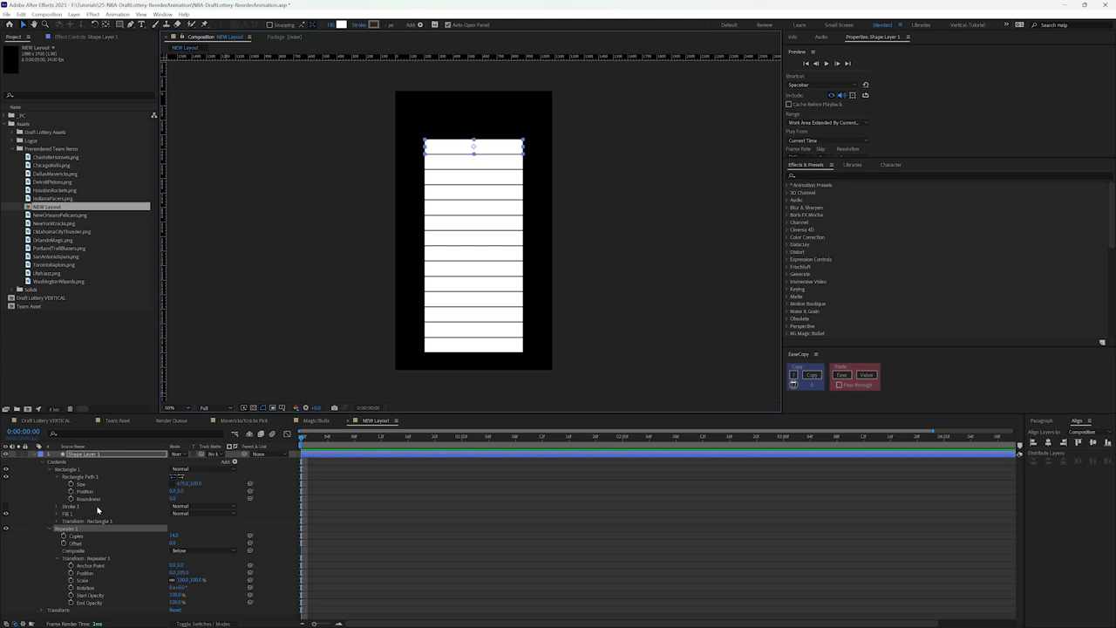
pyautogui.moveTo(58, 561)
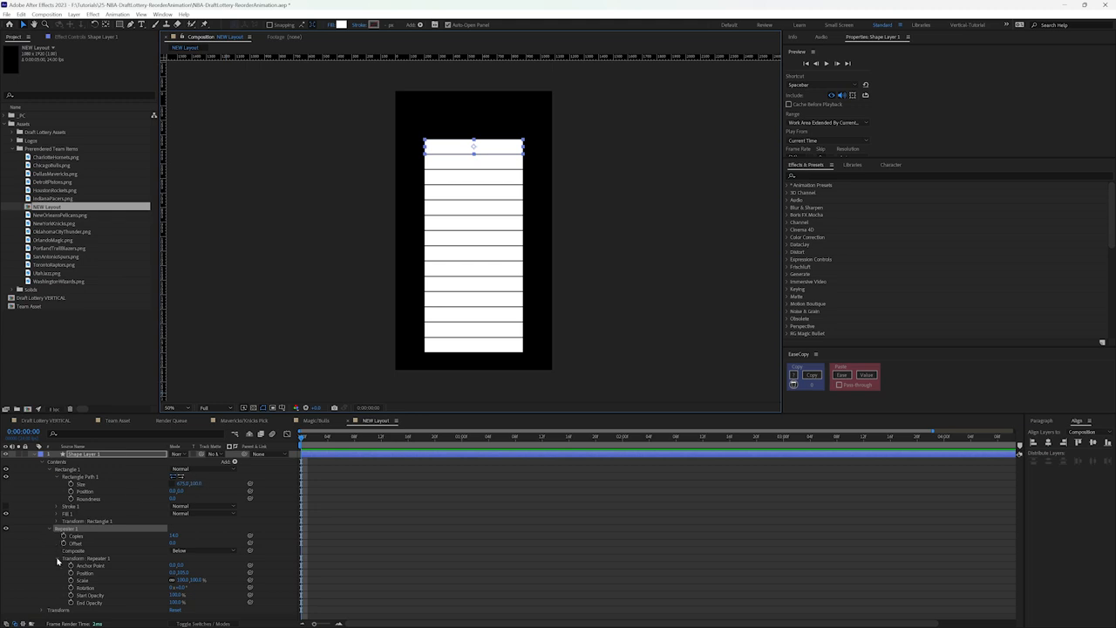
# Step: Switch to the Team Asset comp with the Oklahoma City Thunder wordmark and review its 550×100 settings
pyautogui.click(49, 529)
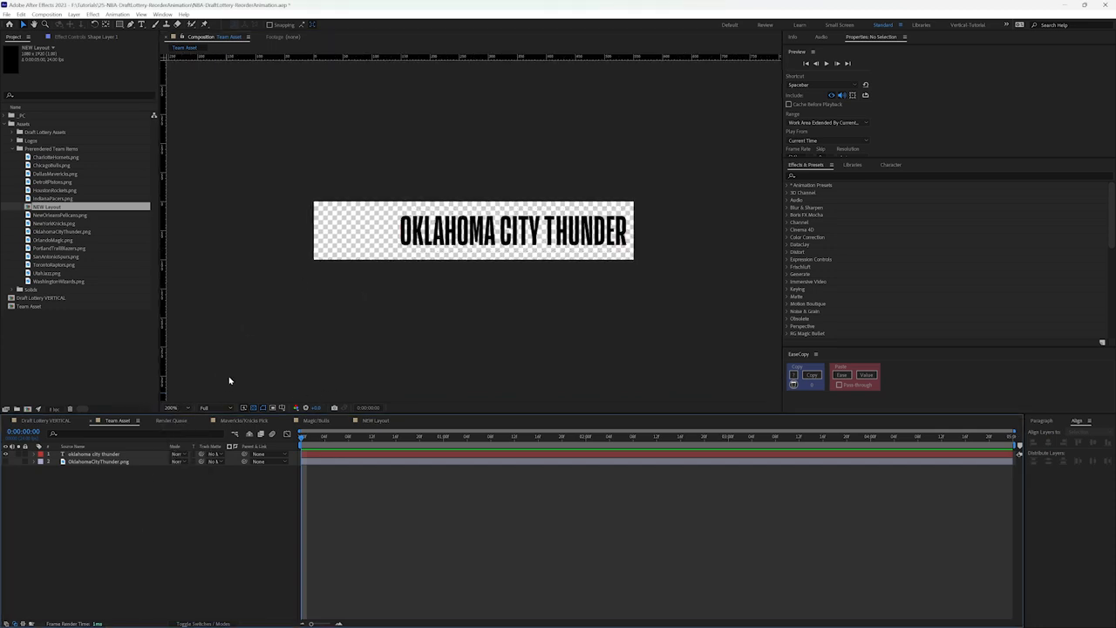
pyautogui.press('ctrl+k')
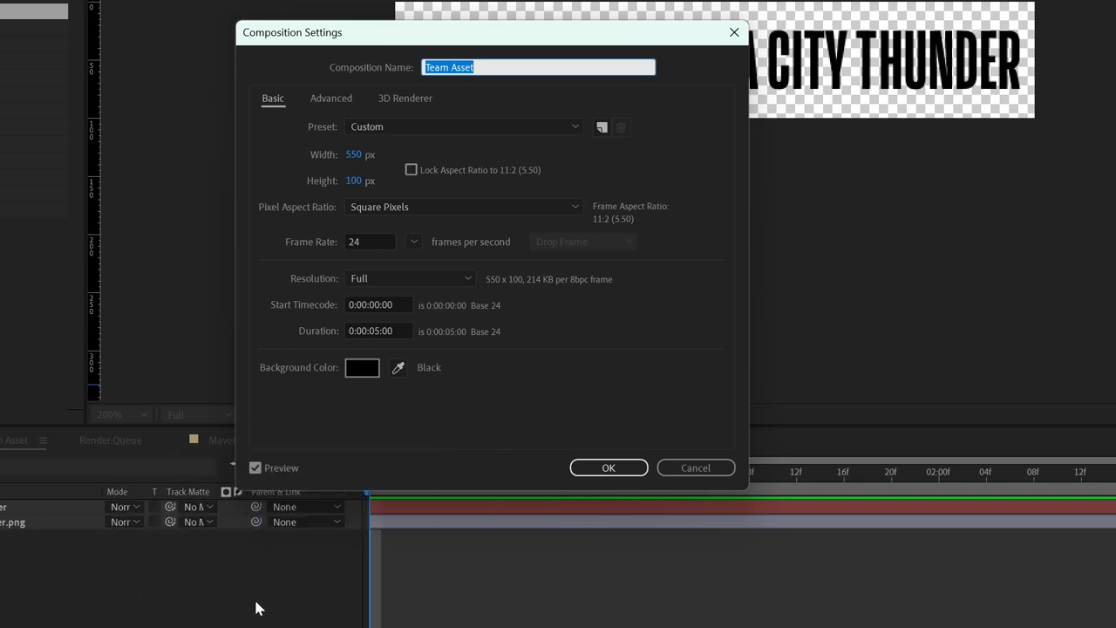
pyautogui.moveTo(356, 445)
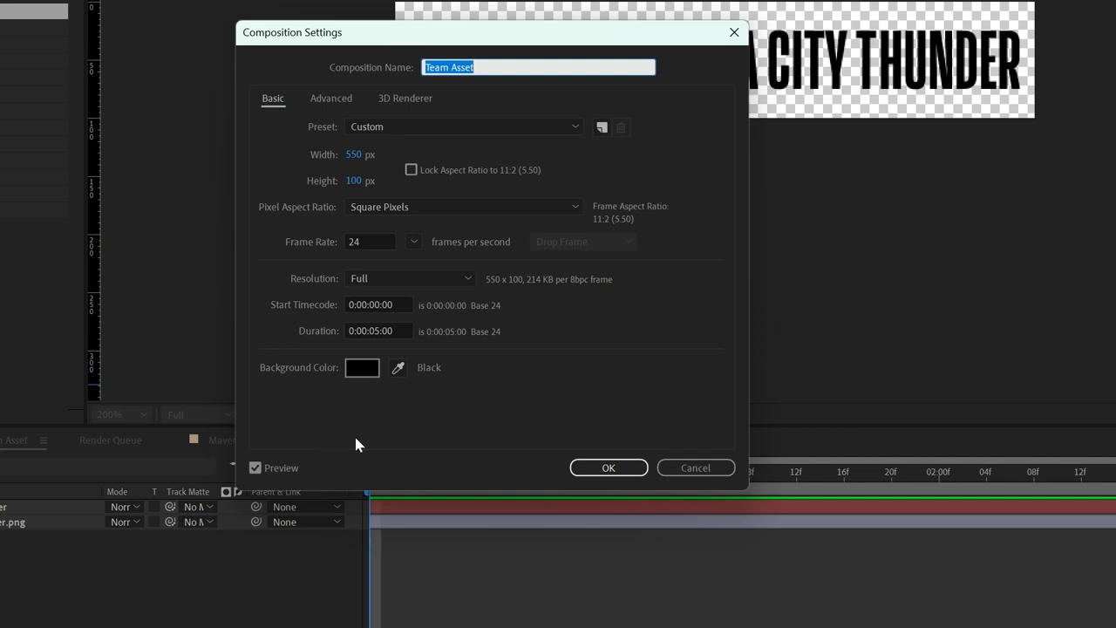
pyautogui.moveTo(293, 31); pyautogui.dragTo(382, 331)
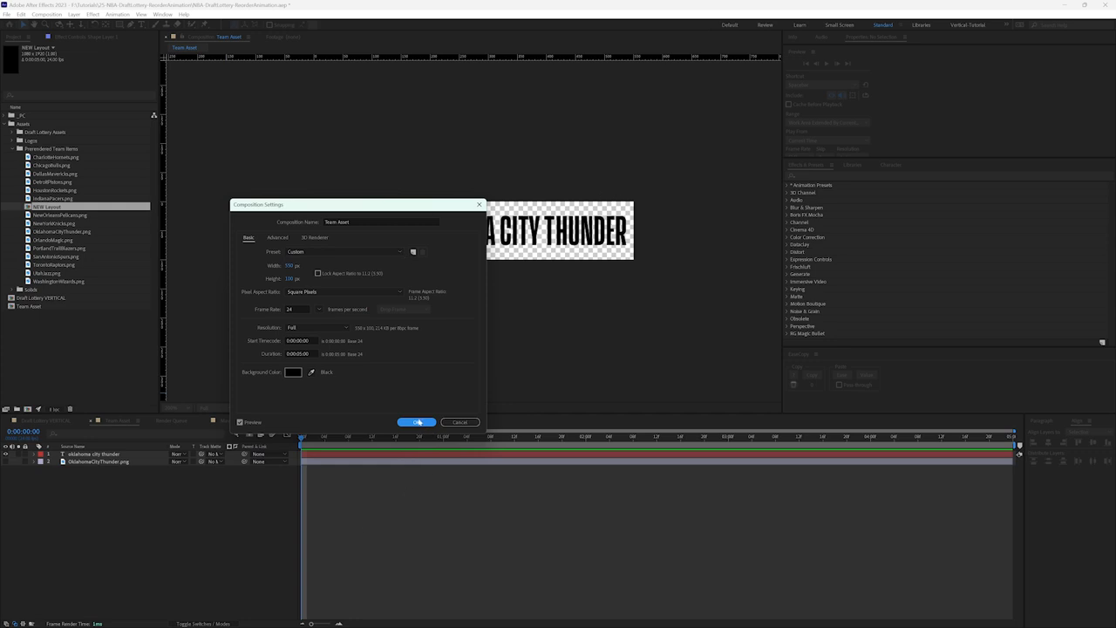
# Step: Close the settings, toggle the logo layer and edit the team name text to CHICAGO BULLS
pyautogui.click(417, 422)
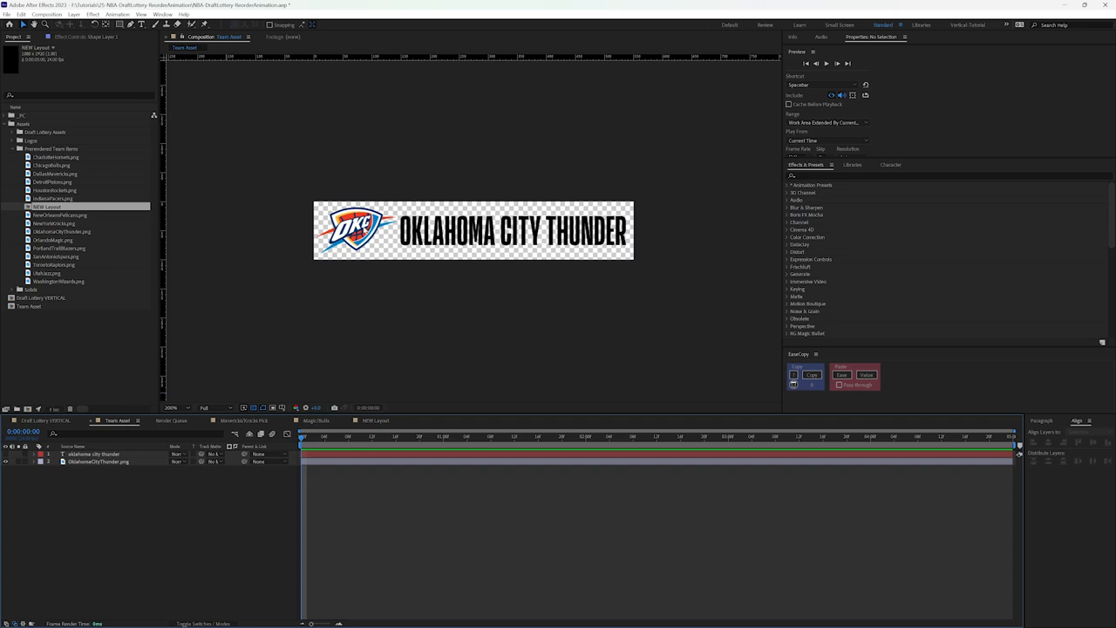
pyautogui.click(9, 453)
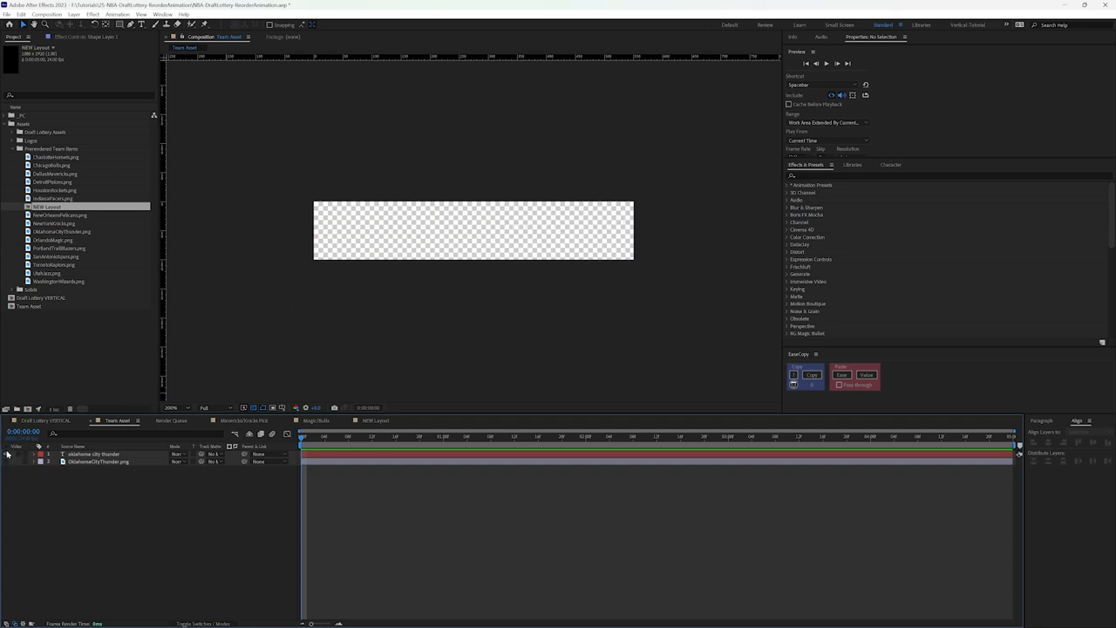
pyautogui.click(5, 453)
pyautogui.write('portland trail blazers')
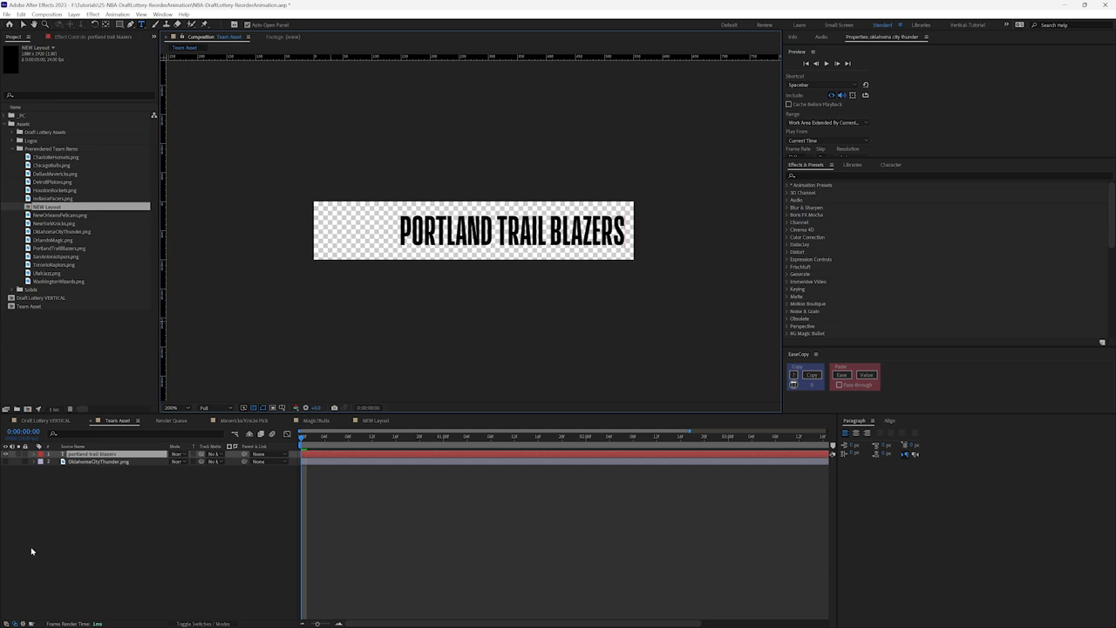
pyautogui.click(91, 453)
pyautogui.write('chicago bulls')
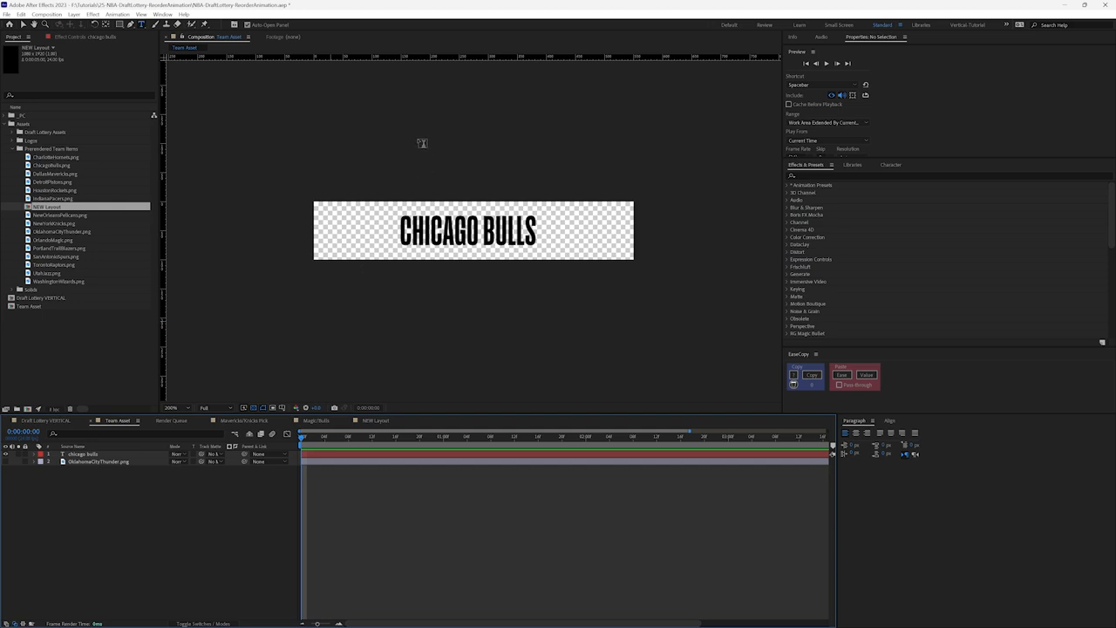
pyautogui.moveTo(415, 288)
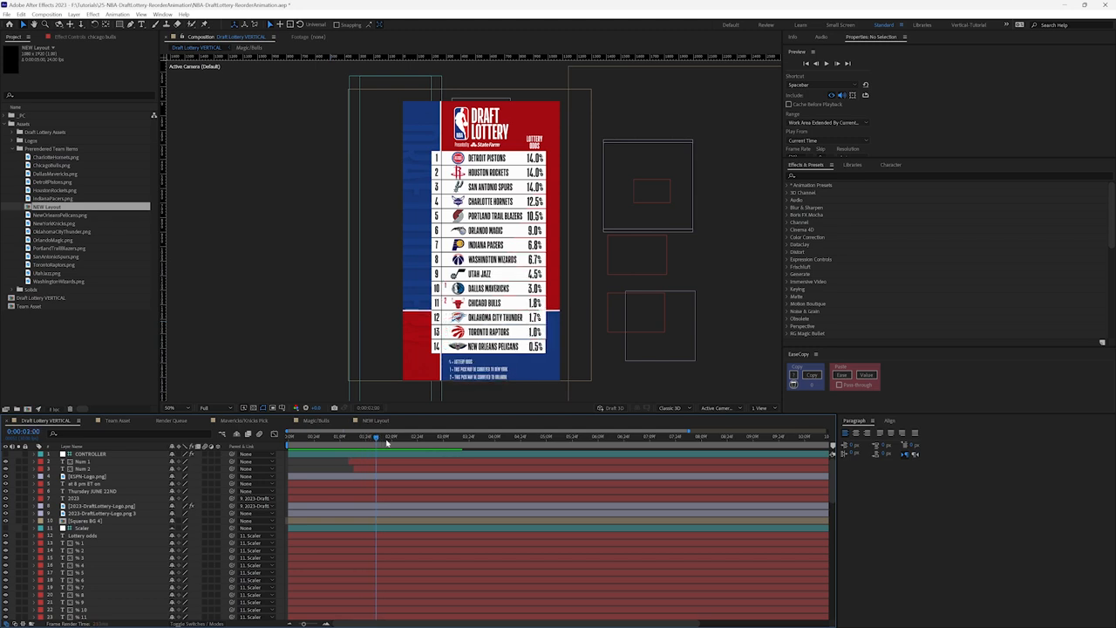
# Step: Select the CONTROLLER layer to list its per-team slider properties in Essential Graphics
pyautogui.click(392, 436)
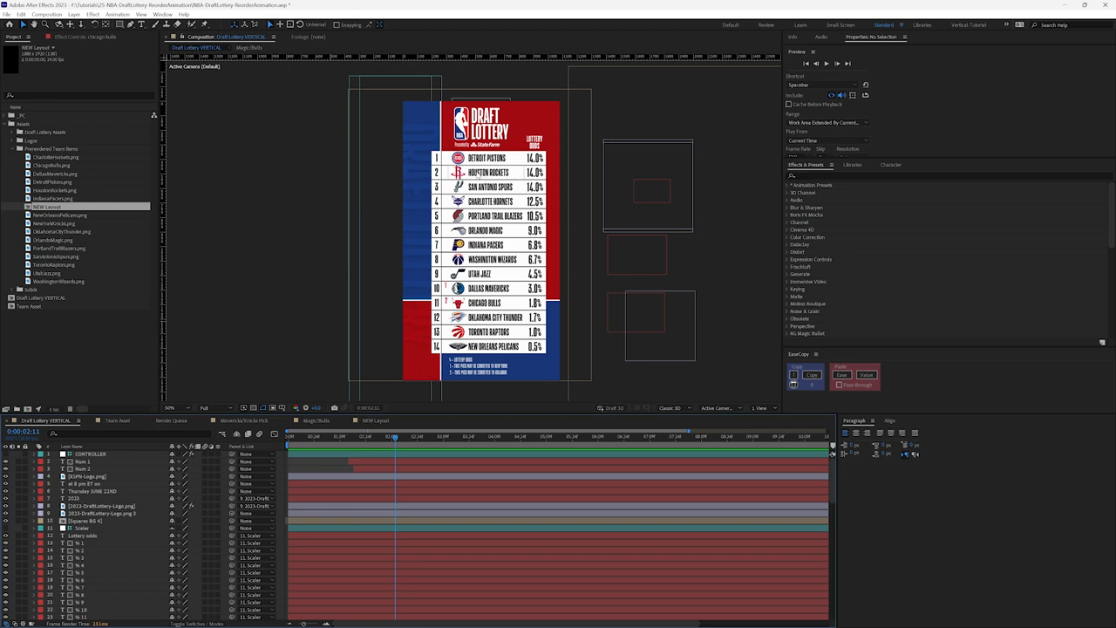
pyautogui.moveTo(474, 175)
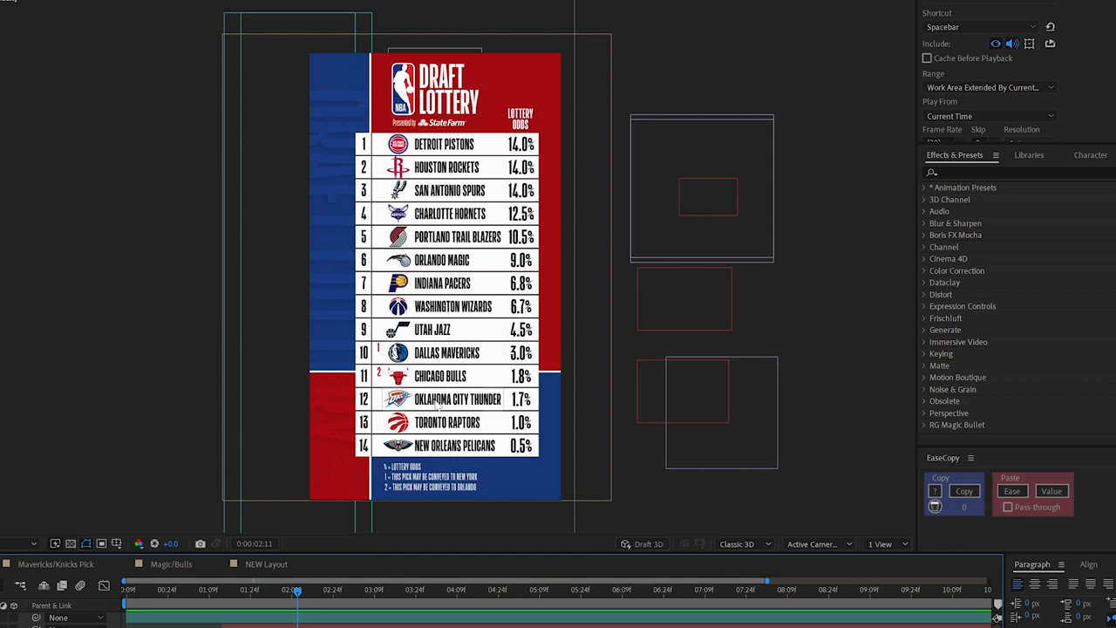
pyautogui.moveTo(411, 489)
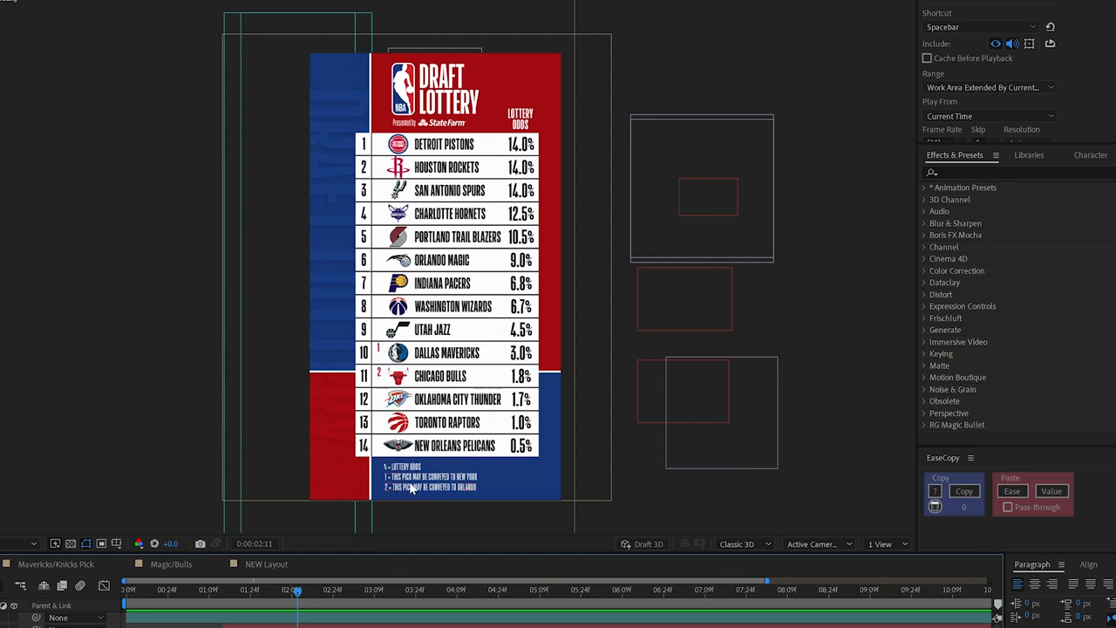
pyautogui.moveTo(437, 380)
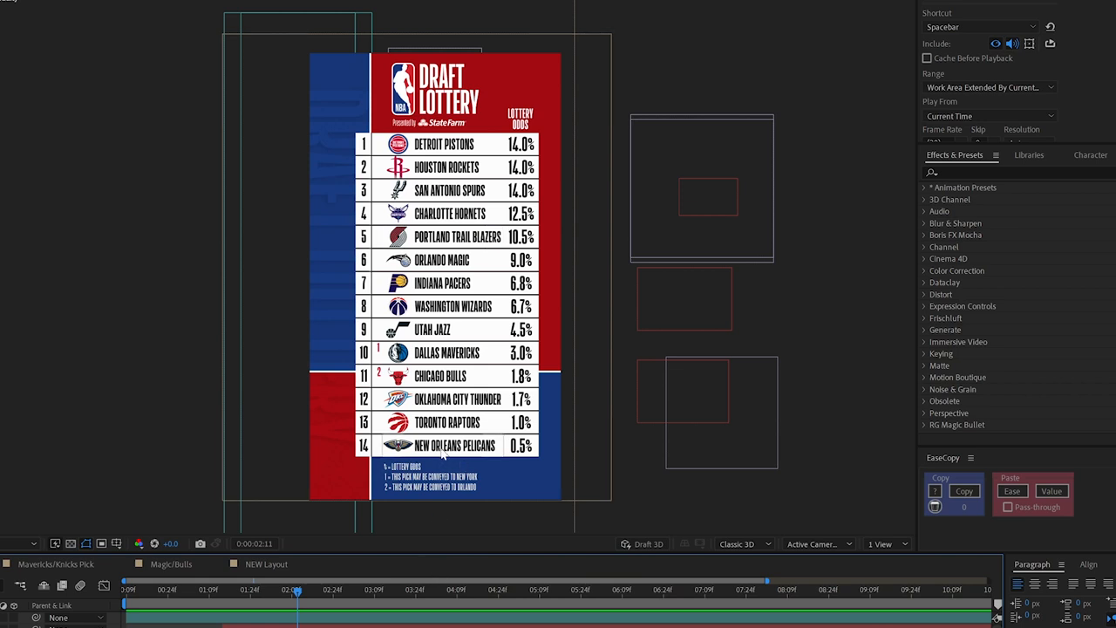
pyautogui.moveTo(432, 384)
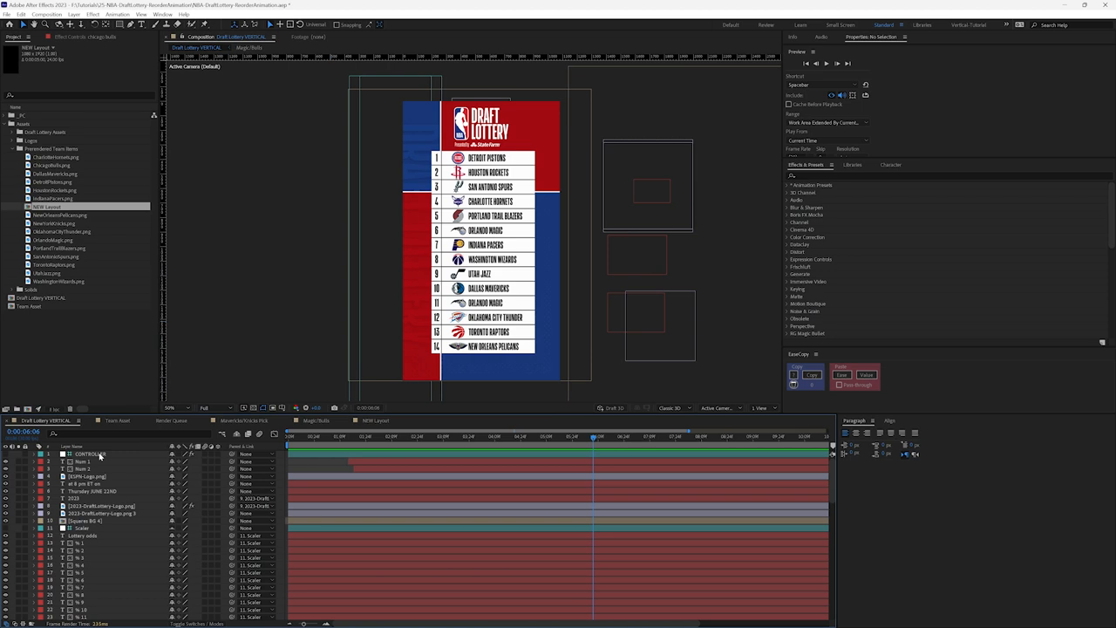
pyautogui.moveTo(199, 387)
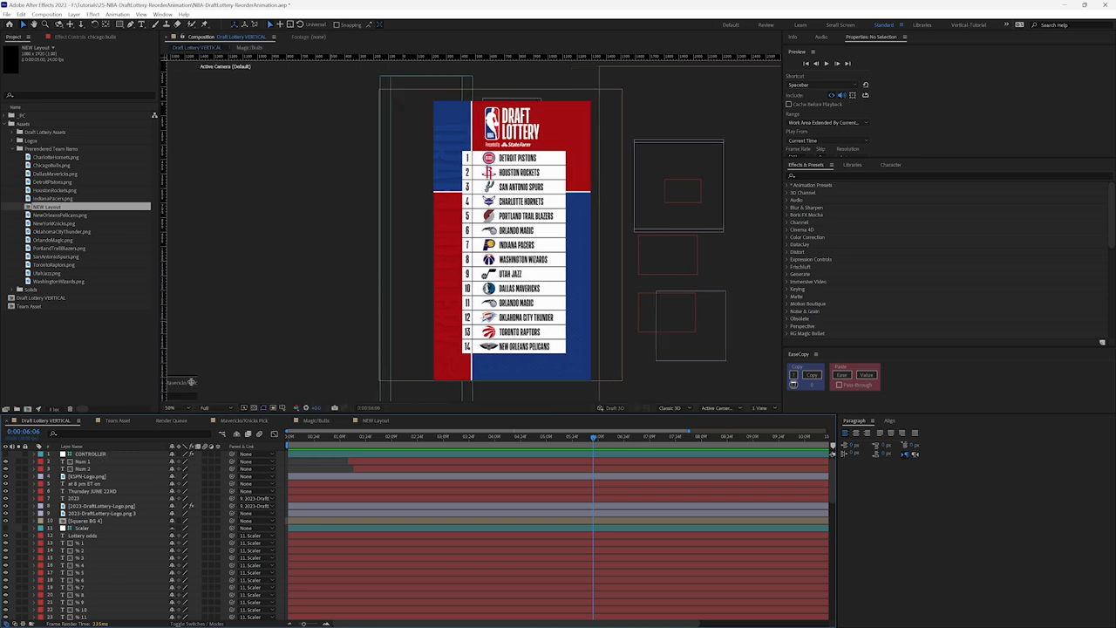
pyautogui.click(91, 453)
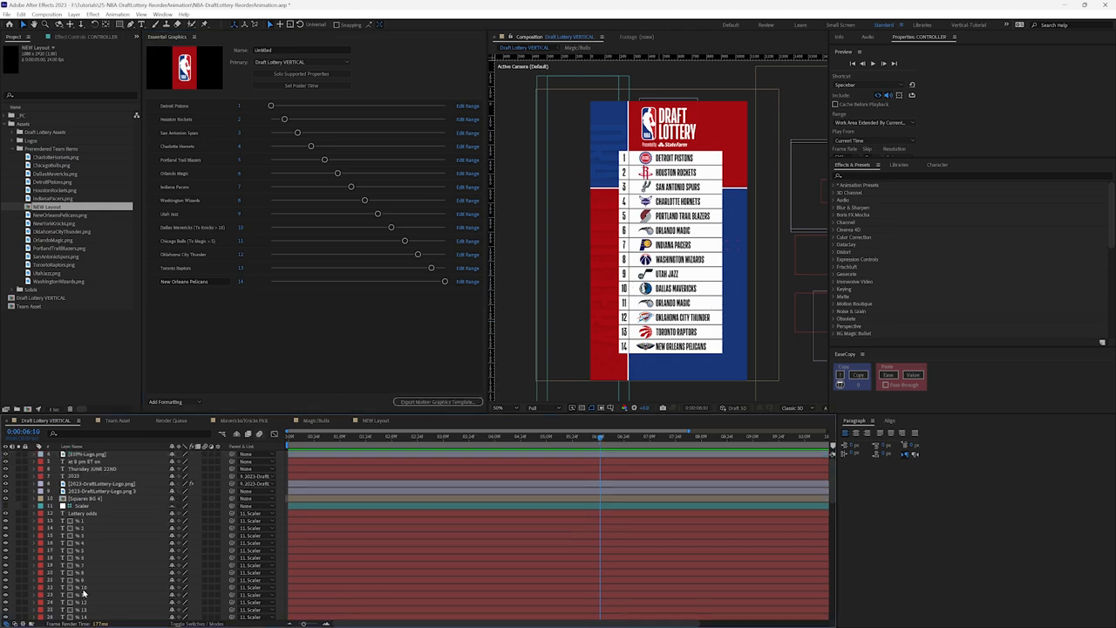
# Step: Solo a team box layer so the Chicago Bulls row shows alone in the viewer
pyautogui.scroll(-3)
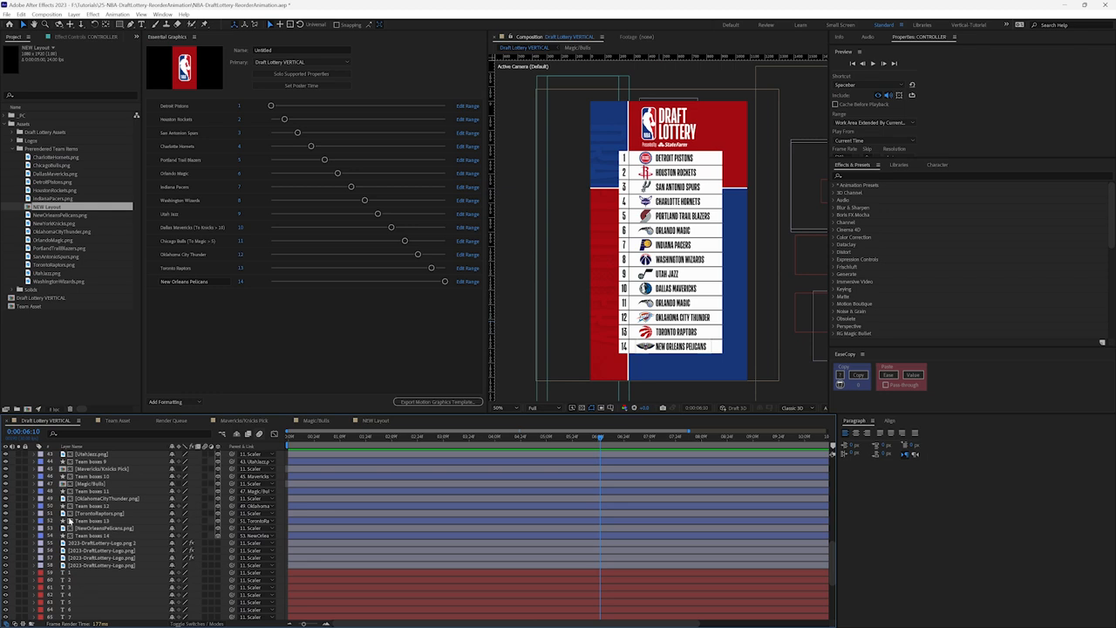
pyautogui.scroll(-3)
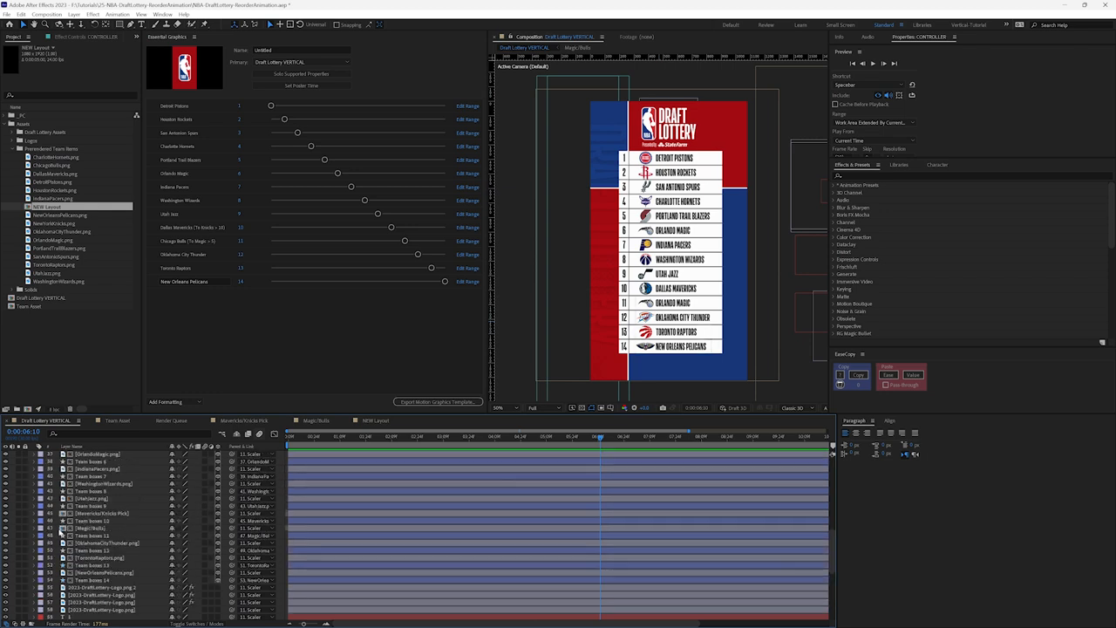
pyautogui.click(90, 526)
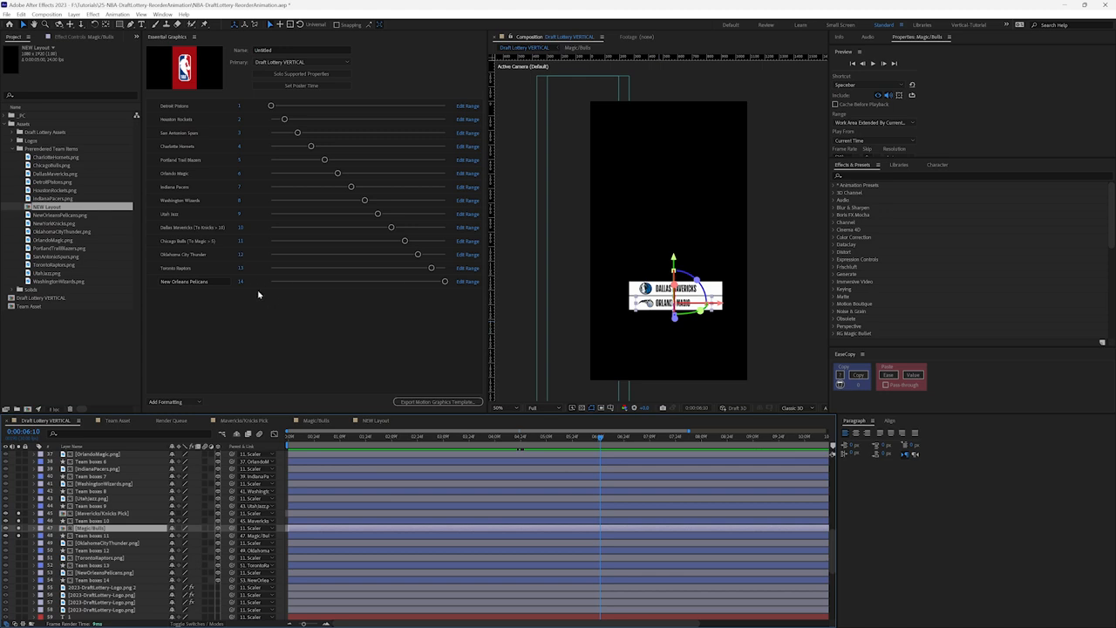
pyautogui.moveTo(182, 227)
pyautogui.write('3')
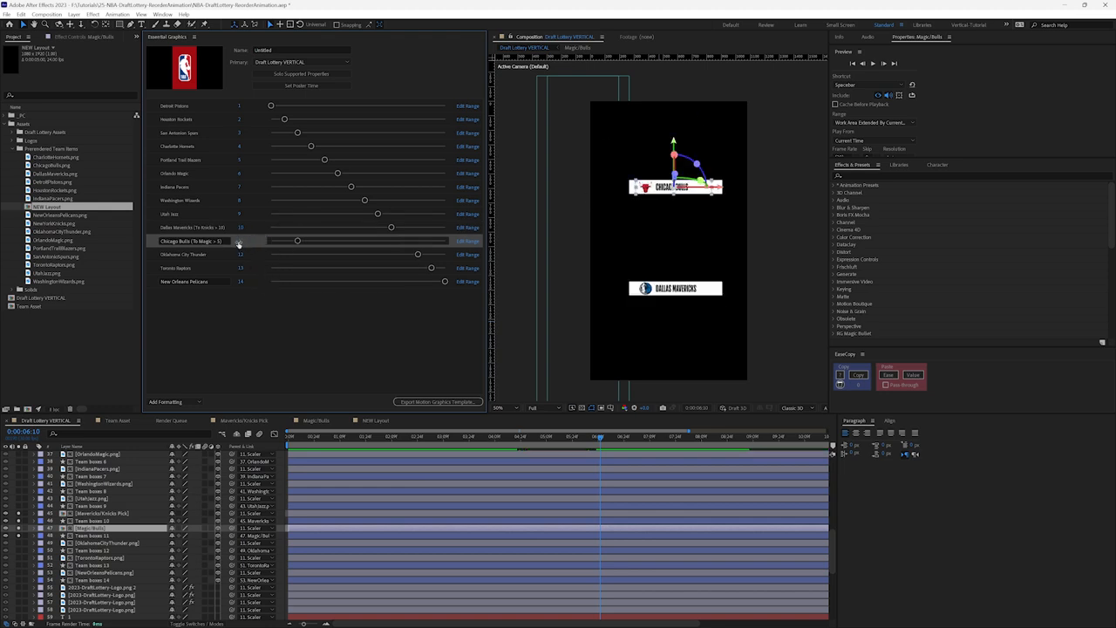
# Step: Test the slider movement and enter the Dallas Mavericks box precomp
pyautogui.click(253, 240)
pyautogui.write('6')
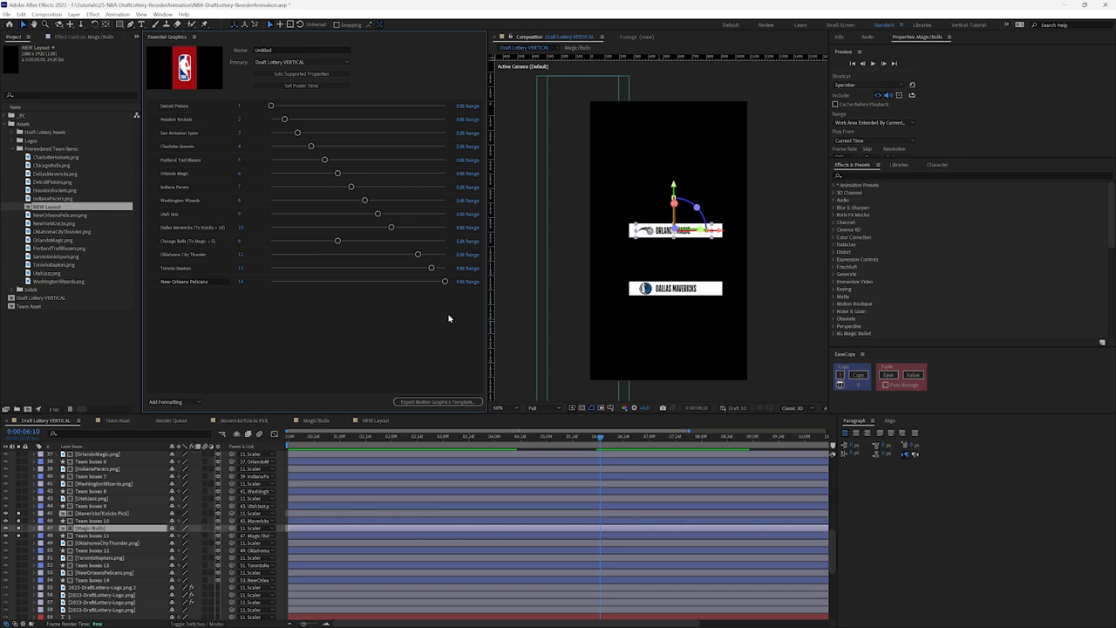
pyautogui.moveTo(666, 327)
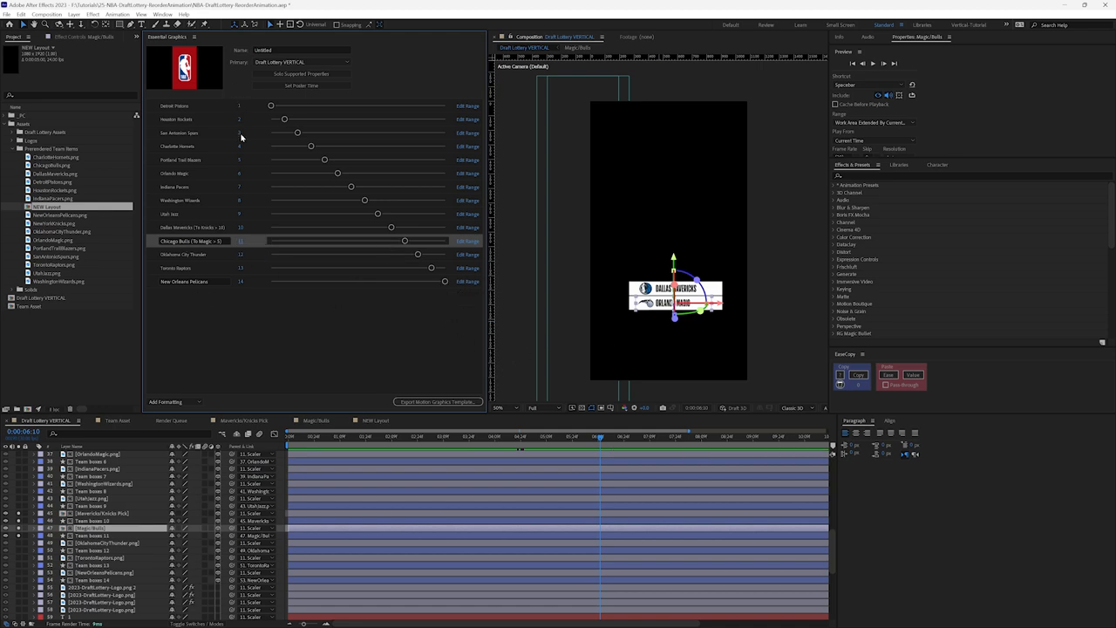
pyautogui.moveTo(232, 321)
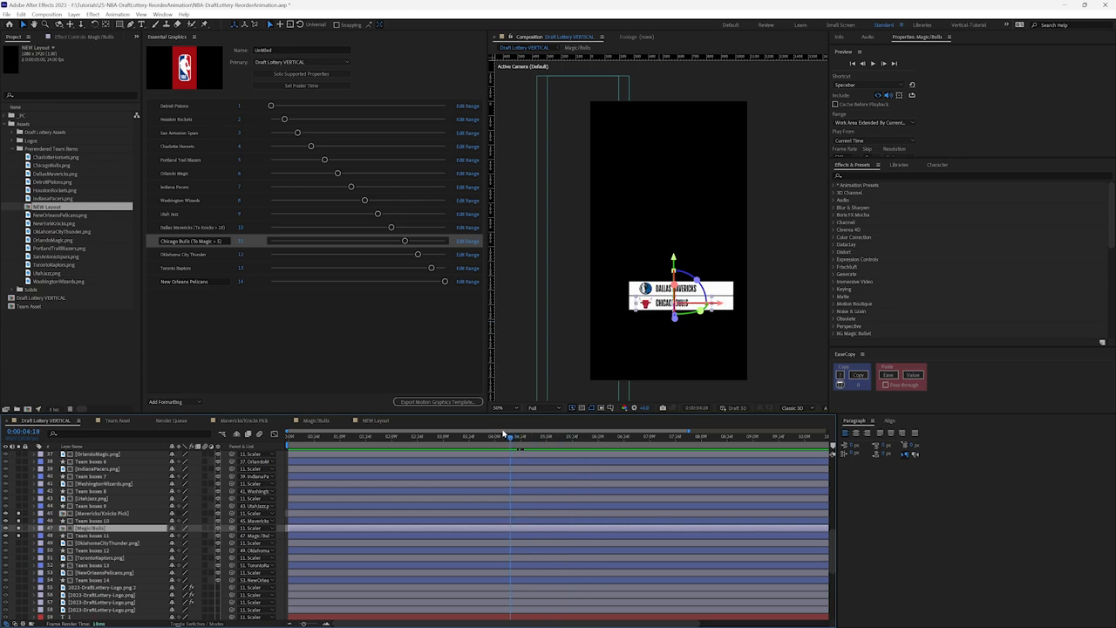
pyautogui.click(590, 436)
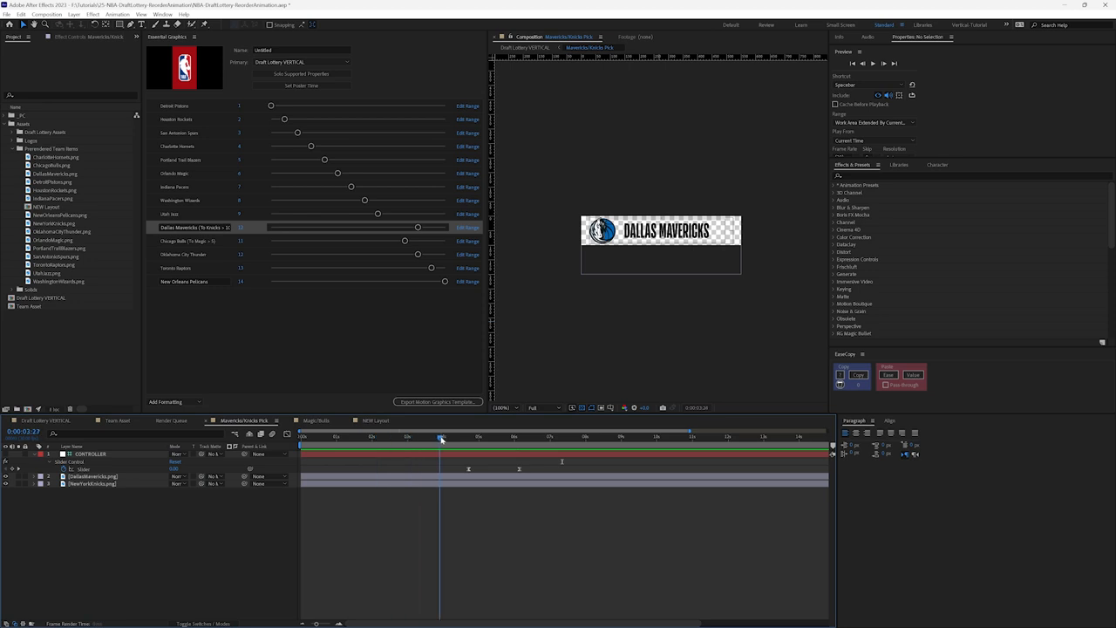
# Step: Select the Mavericks logo layer, reveal its controller expression and scrub through the box animation
pyautogui.click(497, 436)
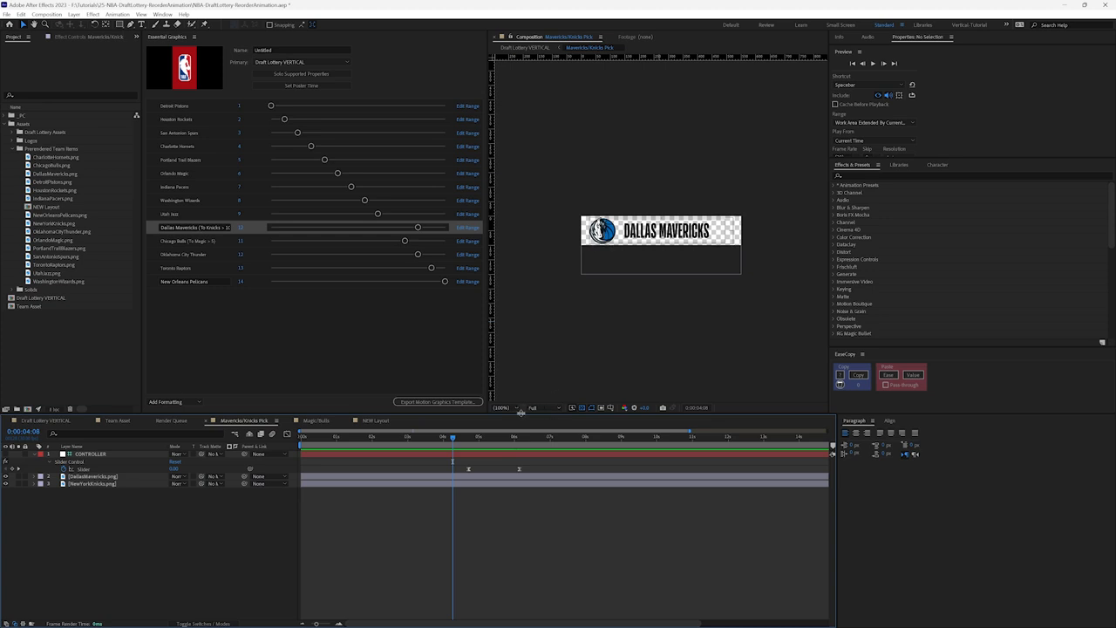
pyautogui.click(480, 436)
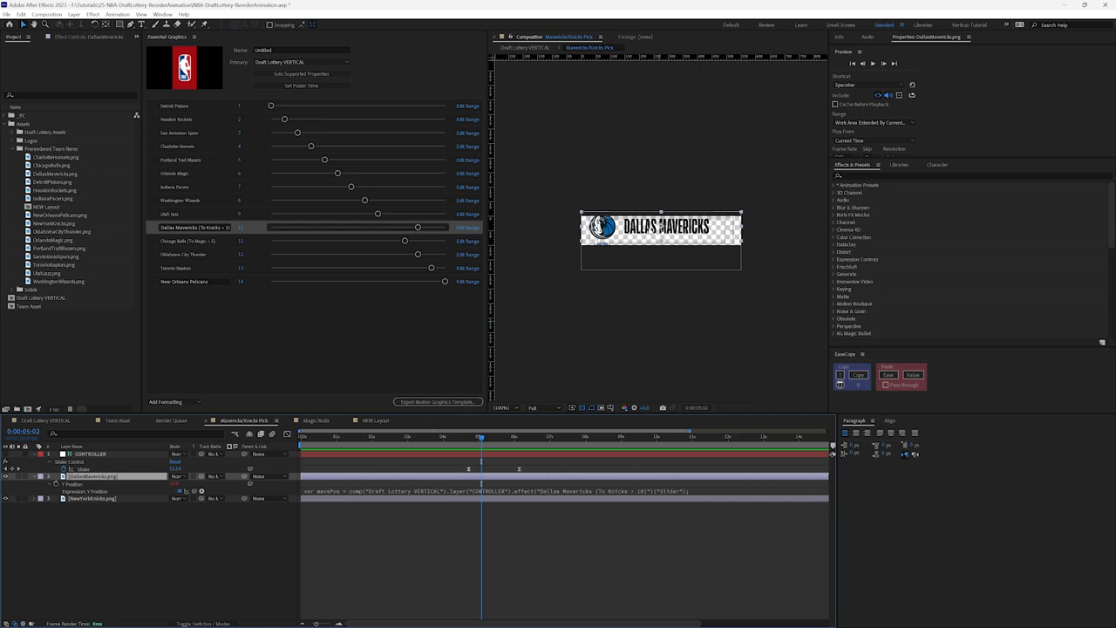
pyautogui.moveTo(656, 272)
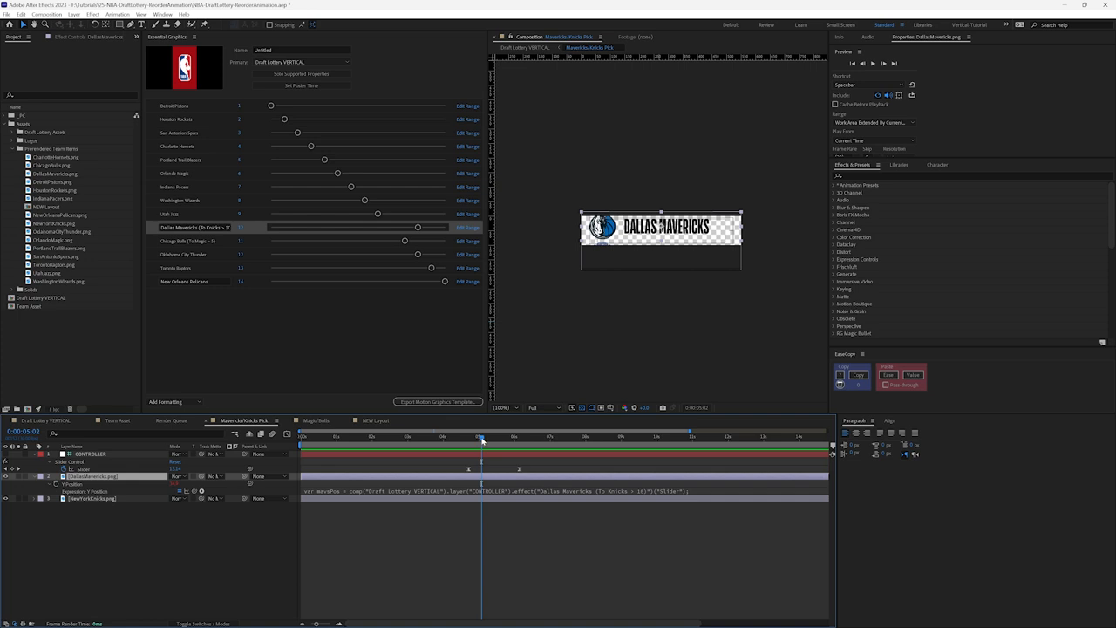
pyautogui.moveTo(482, 436); pyautogui.dragTo(506, 436)
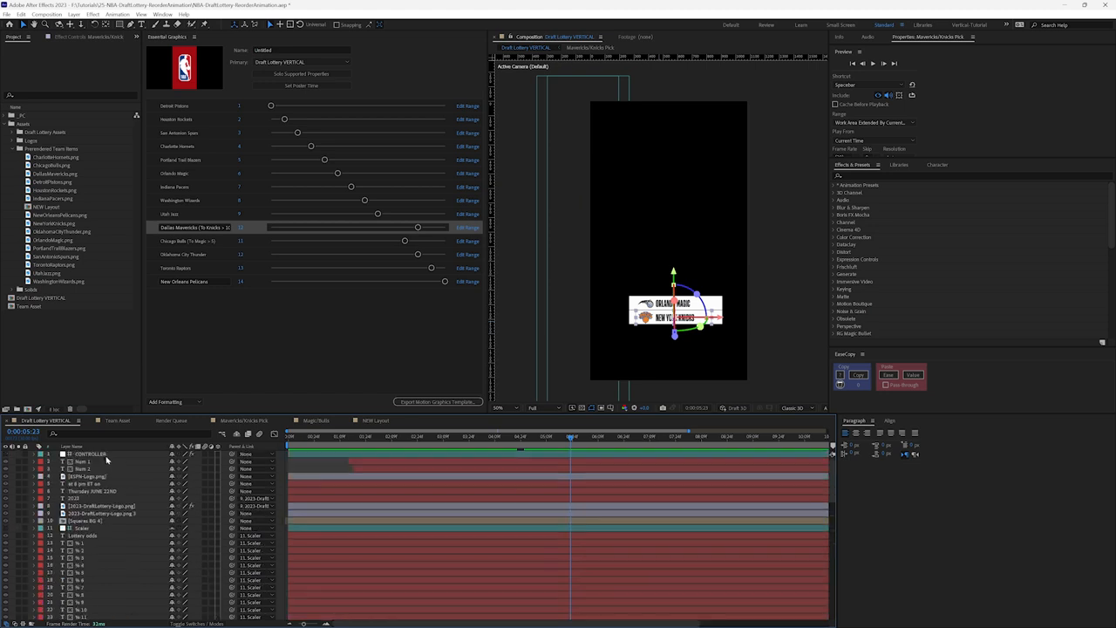
# Step: Expand the CONTROLLER effects to show the Mavericks-to-Knicks slider keyframes
pyautogui.click(87, 453)
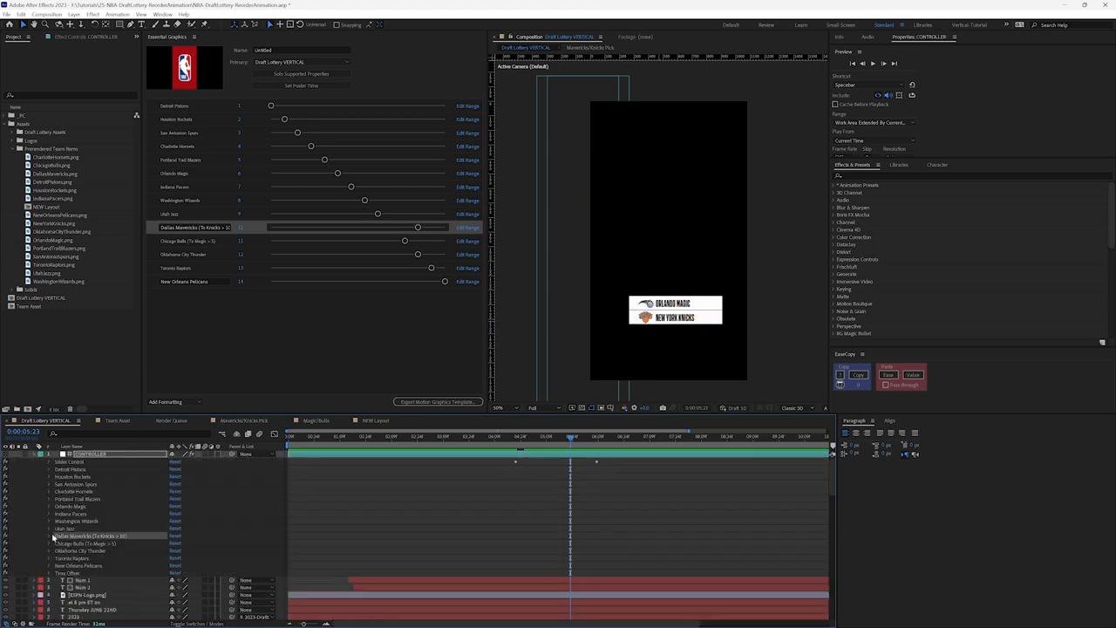
pyautogui.click(49, 535)
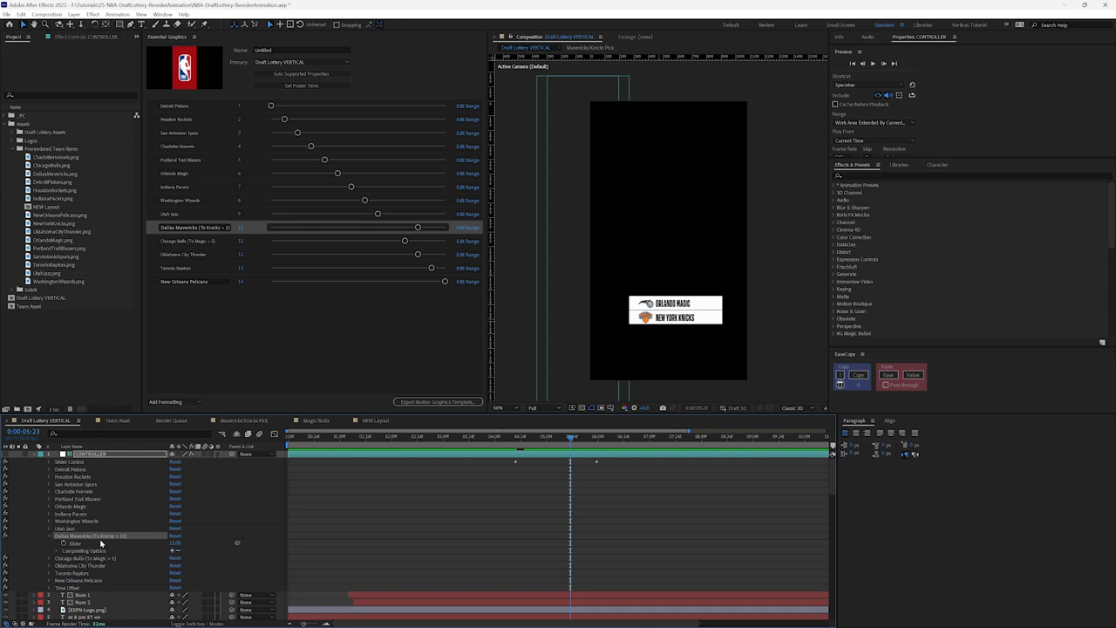
pyautogui.moveTo(114, 602)
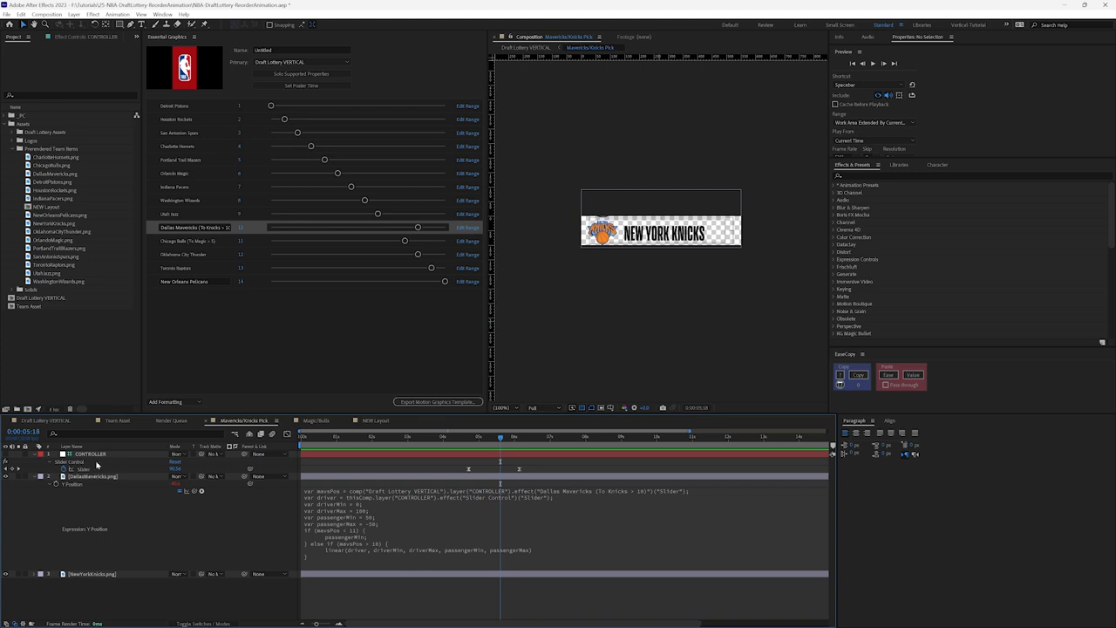
pyautogui.moveTo(348, 504)
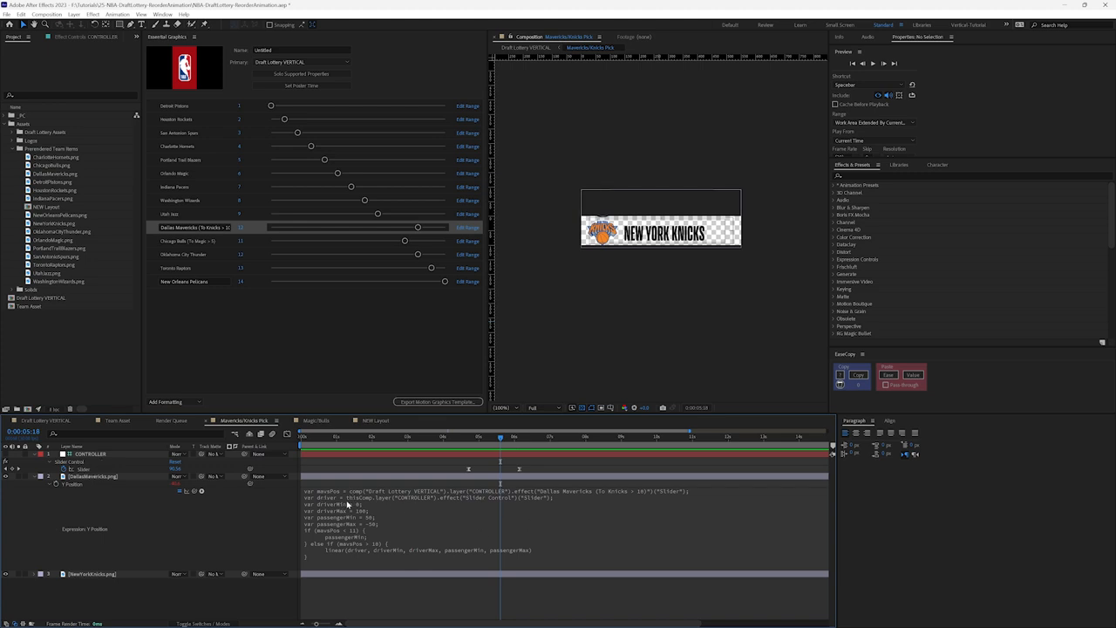
# Step: Make the Mavericks logo layer visible alongside the New York Knicks box
pyautogui.click(467, 436)
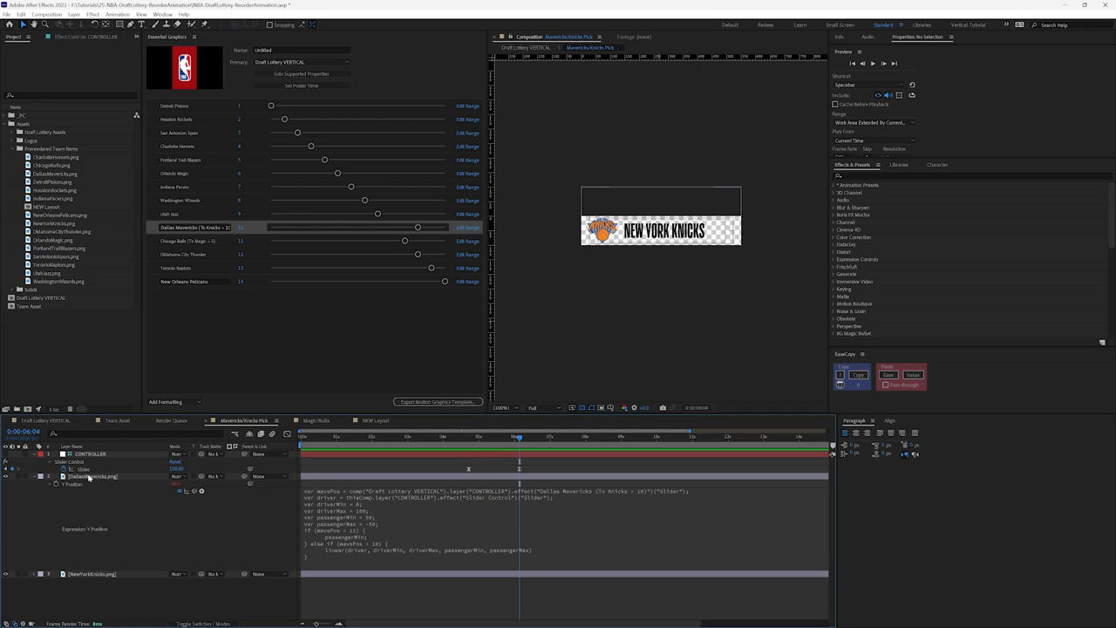
pyautogui.click(90, 476)
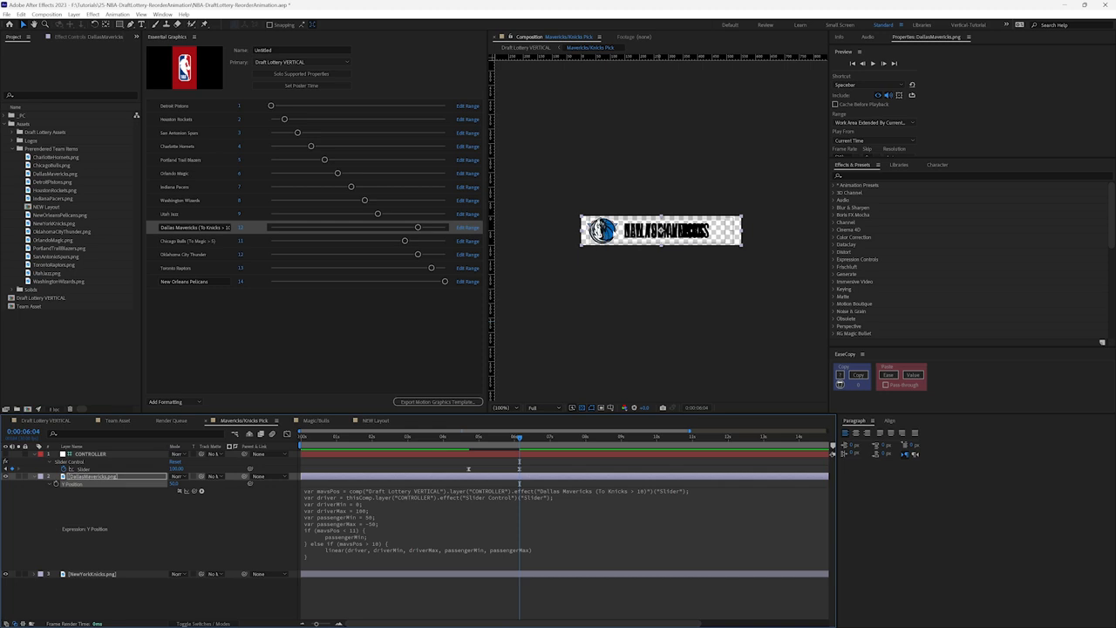
pyautogui.moveTo(195, 516)
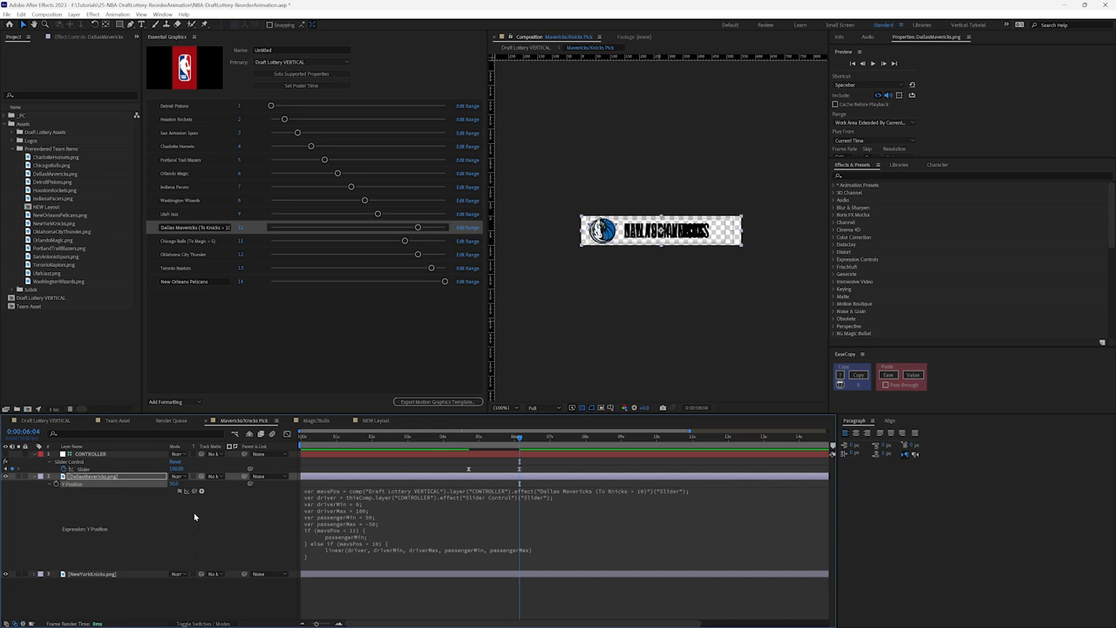
pyautogui.moveTo(190, 488)
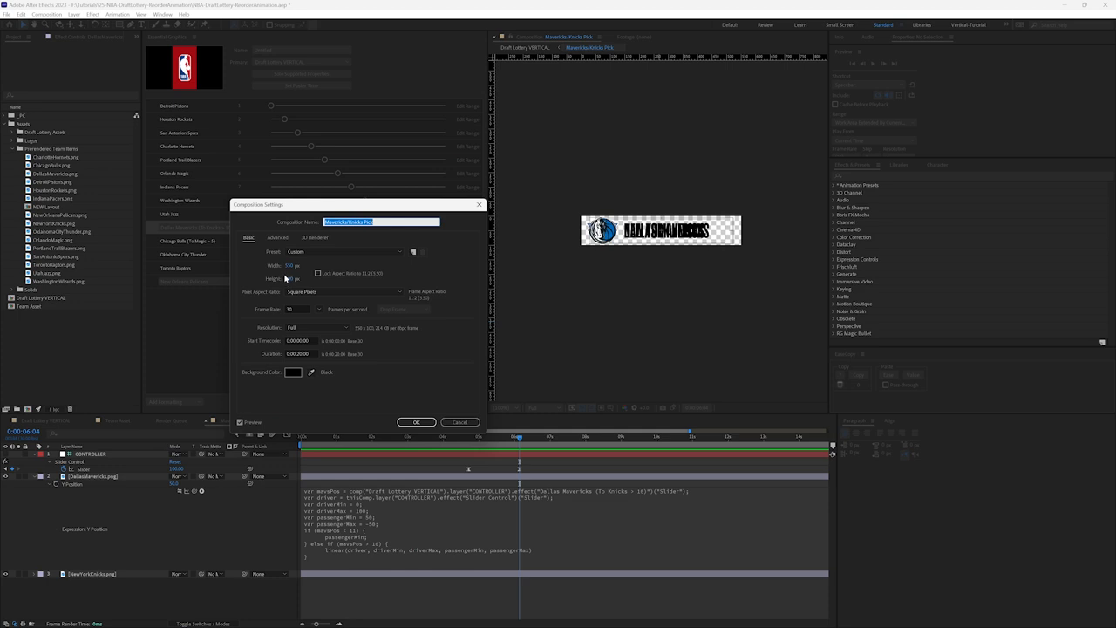
# Step: Write the if/else linear() Position expression on the Mavericks box referencing the CONTROLLER effect
pyautogui.click(415, 422)
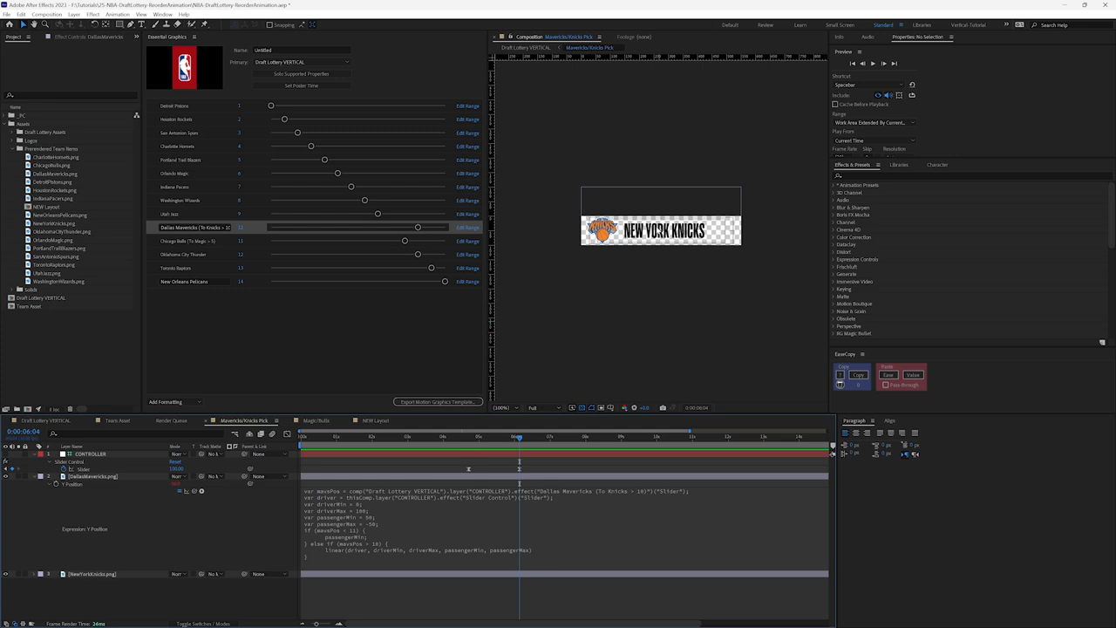
pyautogui.moveTo(313, 531)
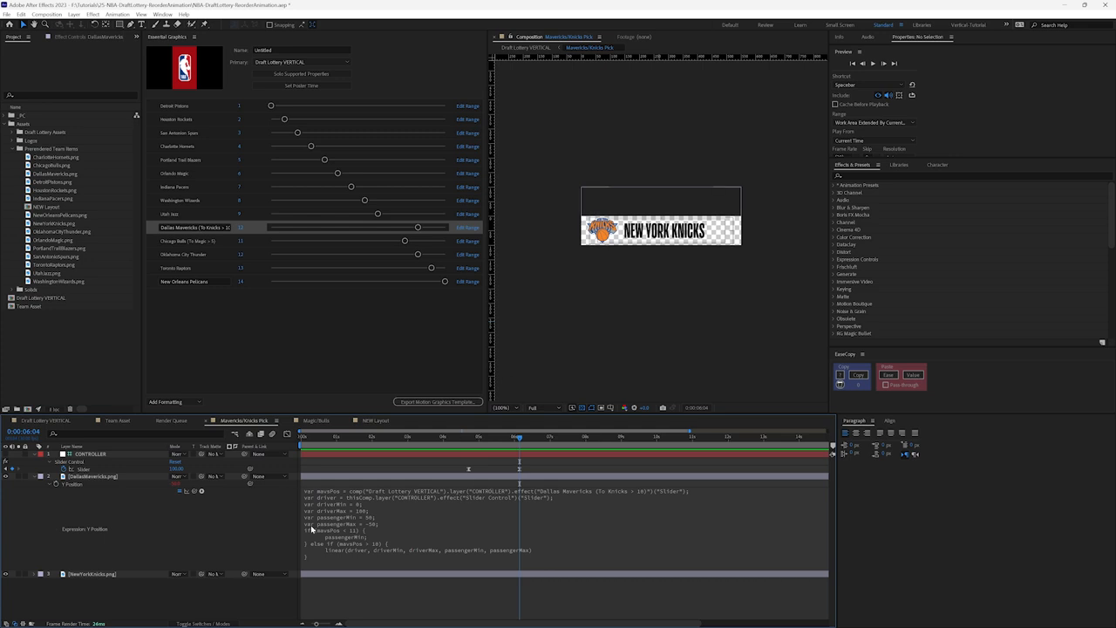
pyautogui.moveTo(325, 535)
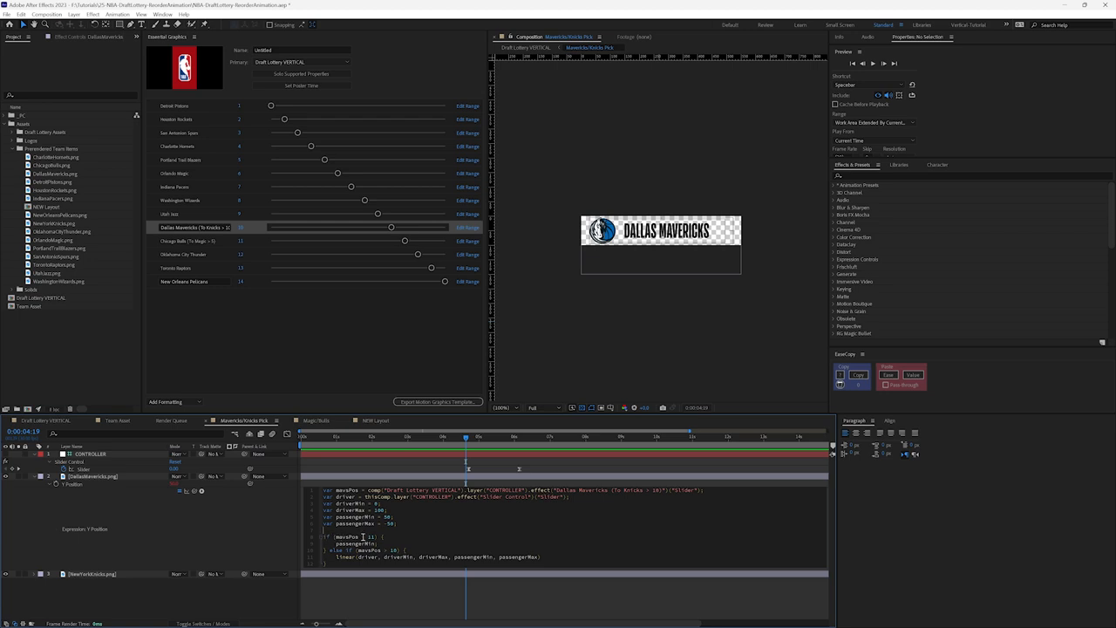
pyautogui.doubleClick(352, 545)
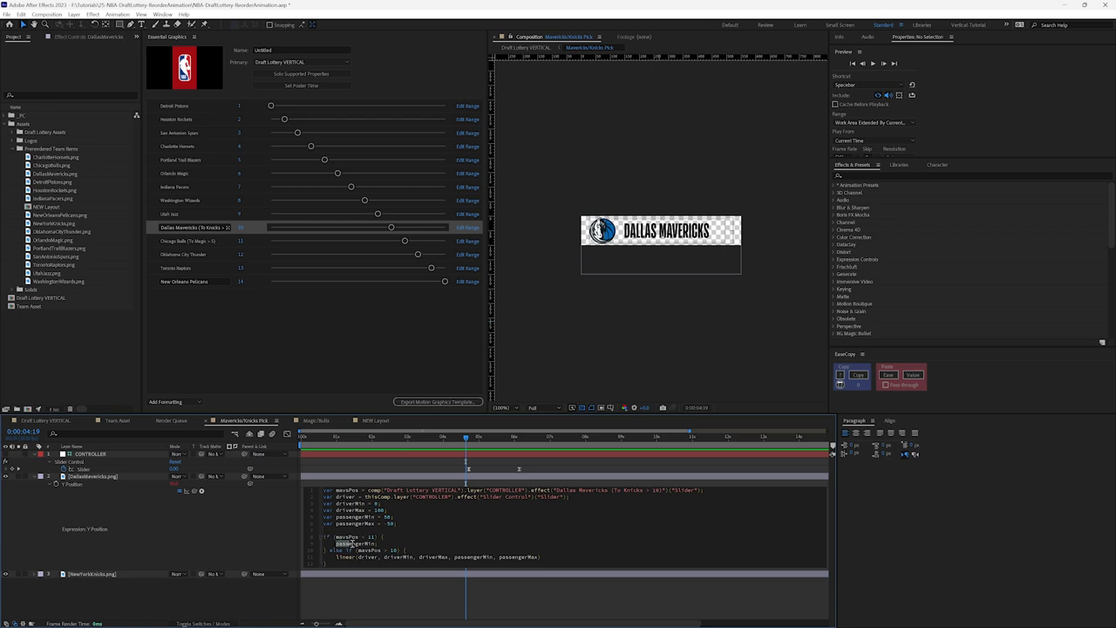
pyautogui.doubleClick(356, 544)
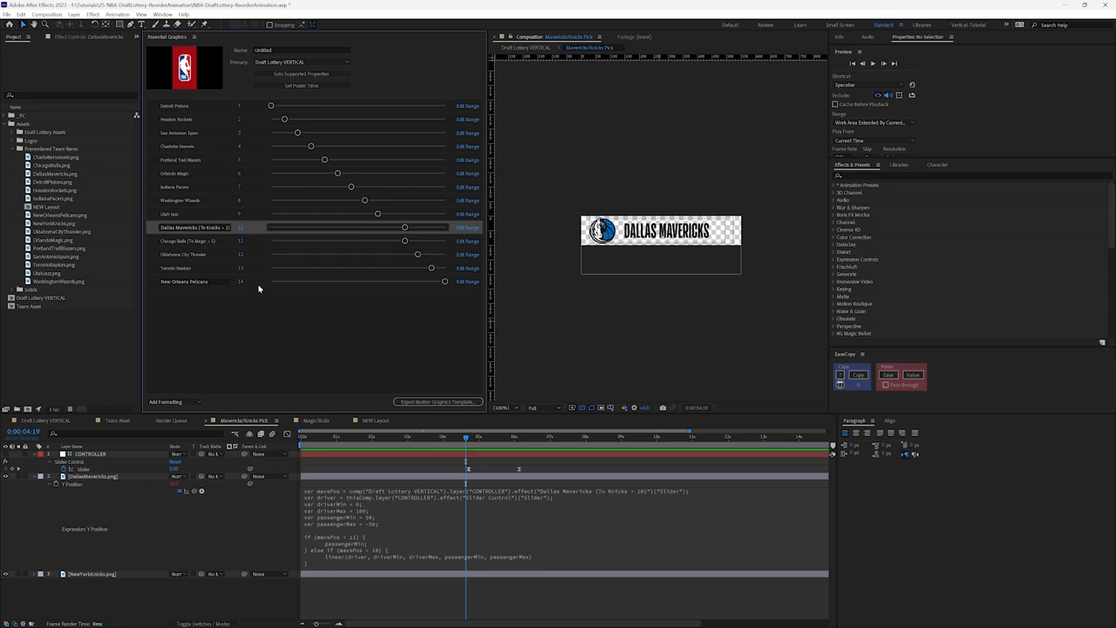
pyautogui.moveTo(469, 471)
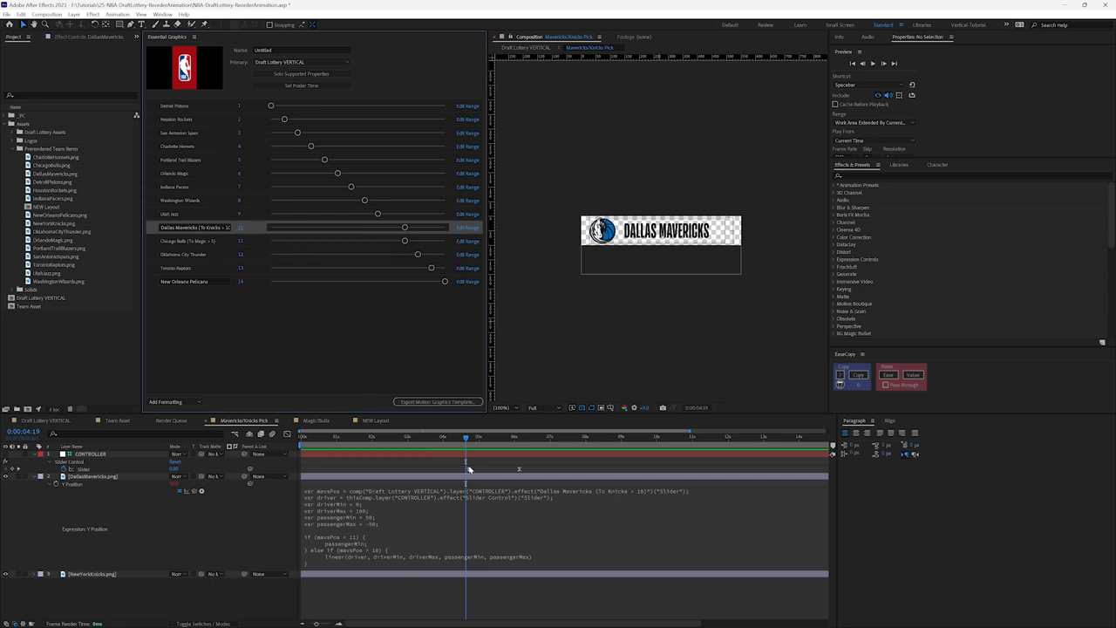
pyautogui.moveTo(520, 467)
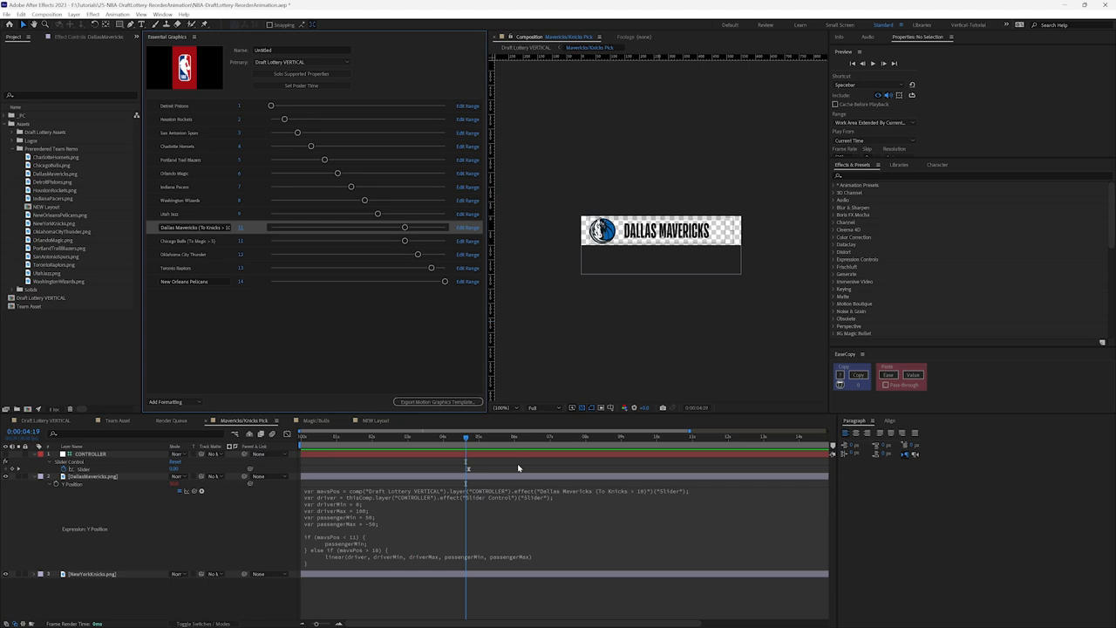
pyautogui.moveTo(380, 534)
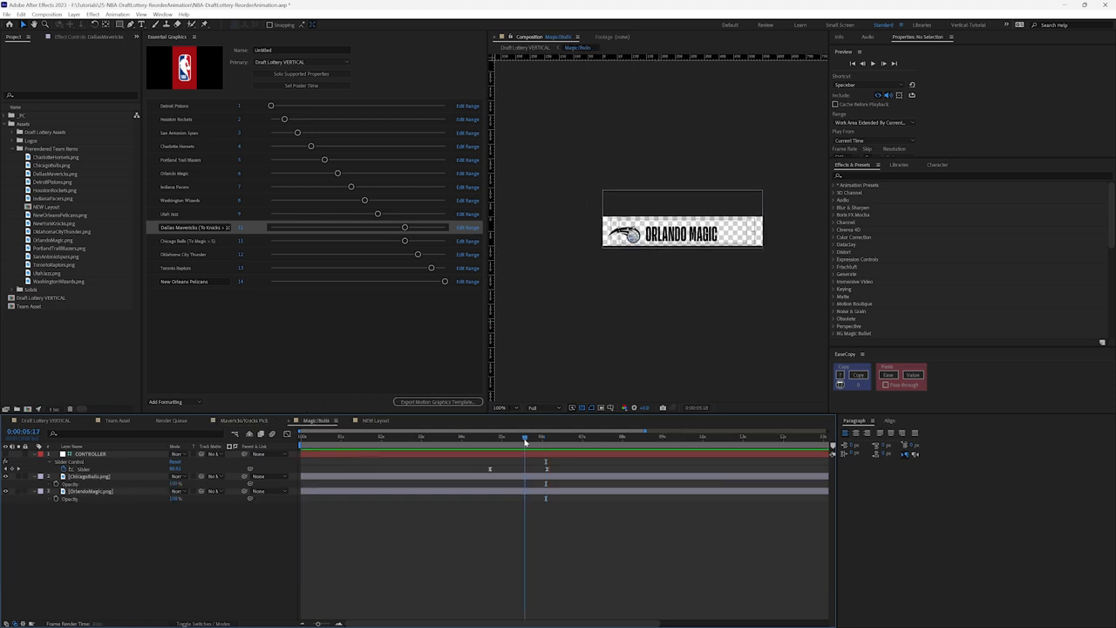
# Step: Scrub the Magic/Bulls precomp to preview the wordmark switching from Magic to Bulls
pyautogui.moveTo(525, 439); pyautogui.dragTo(491, 440)
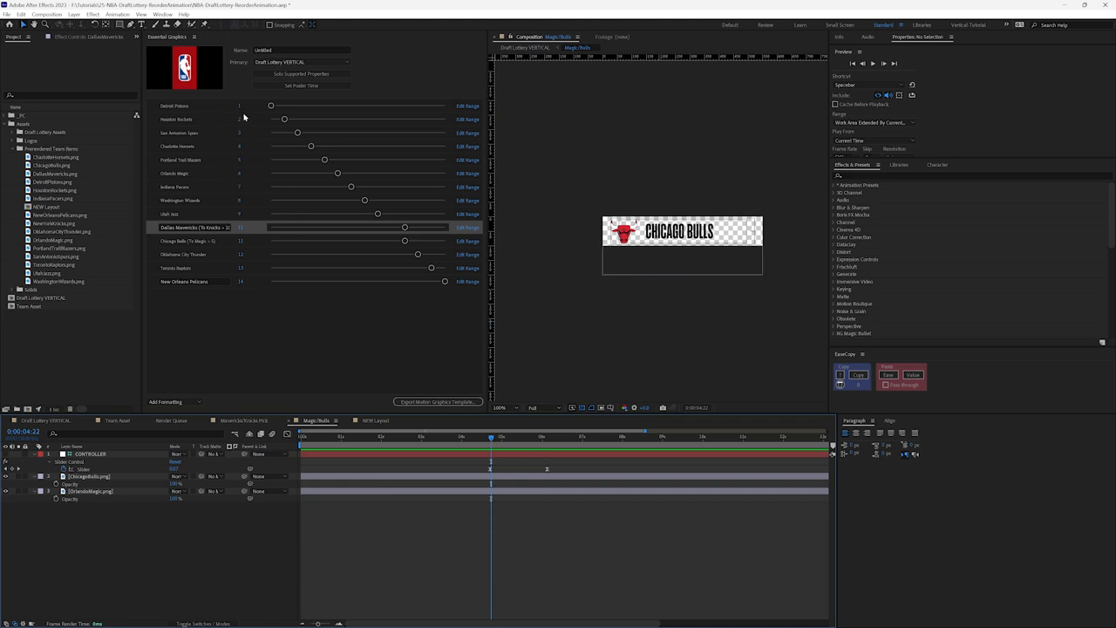
pyautogui.moveTo(346, 227)
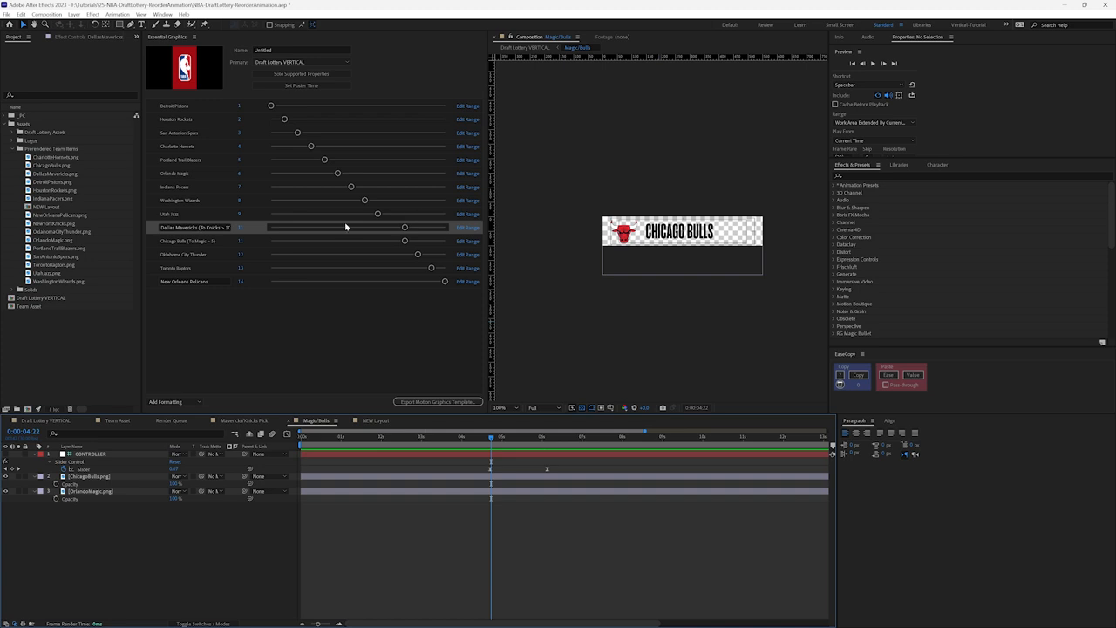
pyautogui.moveTo(212, 150)
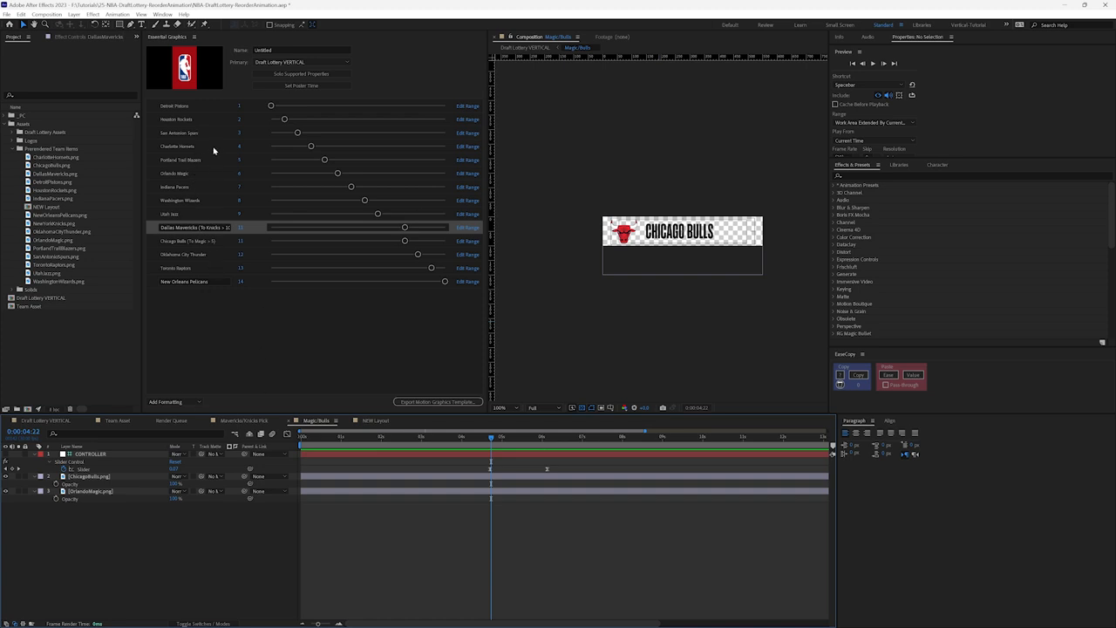
pyautogui.moveTo(357, 457)
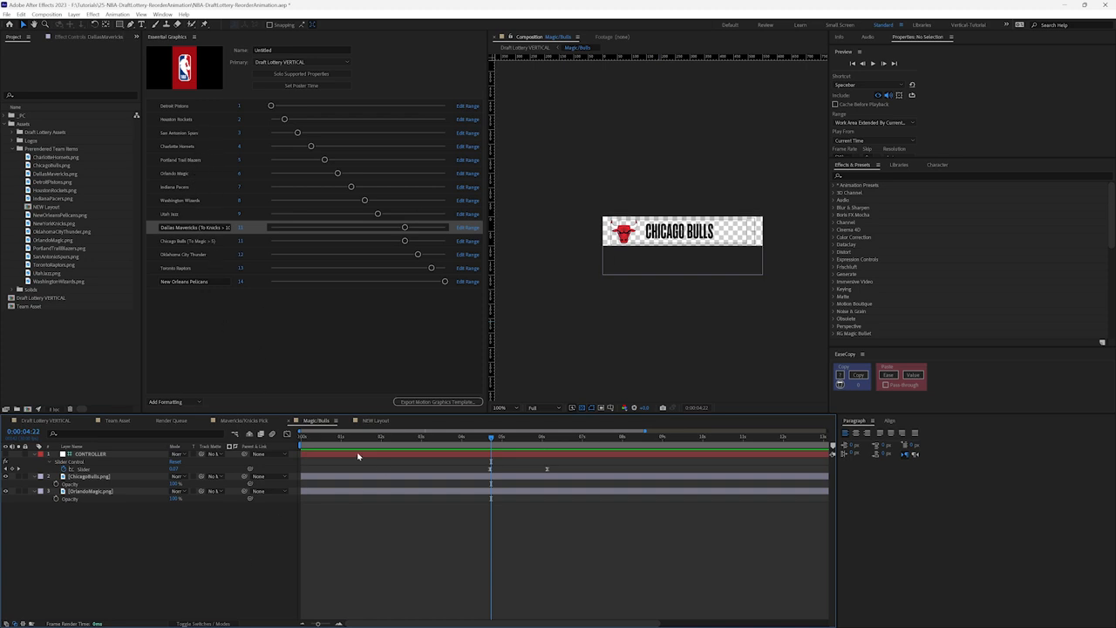
pyautogui.moveTo(329, 447)
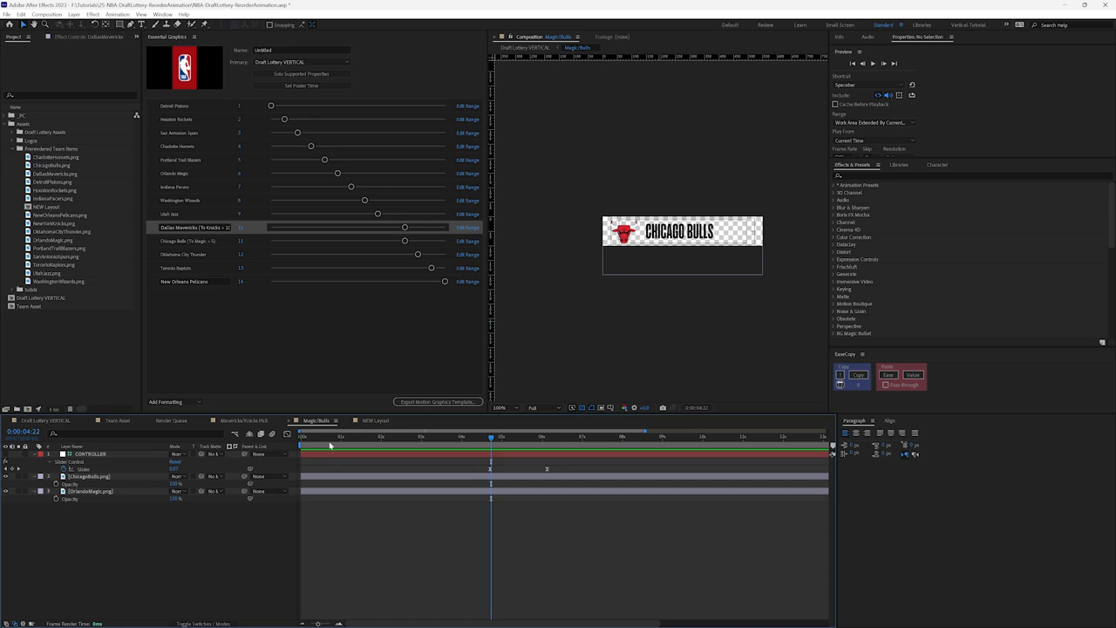
pyautogui.moveTo(237, 426)
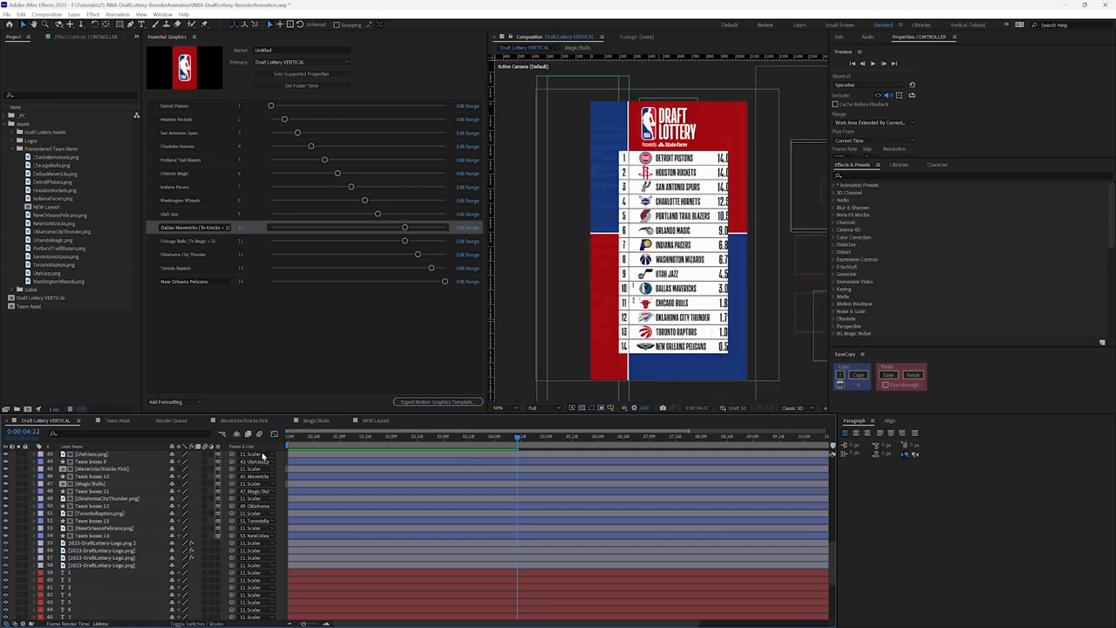
# Step: Switch to the Draft Lottery VERTICAL comp and scrub to watch the 14 rows slide in
pyautogui.click(467, 436)
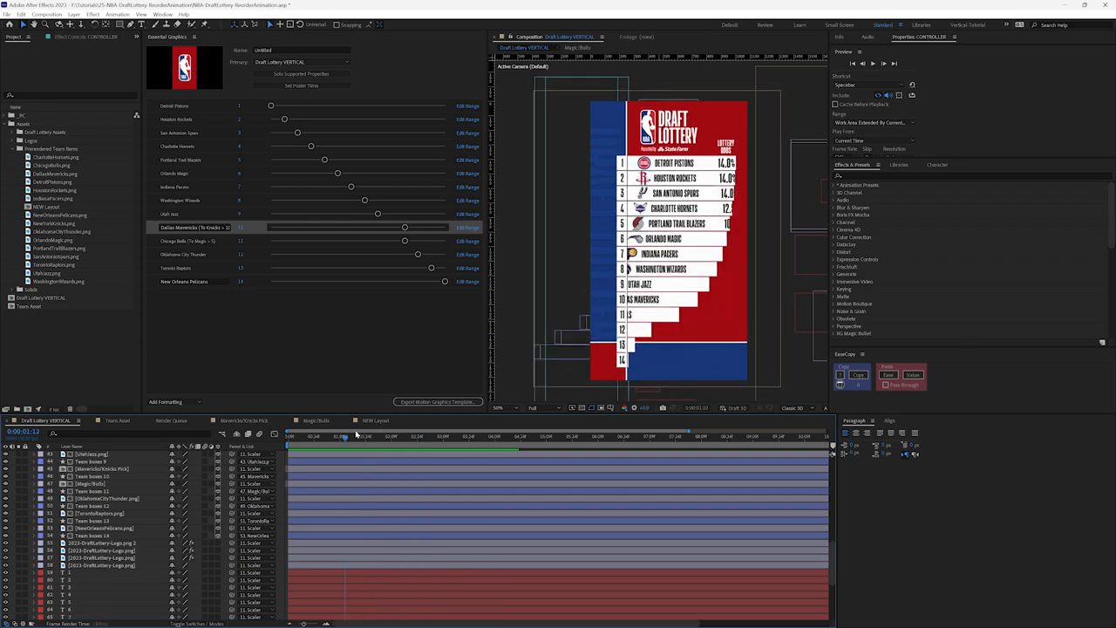
pyautogui.moveTo(340, 436); pyautogui.dragTo(562, 436)
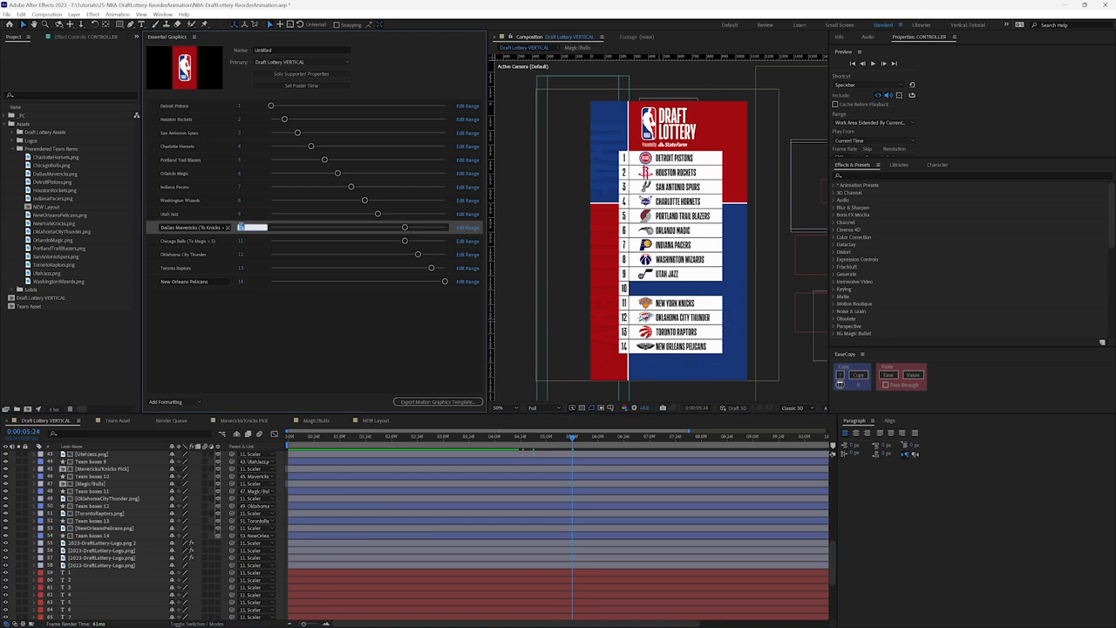
pyautogui.click(247, 226)
pyautogui.write('10')
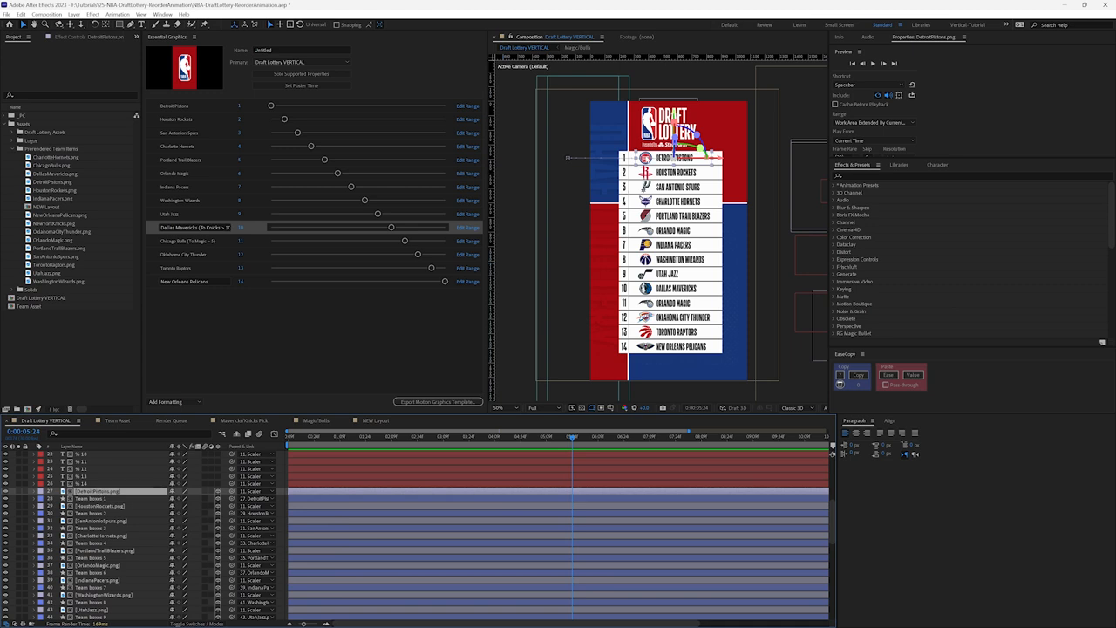
pyautogui.moveTo(603, 171)
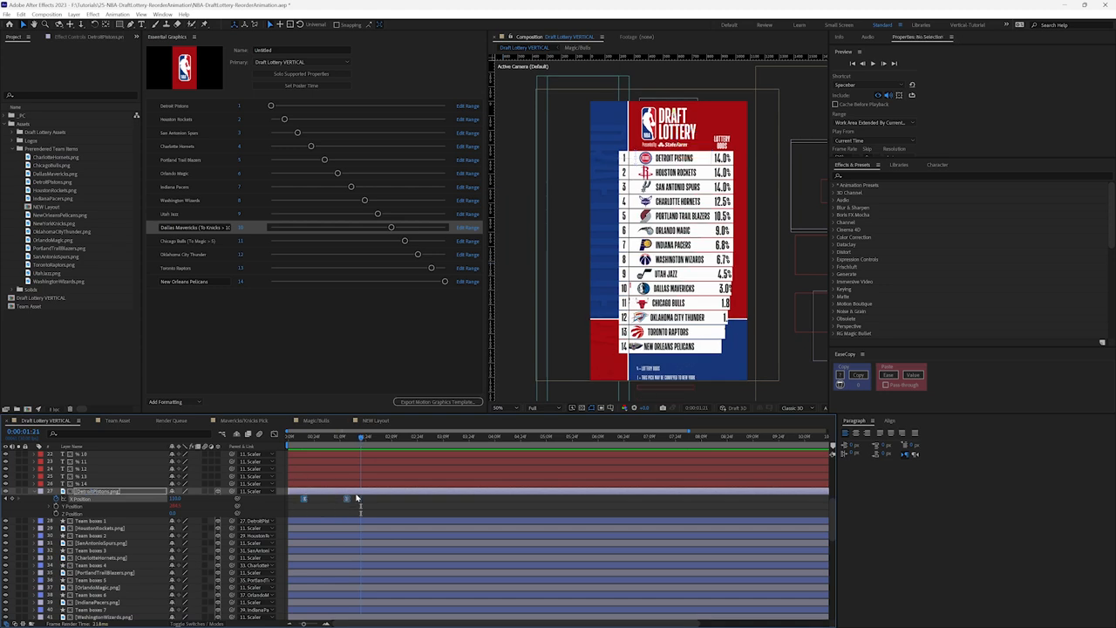
# Step: Reveal a team box's Position expression using layer(index-1) valueAtTime with the controller's Time Offset
pyautogui.click(96, 528)
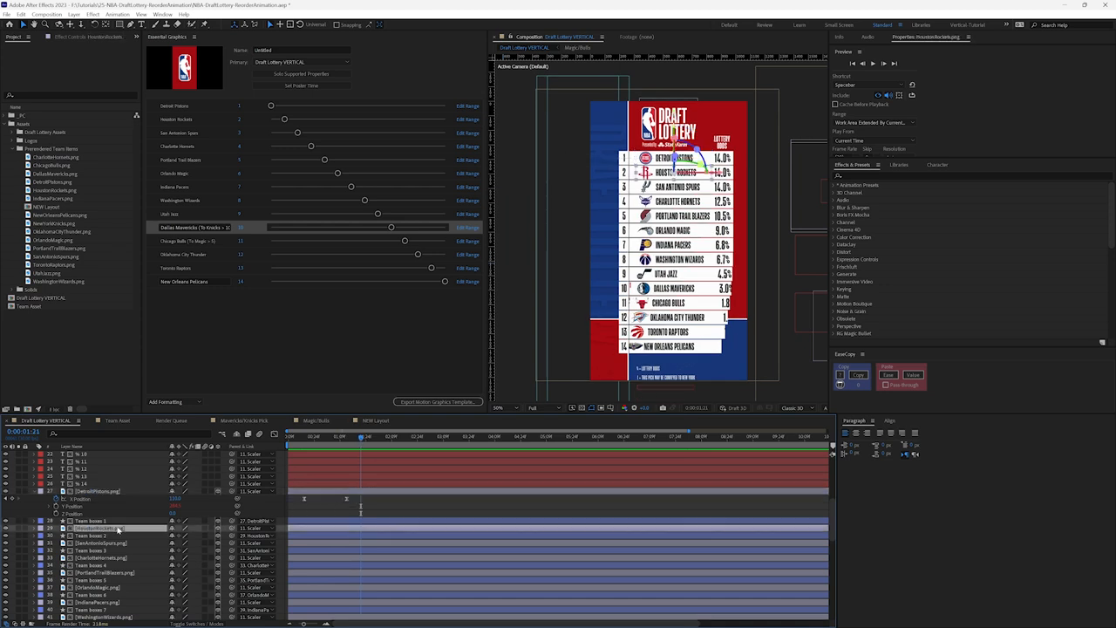
pyautogui.click(71, 529)
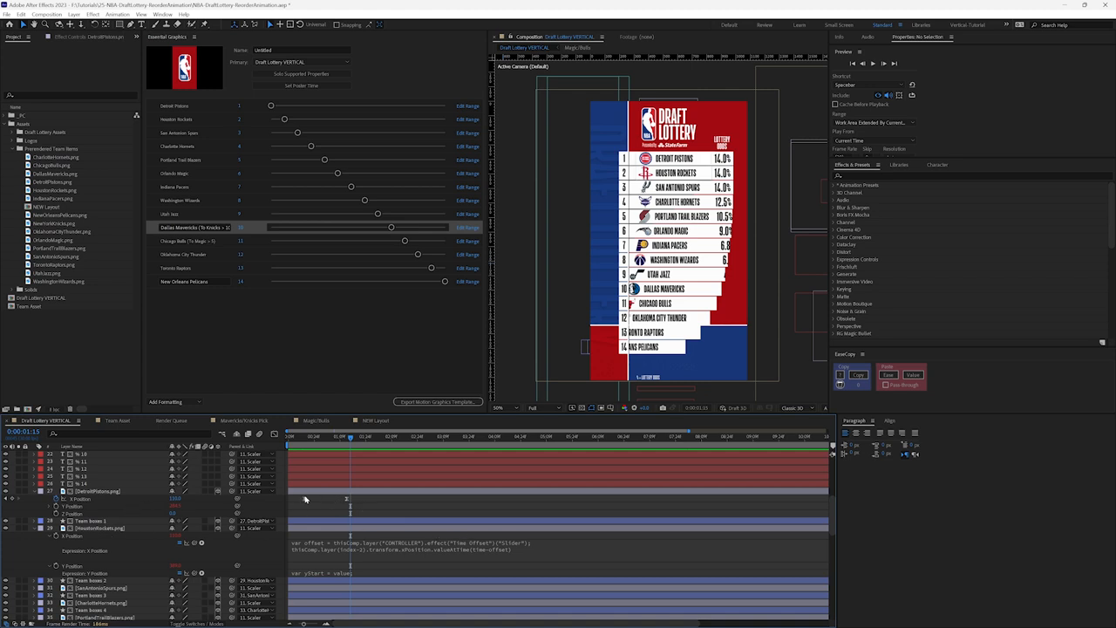
pyautogui.moveTo(436, 551)
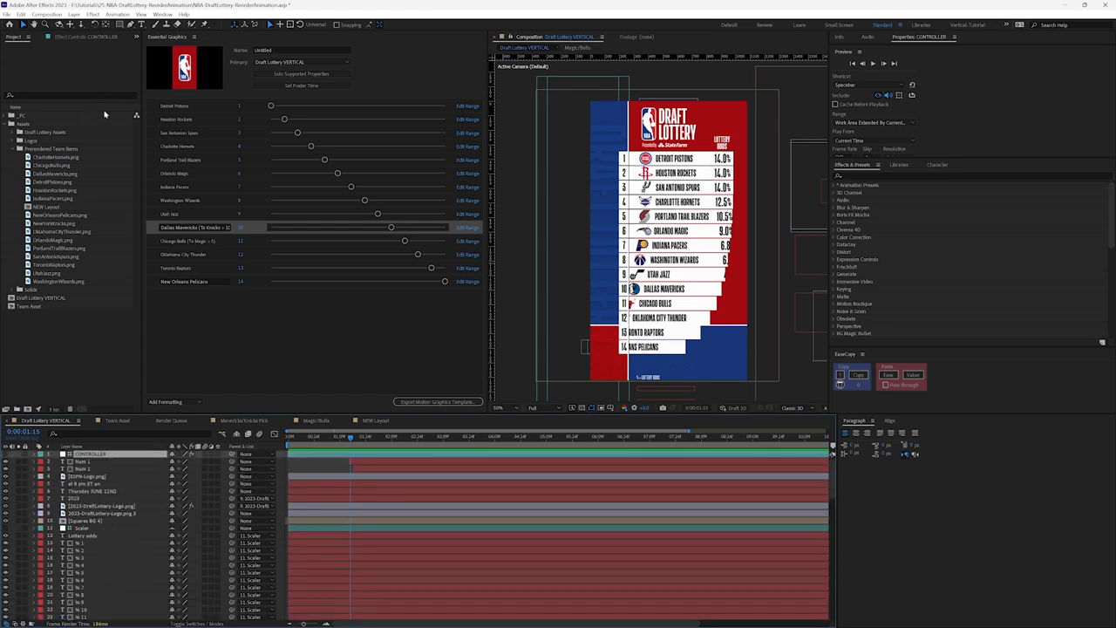
# Step: Select the CONTROLLER layer to show its per-team sliders in Effect Controls
pyautogui.click(73, 36)
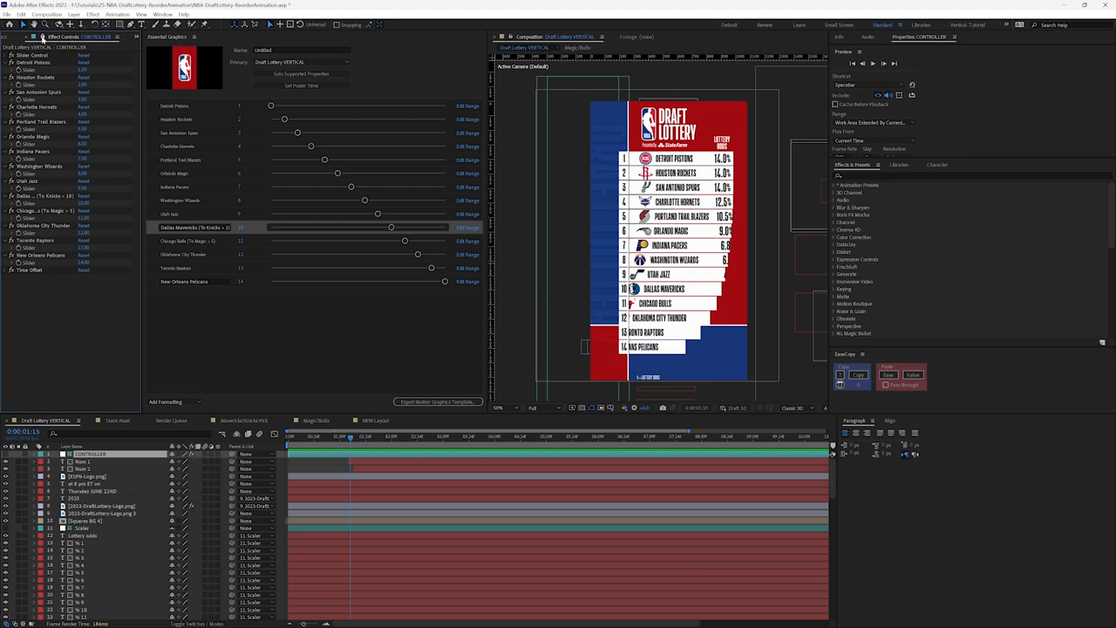
pyautogui.moveTo(7, 271)
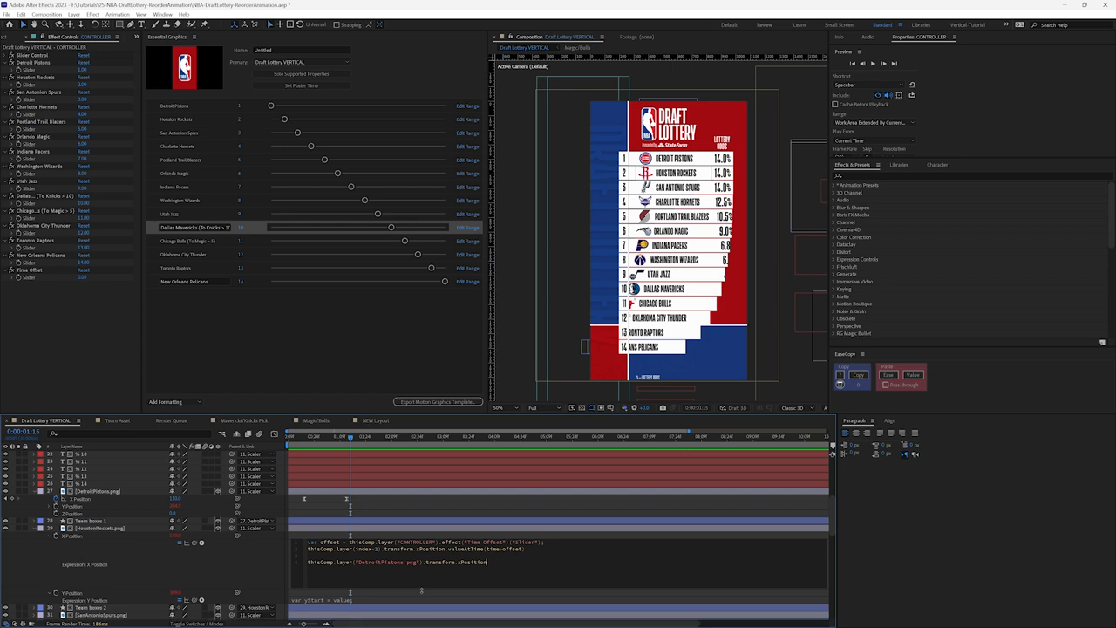
# Step: Replace layer(index-1) in the Position expression with the named team logo layer
pyautogui.doubleClick(388, 562)
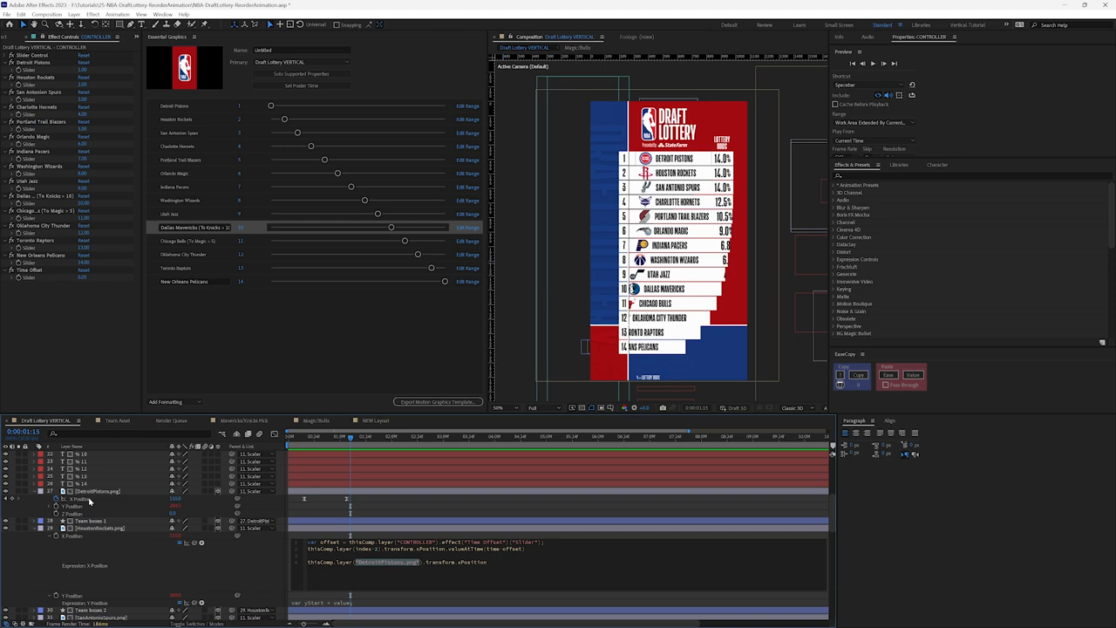
pyautogui.moveTo(347, 420)
pyautogui.write('.valueAtTime(time-offset)')
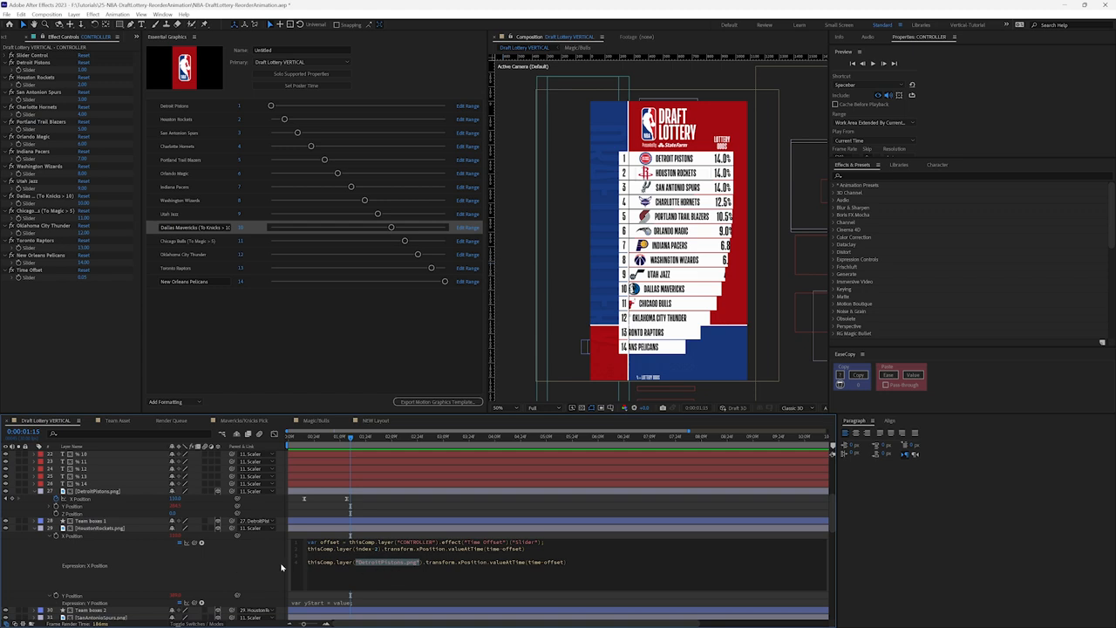
pyautogui.moveTo(112, 588)
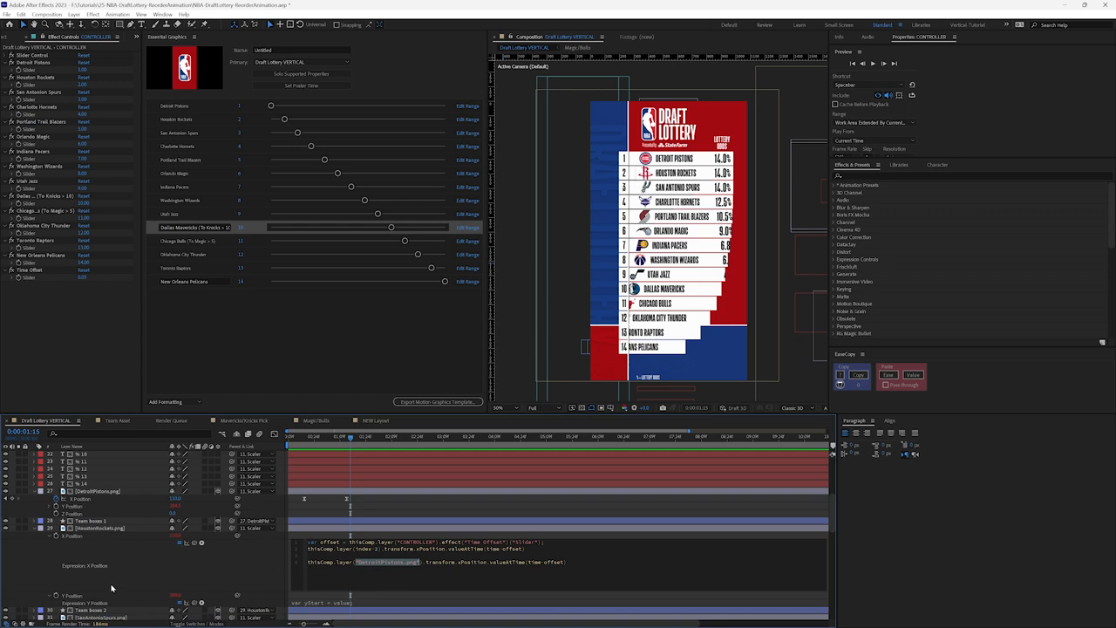
pyautogui.moveTo(253, 569)
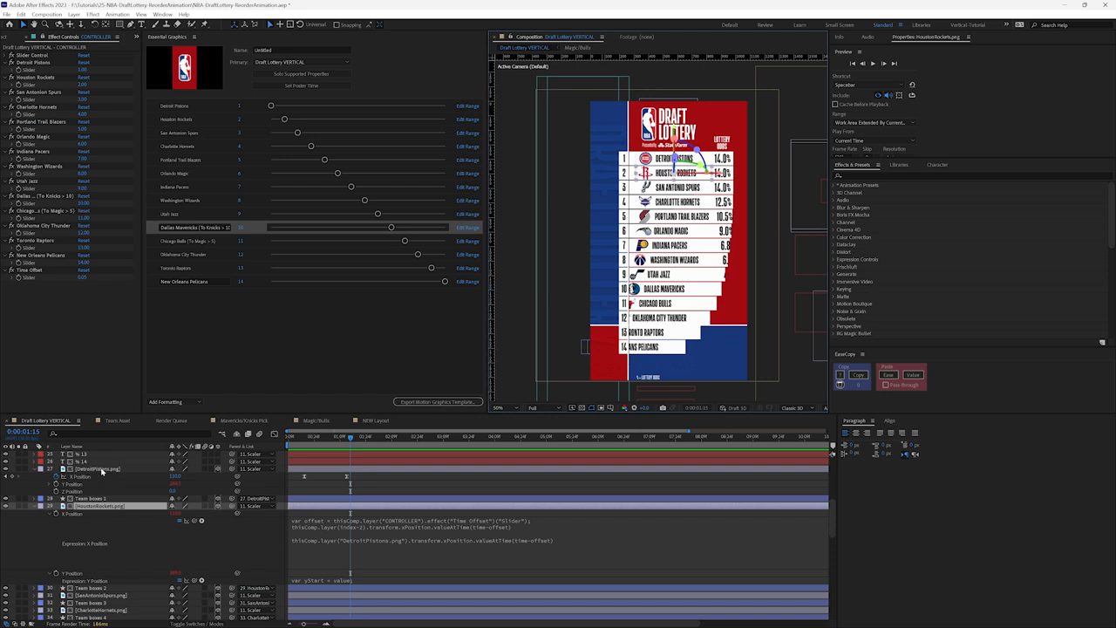
pyautogui.moveTo(78, 479)
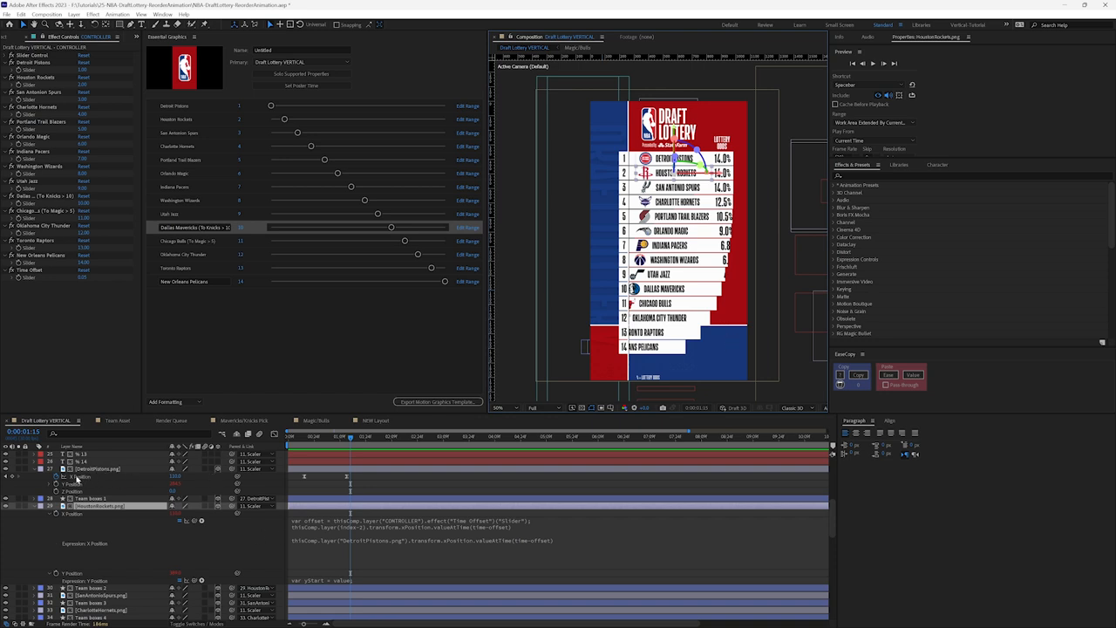
pyautogui.moveTo(396, 504)
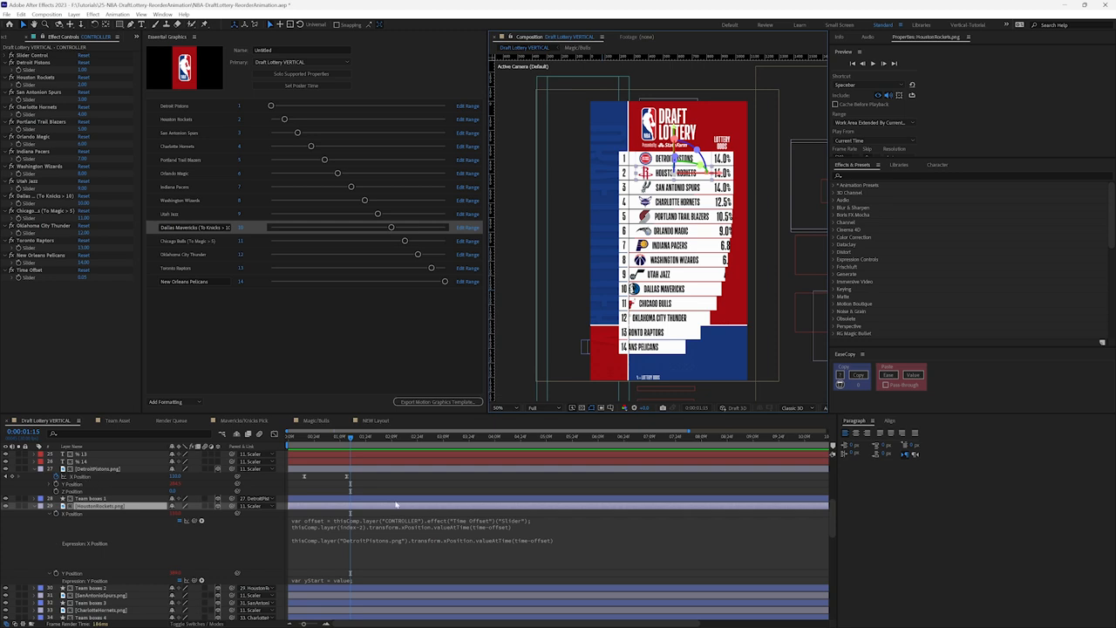
pyautogui.moveTo(38, 528)
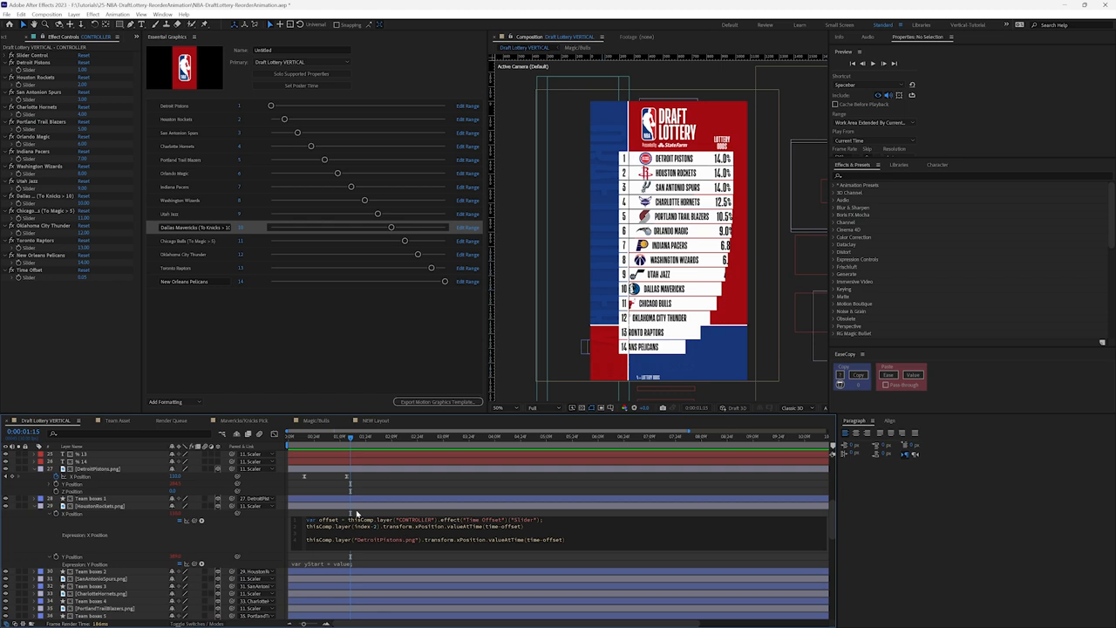
# Step: Finish the multi-line Position expression so the row follows its draft slot, then collapse the layer
pyautogui.doubleClick(362, 527)
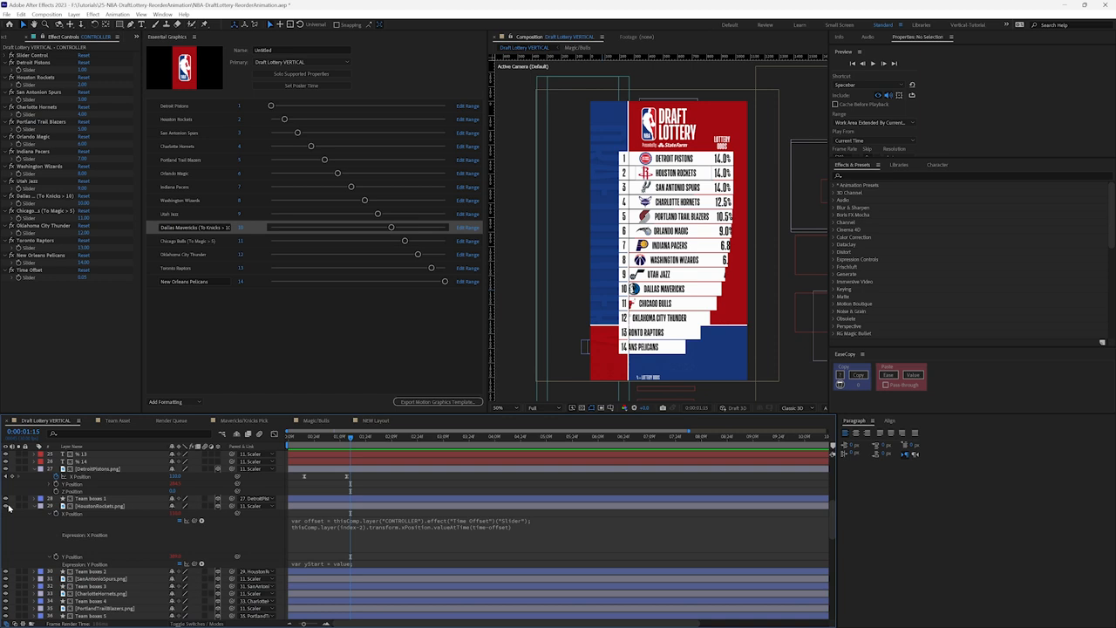
pyautogui.click(98, 506)
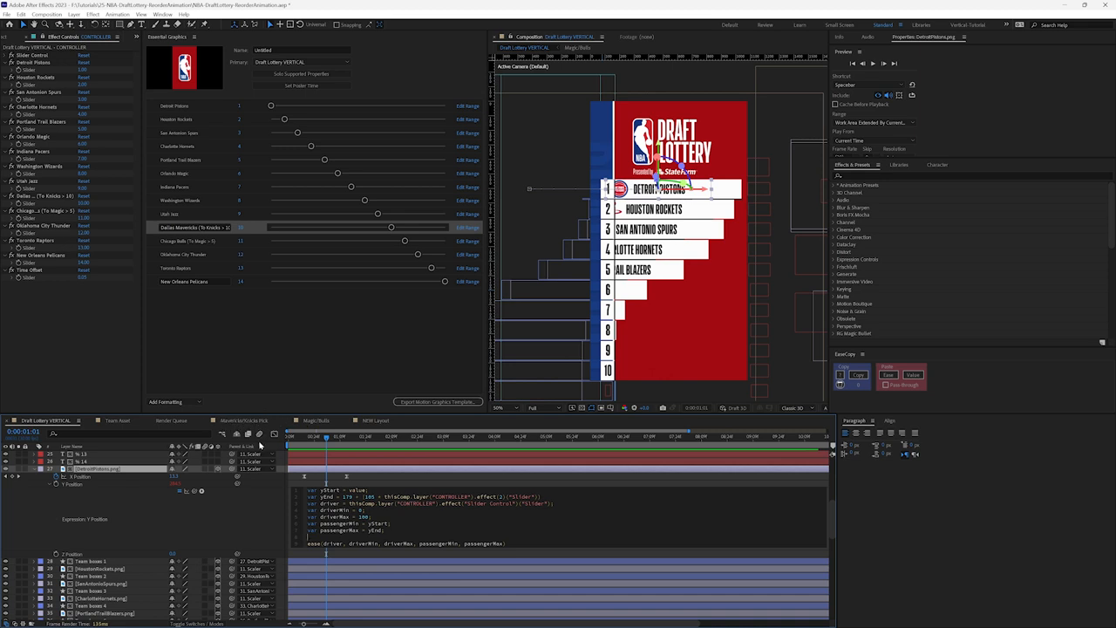
pyautogui.moveTo(370, 558)
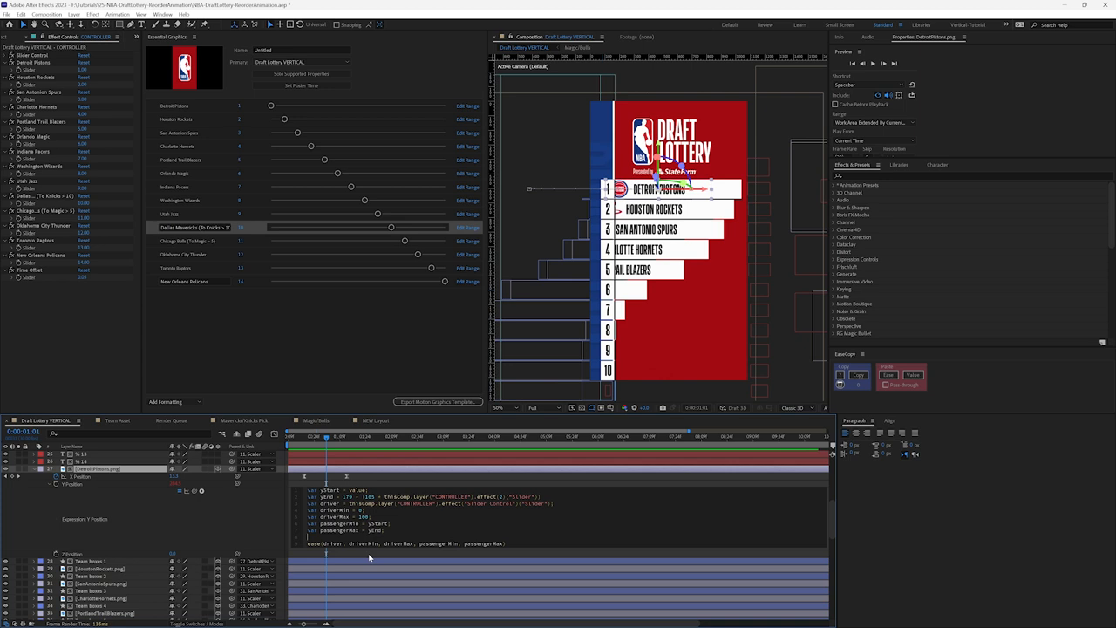
pyautogui.moveTo(258, 537)
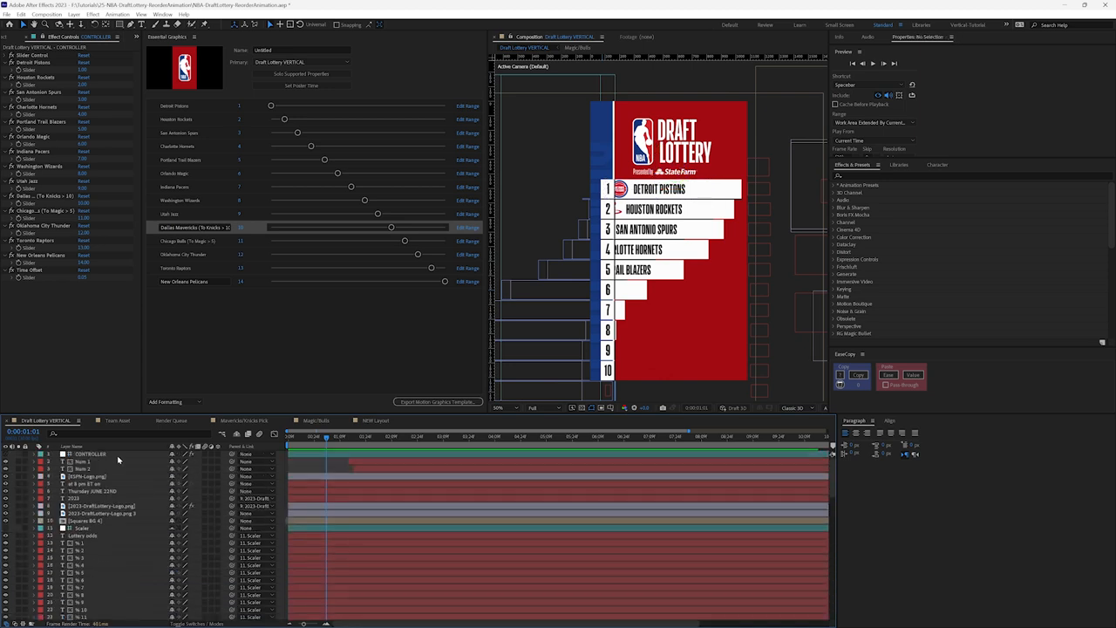
# Step: Set up the remaining team row layers so all 14 rows show their logos and names
pyautogui.click(32, 454)
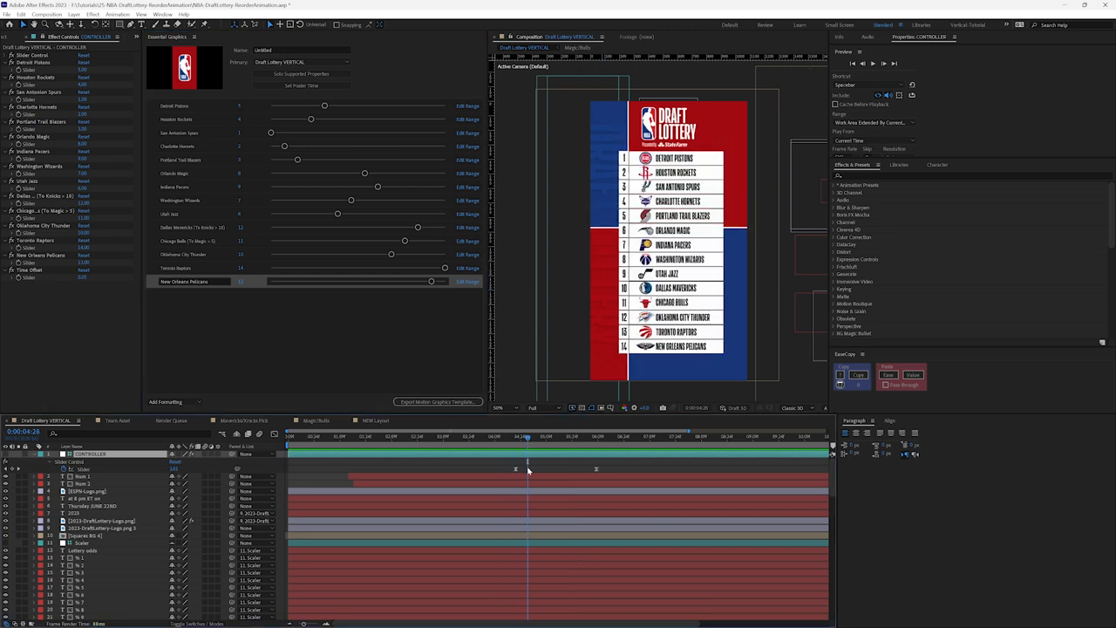
# Step: Scrub later in time to see rows reorder with San Antonio Spurs on top
pyautogui.click(558, 436)
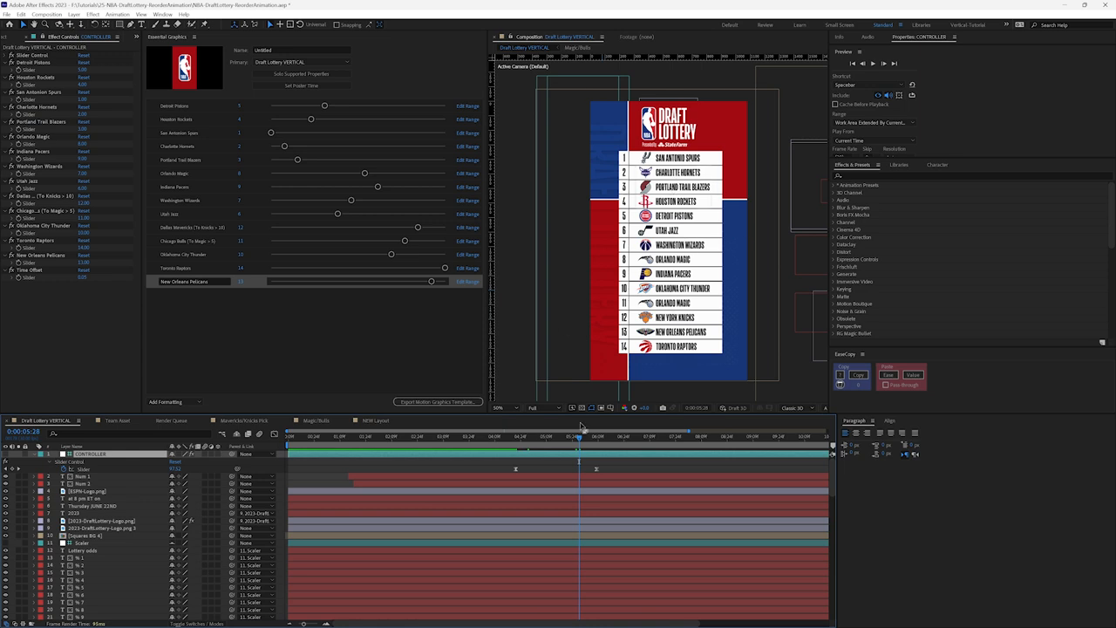
pyautogui.moveTo(579, 445); pyautogui.dragTo(537, 444)
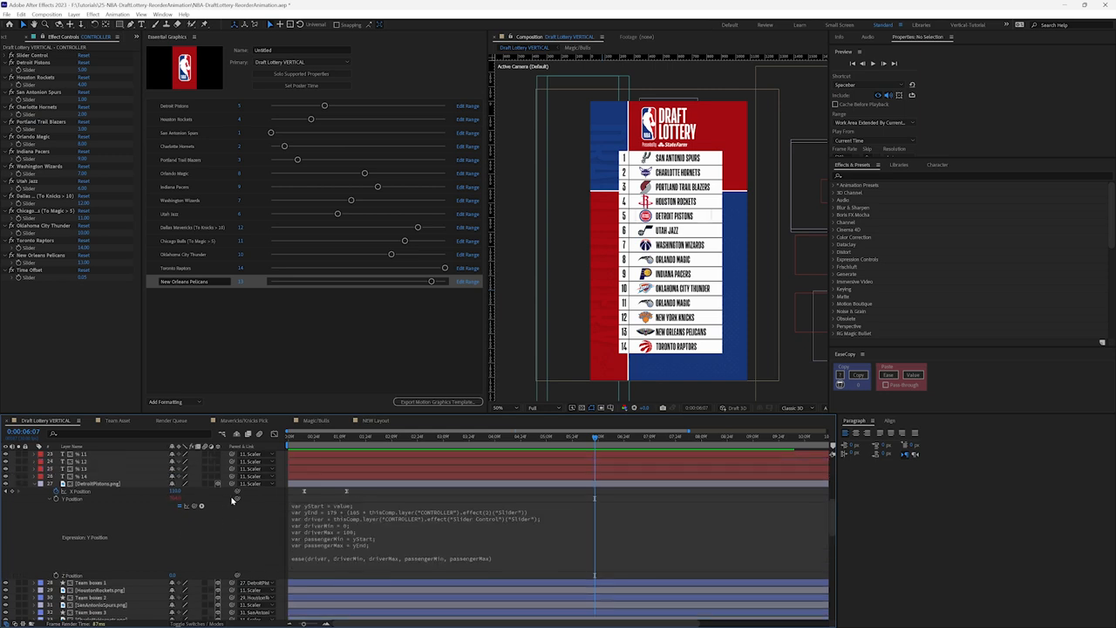
pyautogui.moveTo(183, 506)
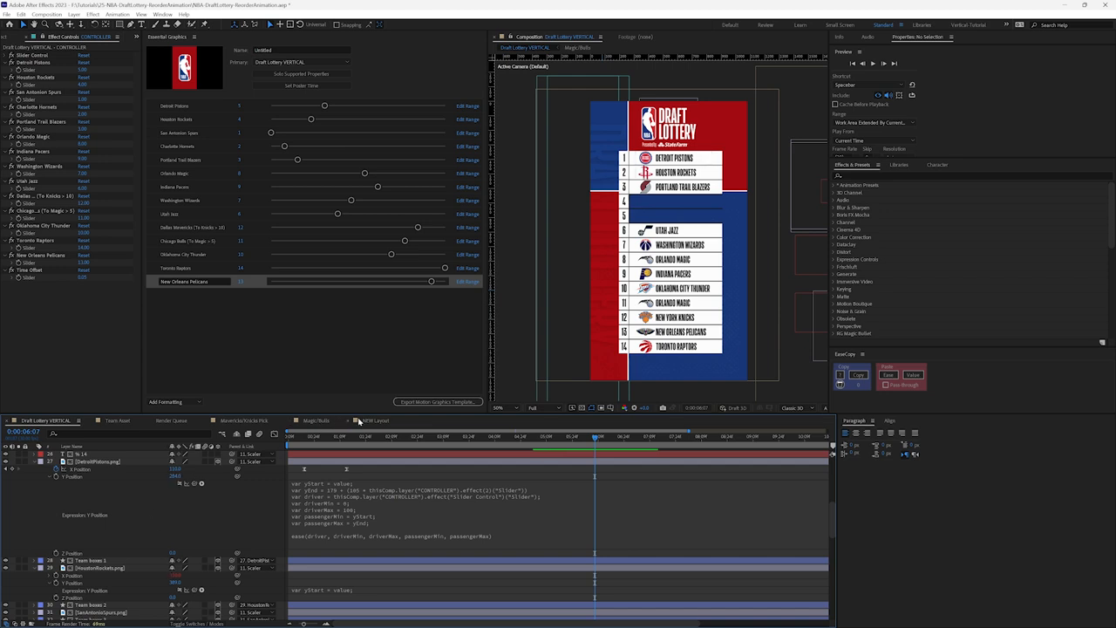
pyautogui.click(374, 420)
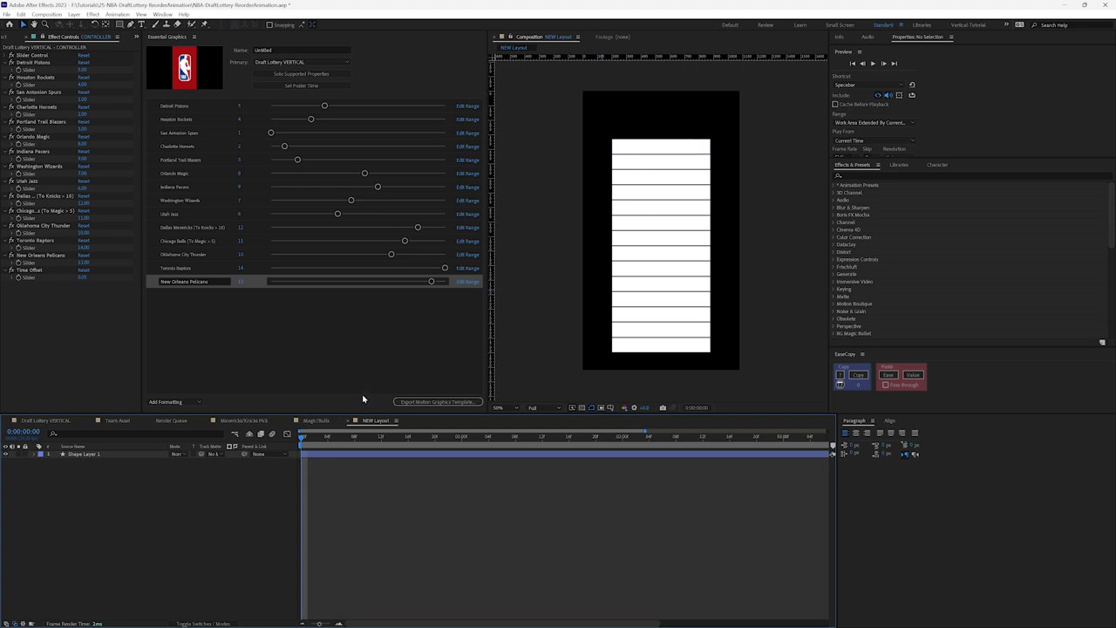
pyautogui.moveTo(319, 408)
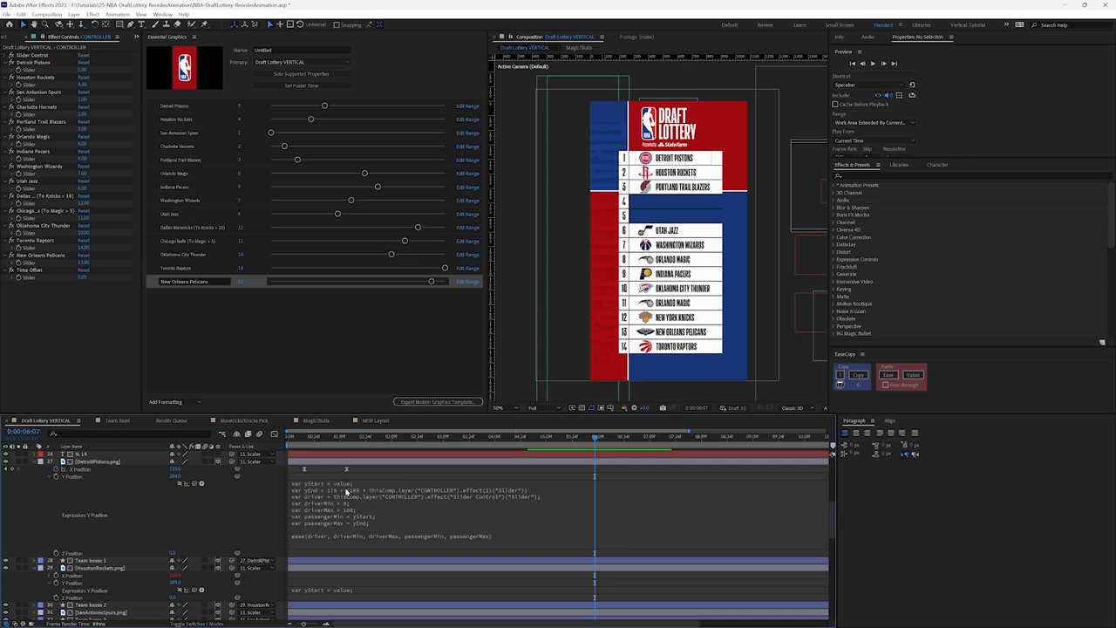
pyautogui.moveTo(167, 503)
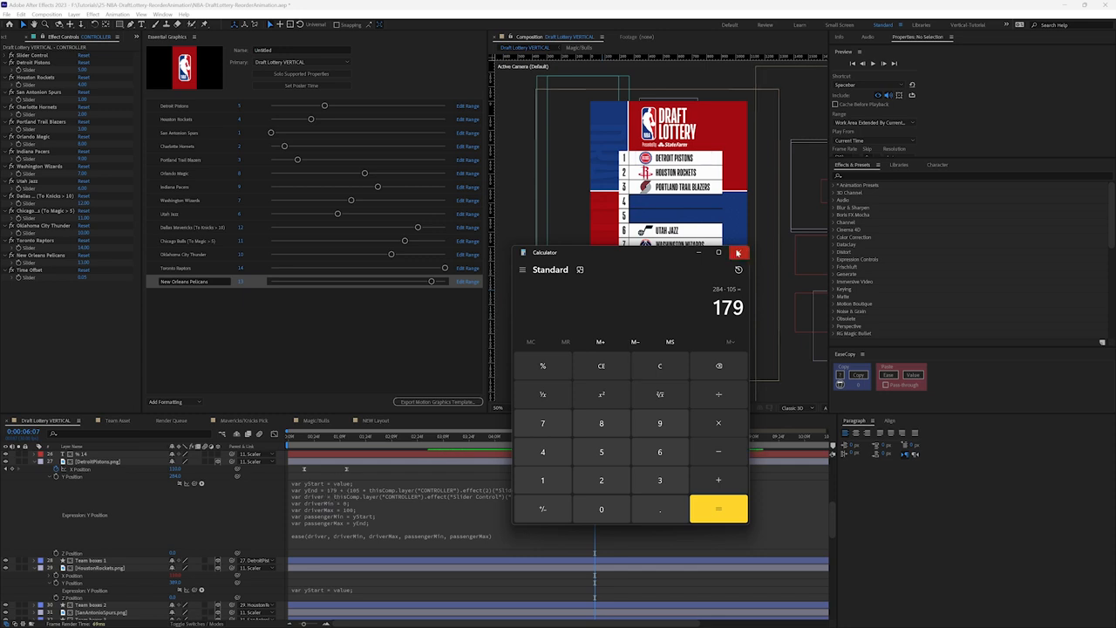
# Step: Compute the row offset 179 in Windows Calculator and close it
pyautogui.click(738, 253)
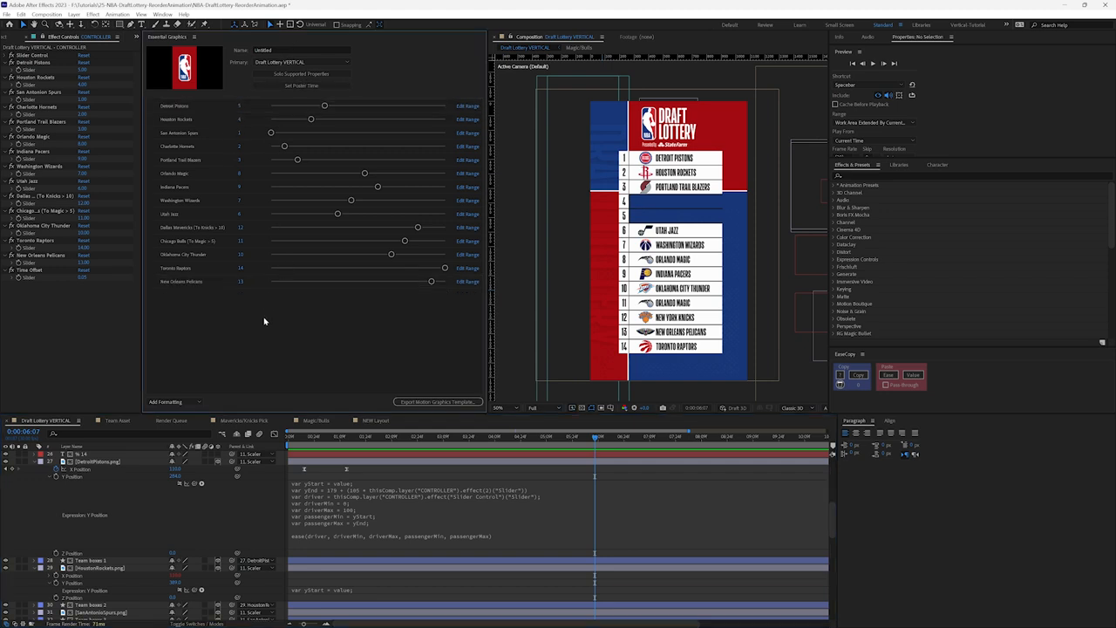
pyautogui.moveTo(330, 528)
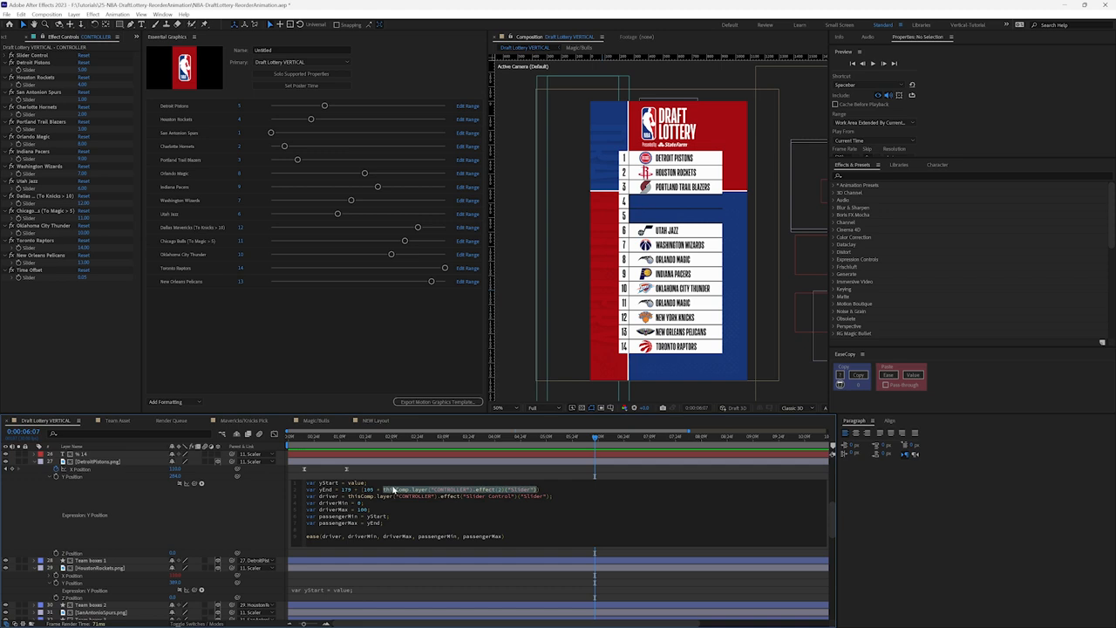
# Step: Replace the offset number in the row's Position expression so Detroit Pistons drops to the fourth row
pyautogui.click(364, 488)
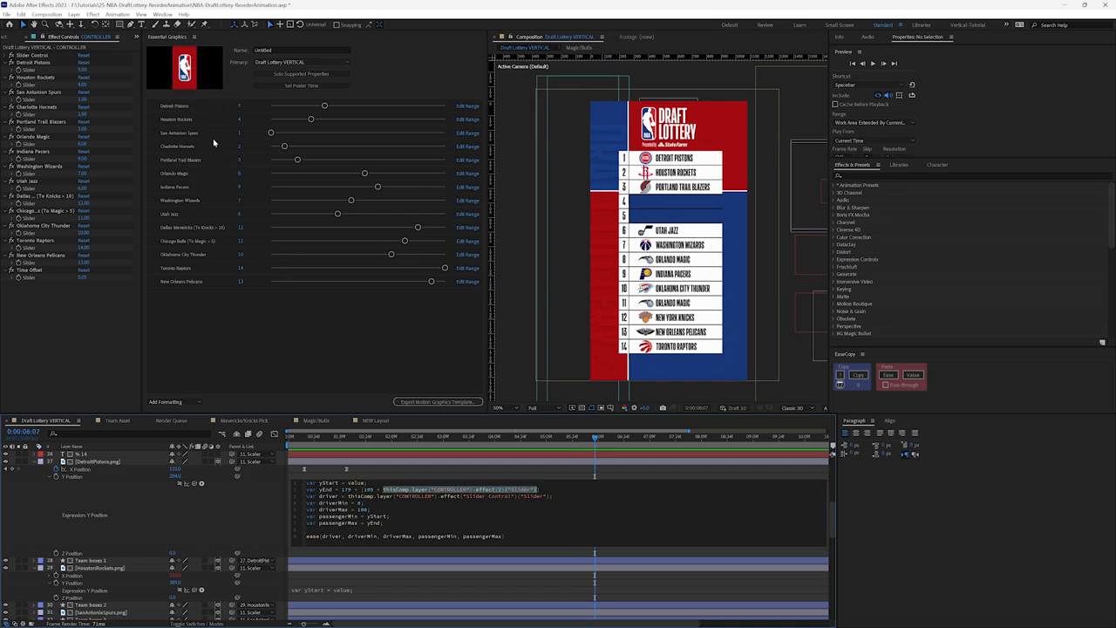
pyautogui.moveTo(234, 114)
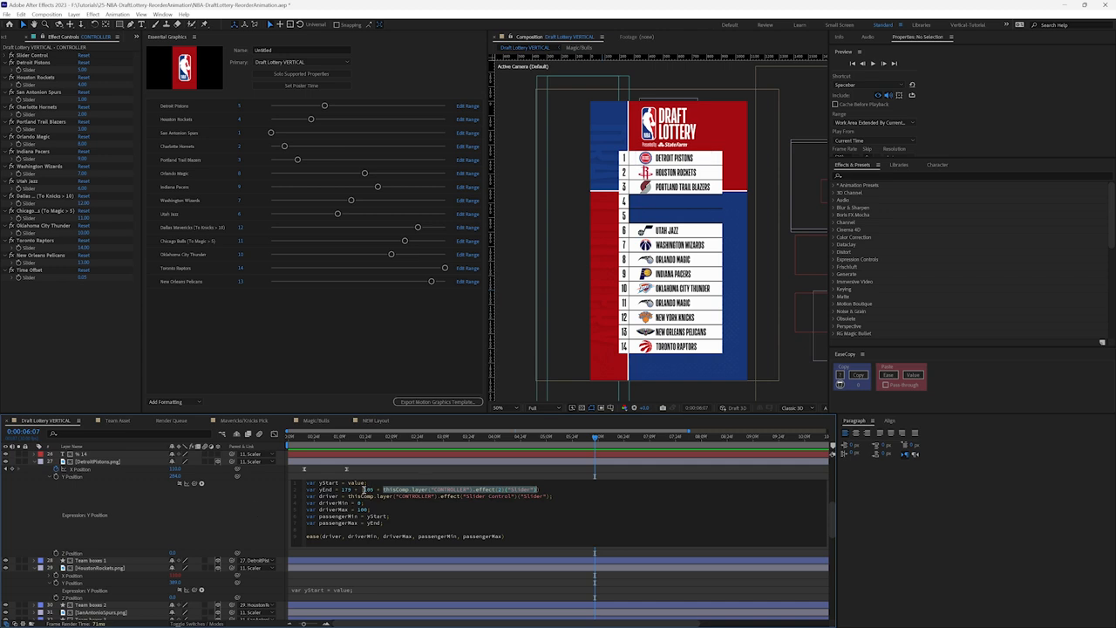
pyautogui.doubleClick(454, 488)
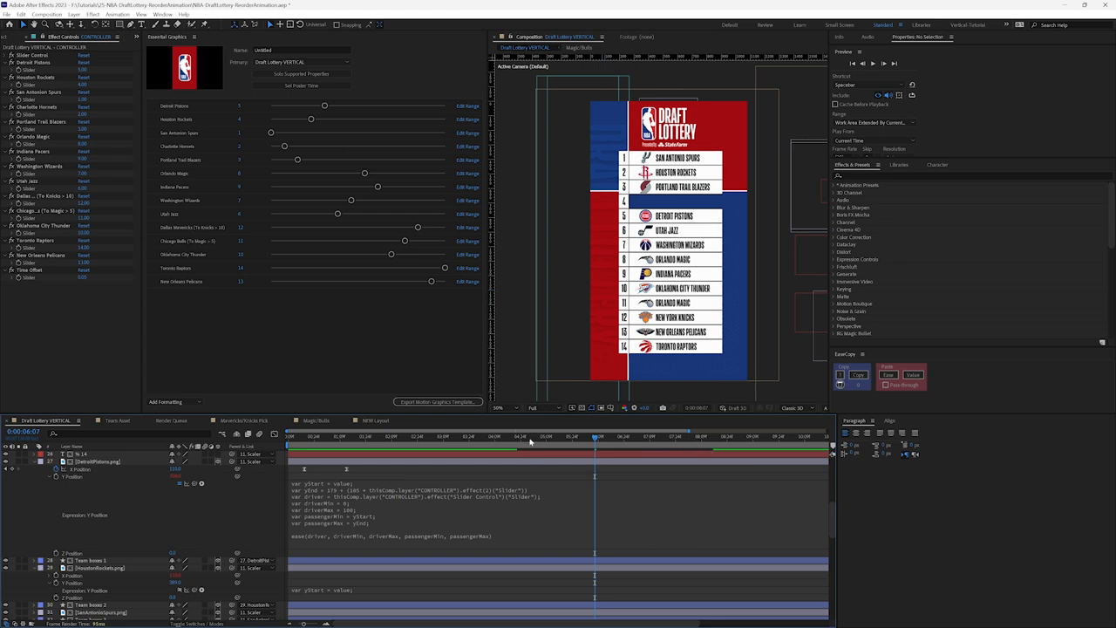
# Step: Preview the odds percentages, then edit another team row's Position expression value to close empty slots
pyautogui.click(490, 436)
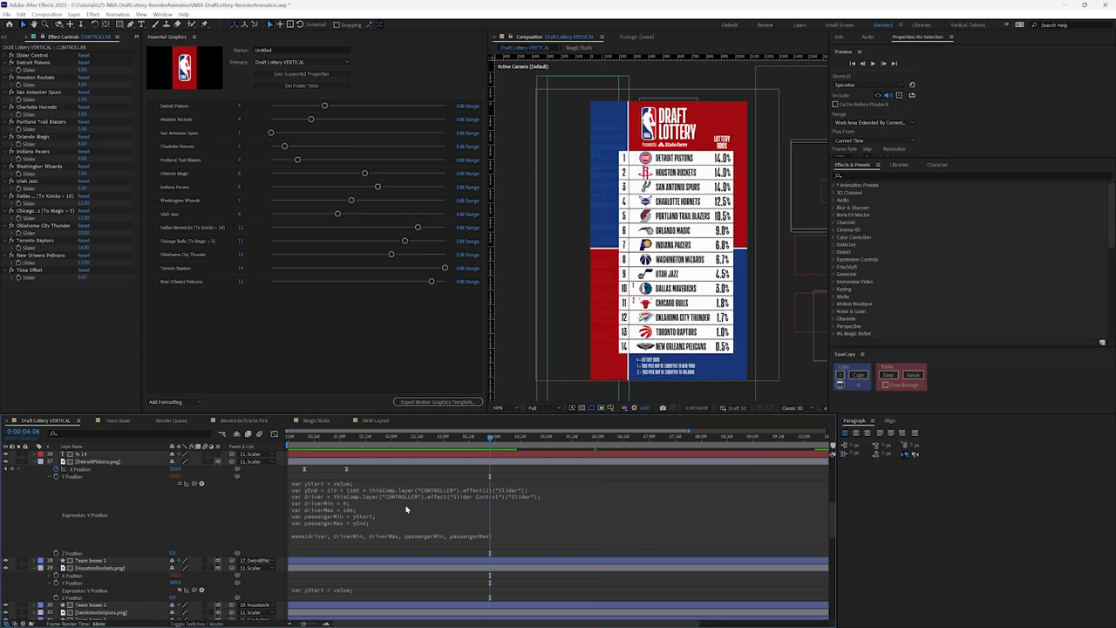
pyautogui.moveTo(244, 515)
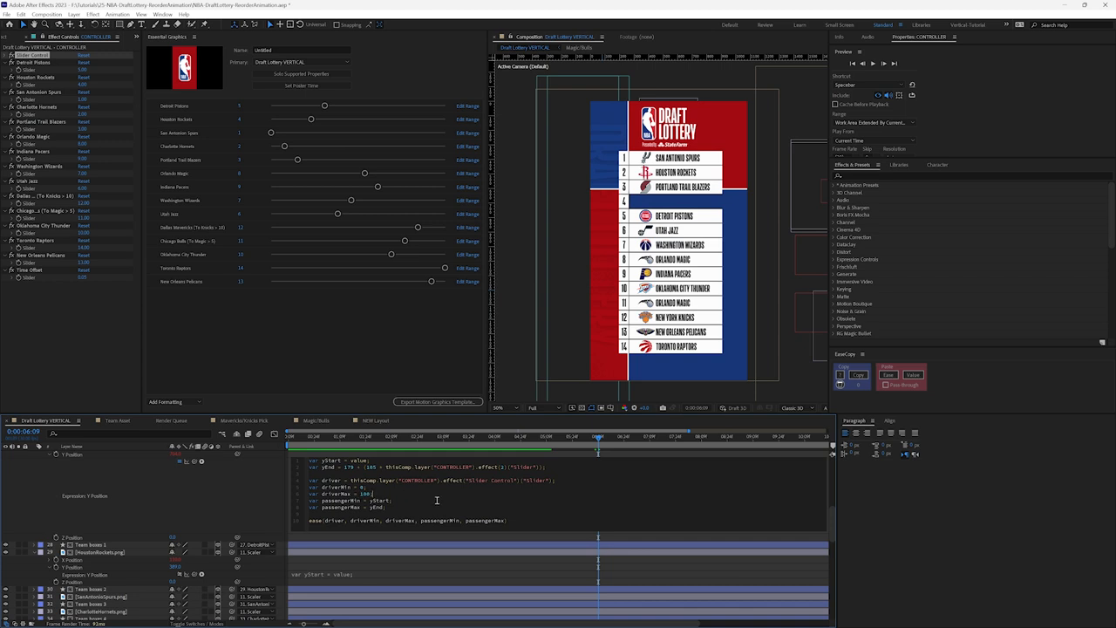
pyautogui.doubleClick(358, 460)
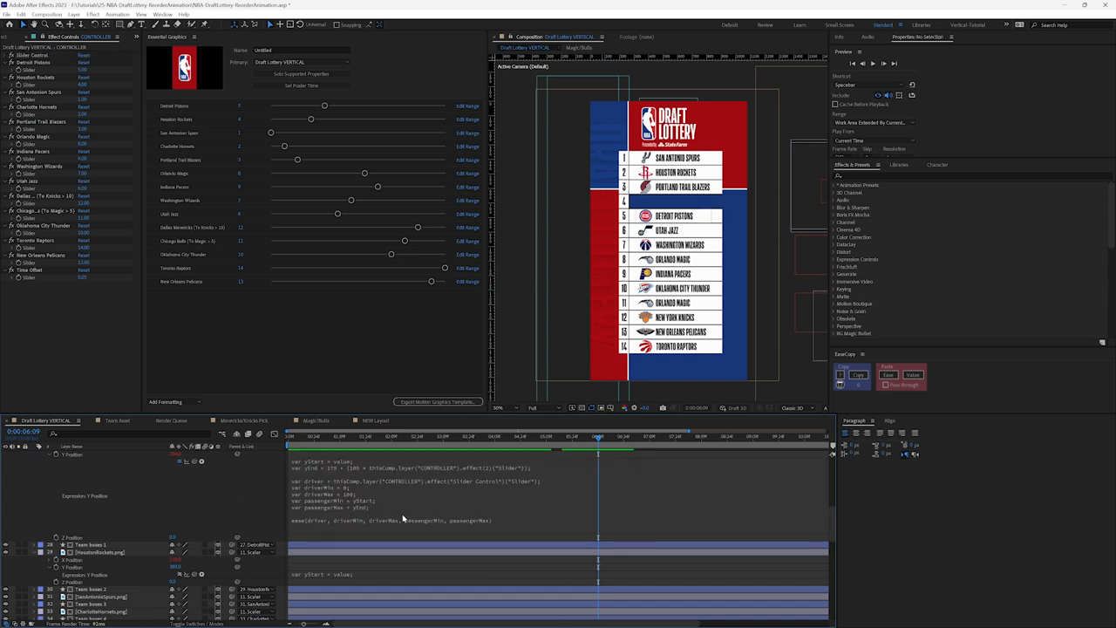
pyautogui.moveTo(557, 472)
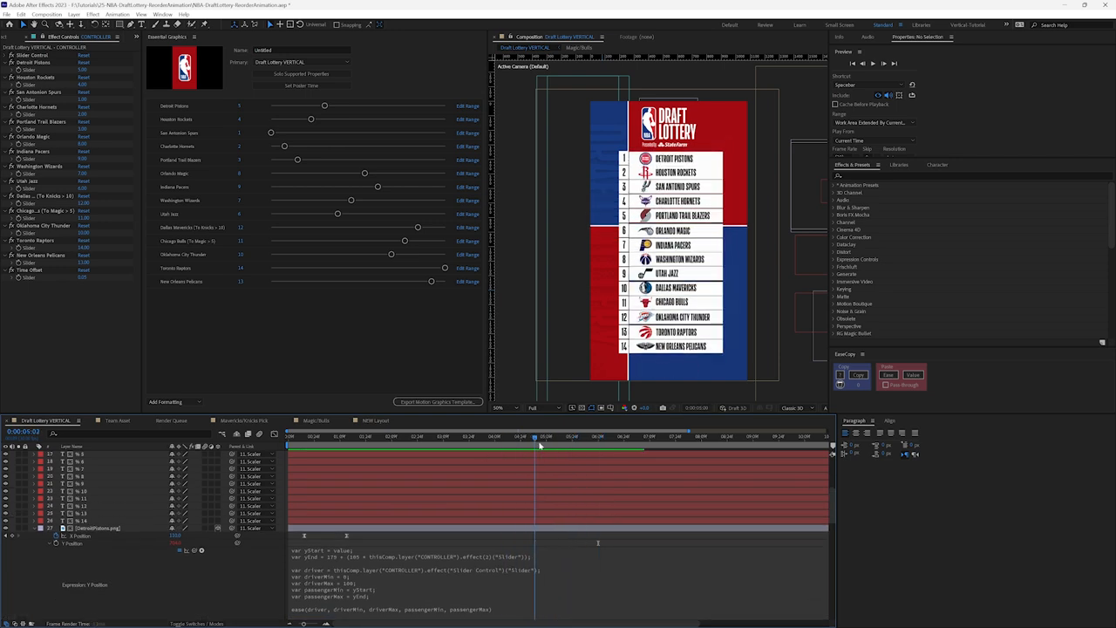
# Step: Move the time indicator later to view the reordered rows with odds, then collapse the team box layers
pyautogui.click(540, 436)
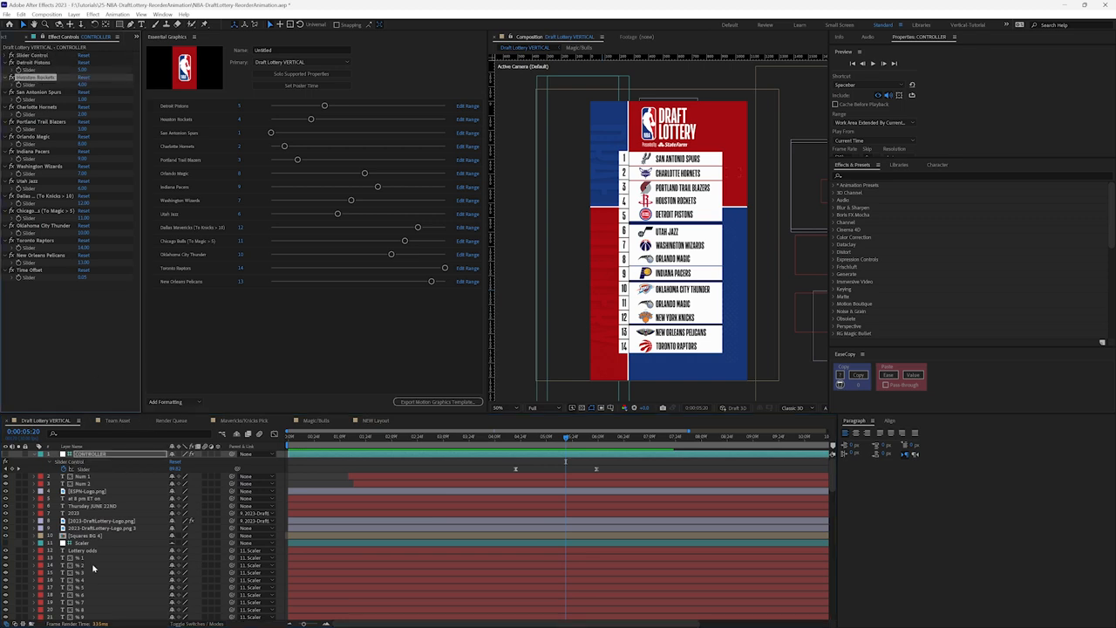
pyautogui.scroll(-3)
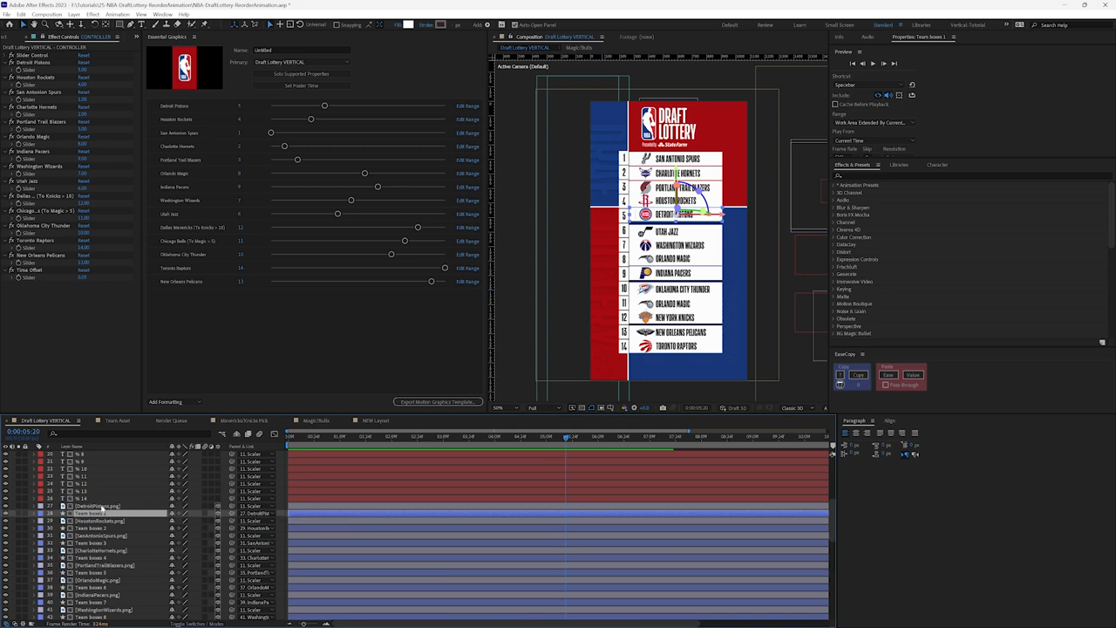
pyautogui.click(101, 506)
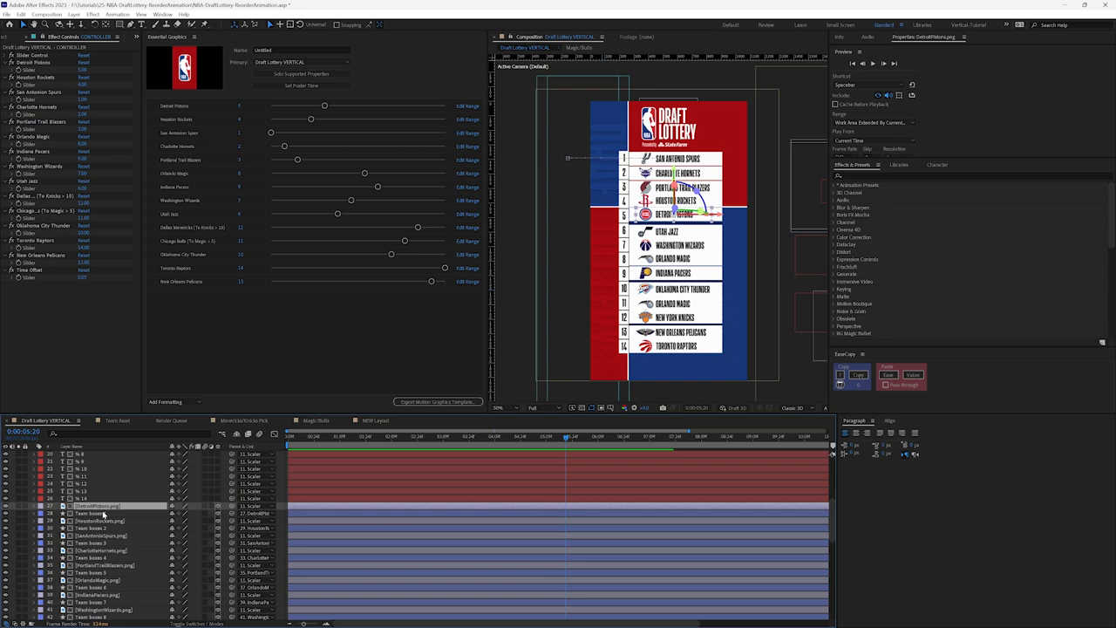
pyautogui.click(510, 436)
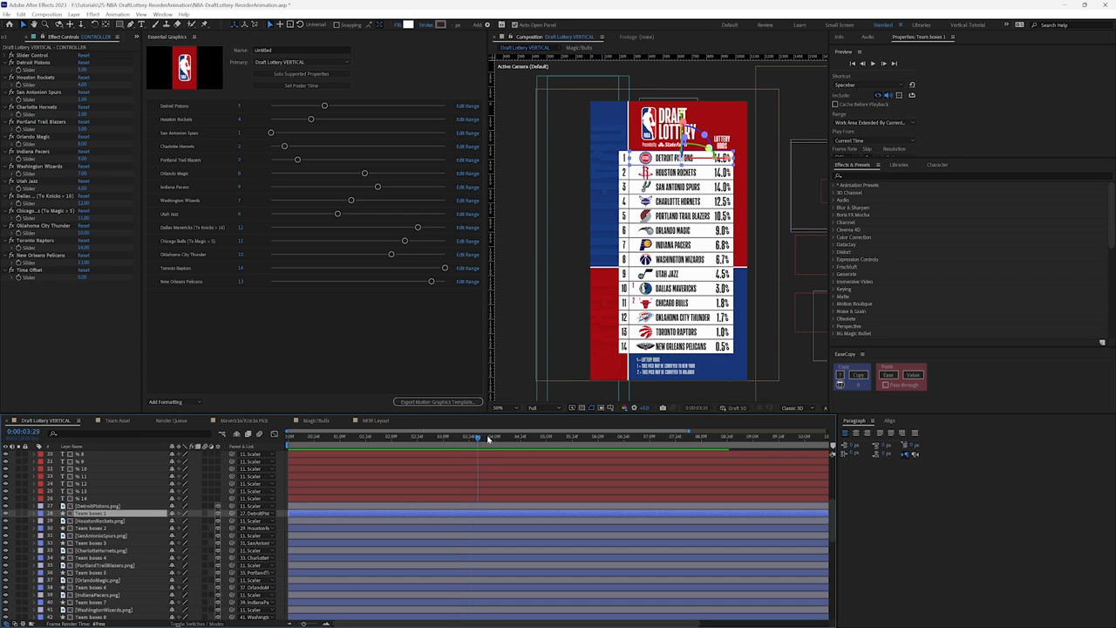
# Step: Scrub back to the reordered rows just before the odds percentages animate in
pyautogui.moveTo(478, 436); pyautogui.dragTo(532, 436)
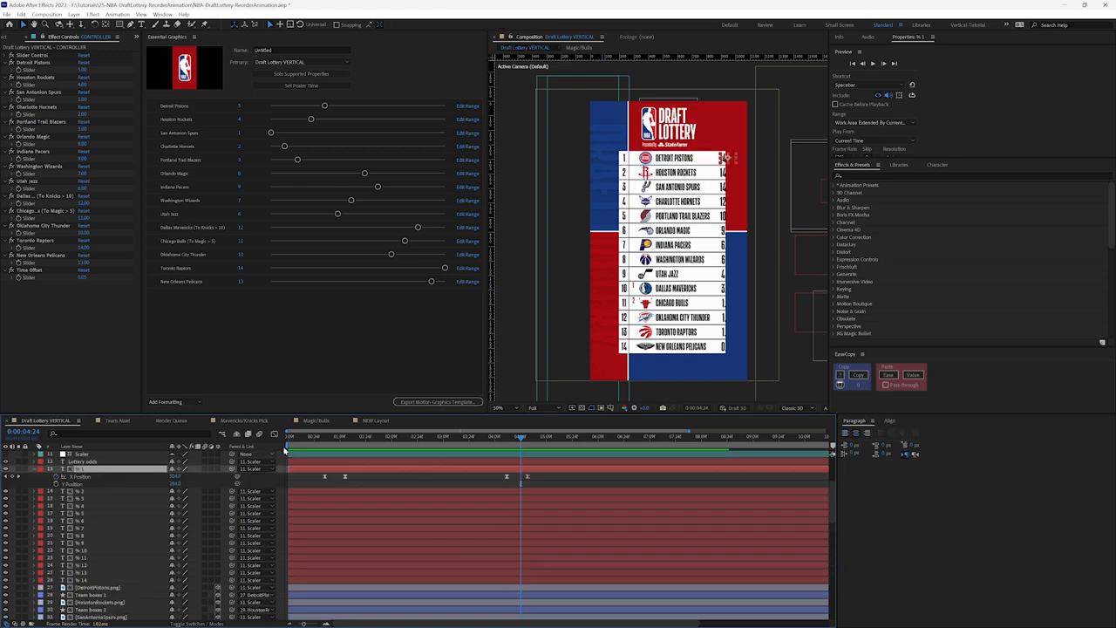
# Step: Scrub through the boxes sliding in and odds revealing until the finished graphic settles
pyautogui.click(335, 436)
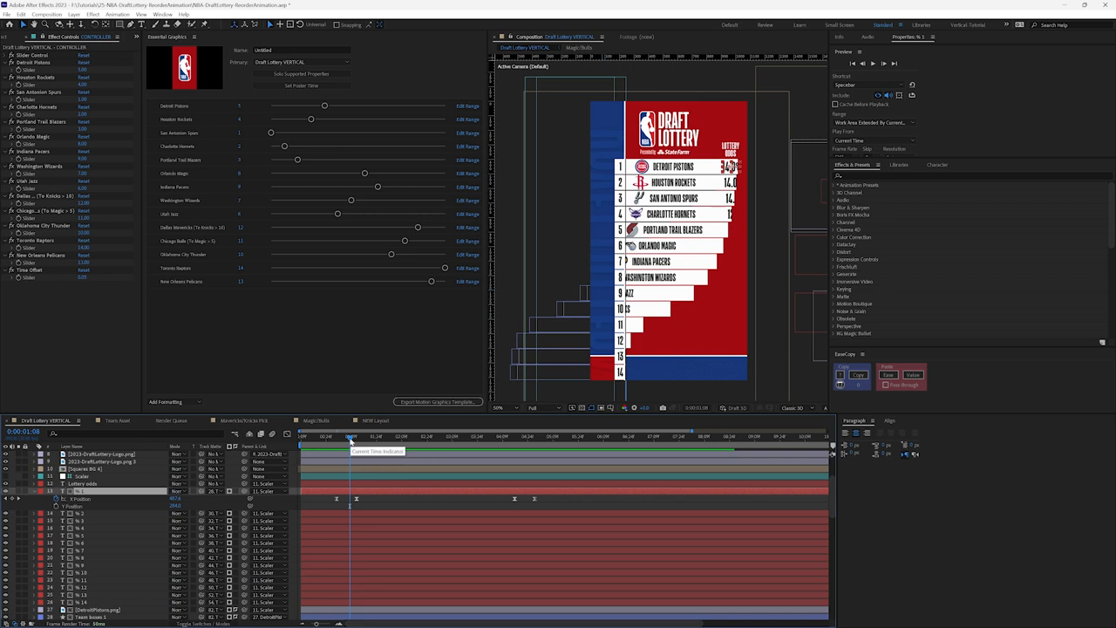
pyautogui.moveTo(351, 436); pyautogui.dragTo(373, 436)
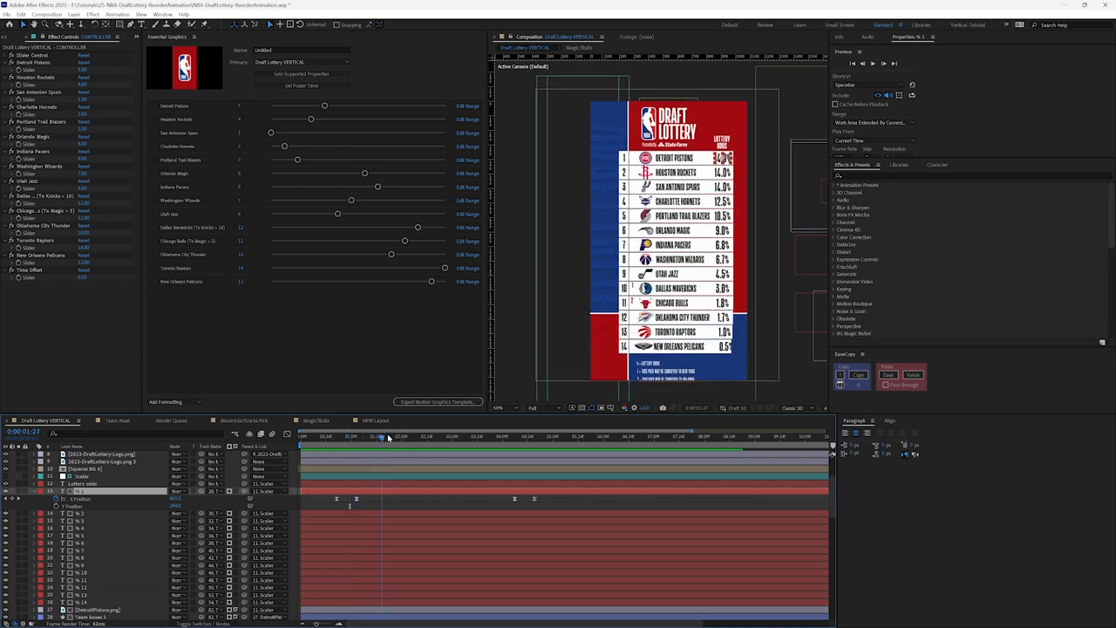
pyautogui.click(527, 436)
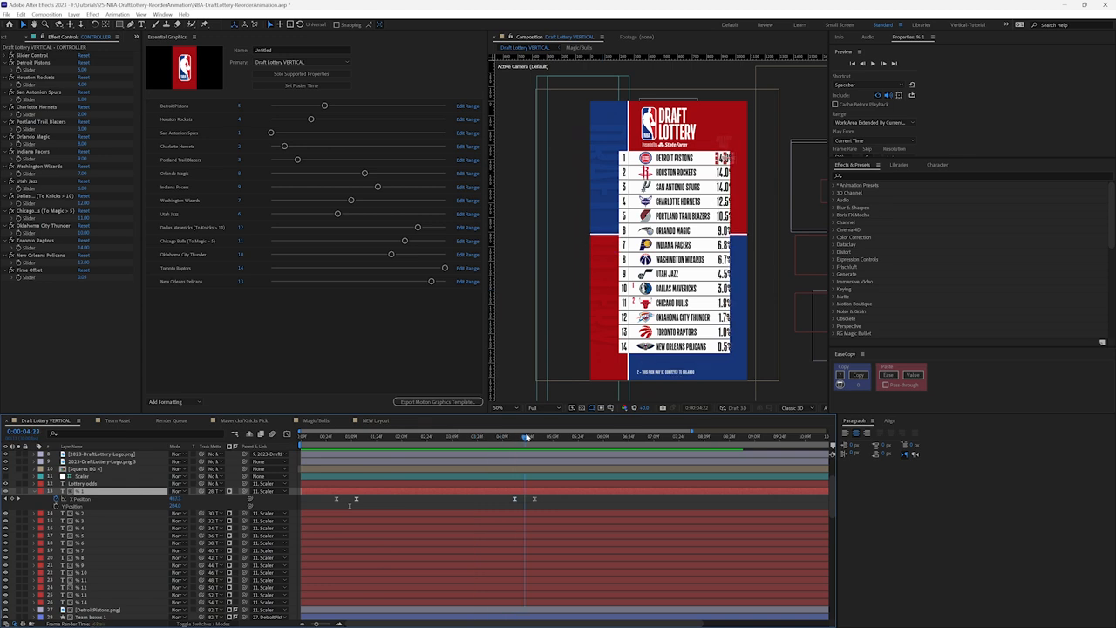